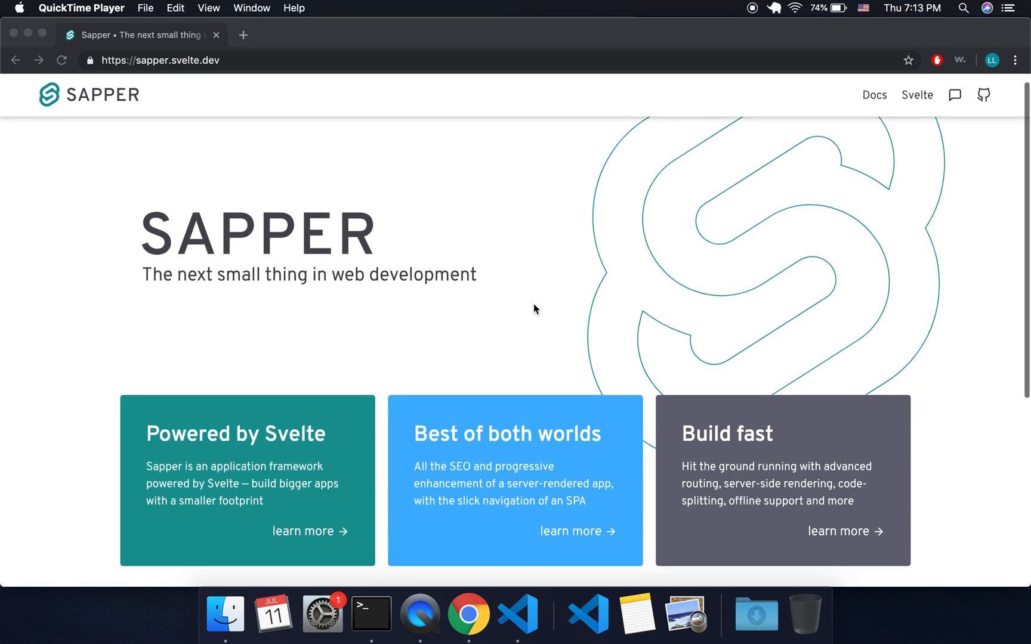
# Step: Scroll the Sapper homepage to the getting-started snippet with the 'npx degit sveltejs/sapper-template#rollup my-app' command
pyautogui.scroll(-3)
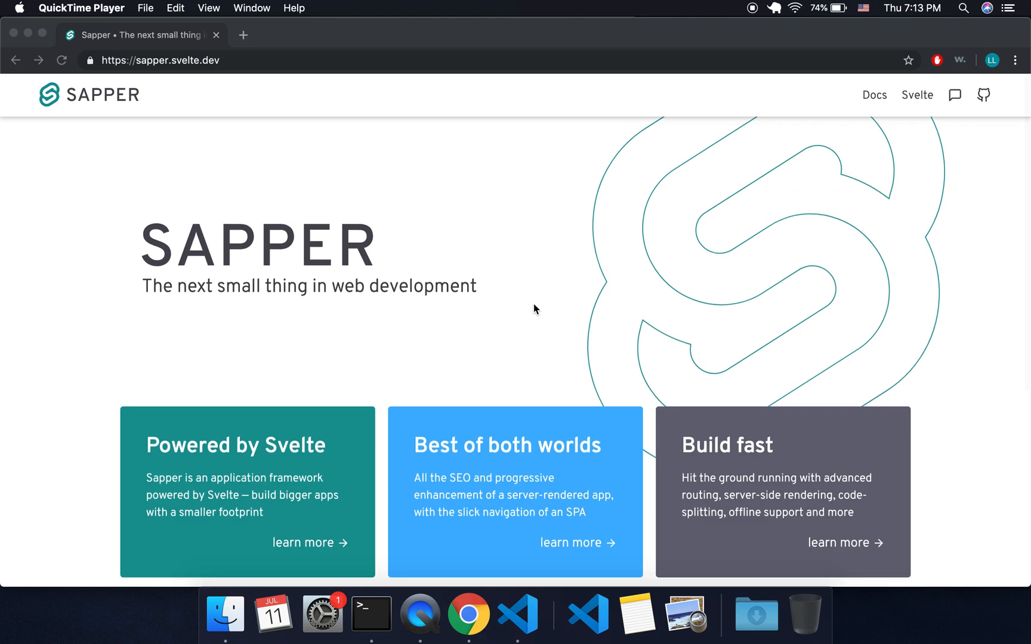
pyautogui.moveTo(389, 273)
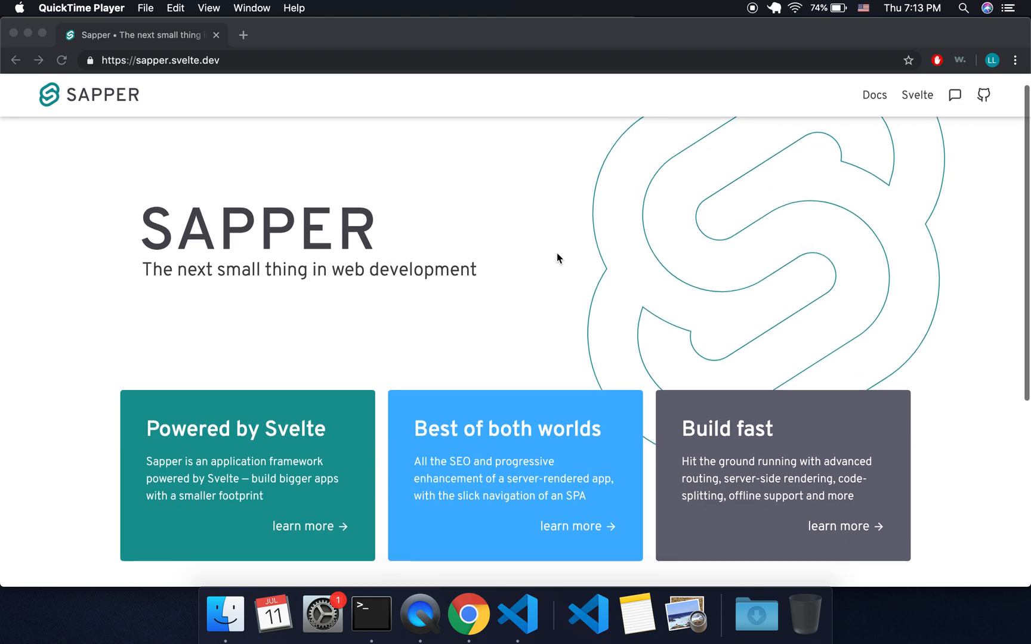
pyautogui.scroll(-3)
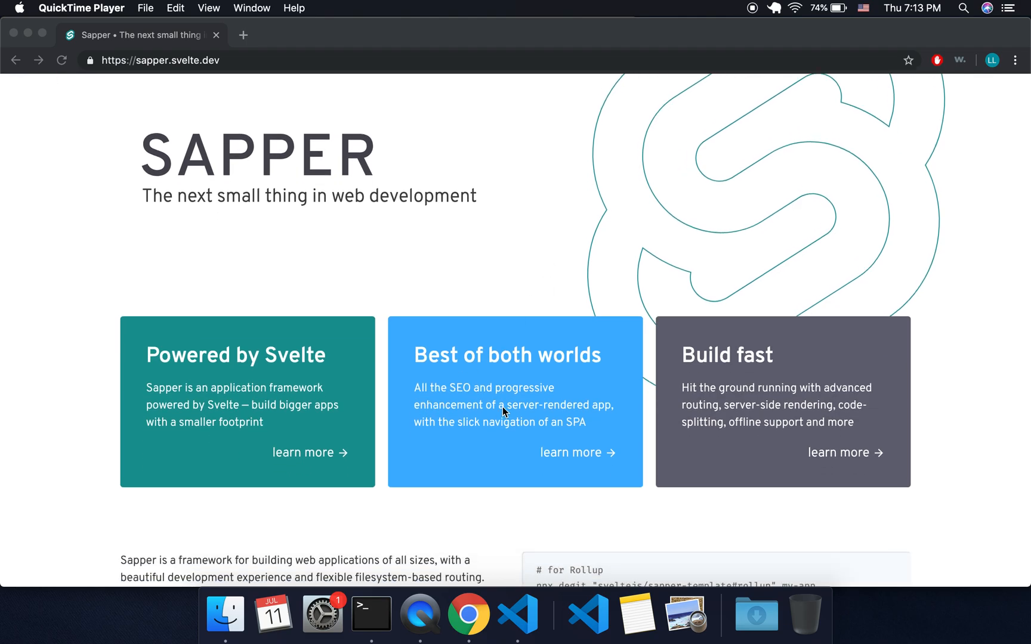
pyautogui.scroll(-3)
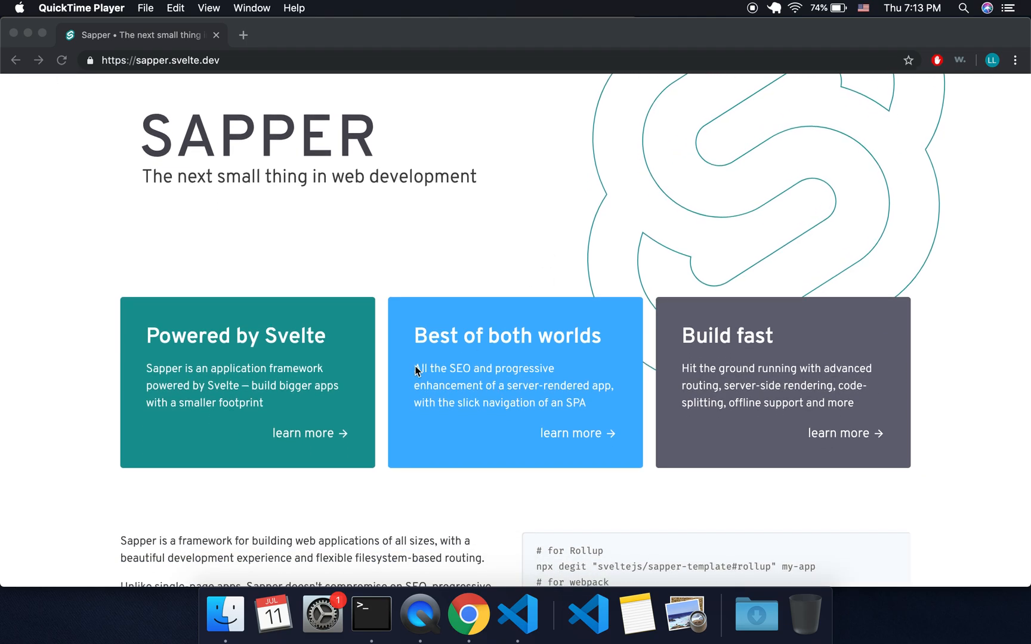
pyautogui.scroll(3)
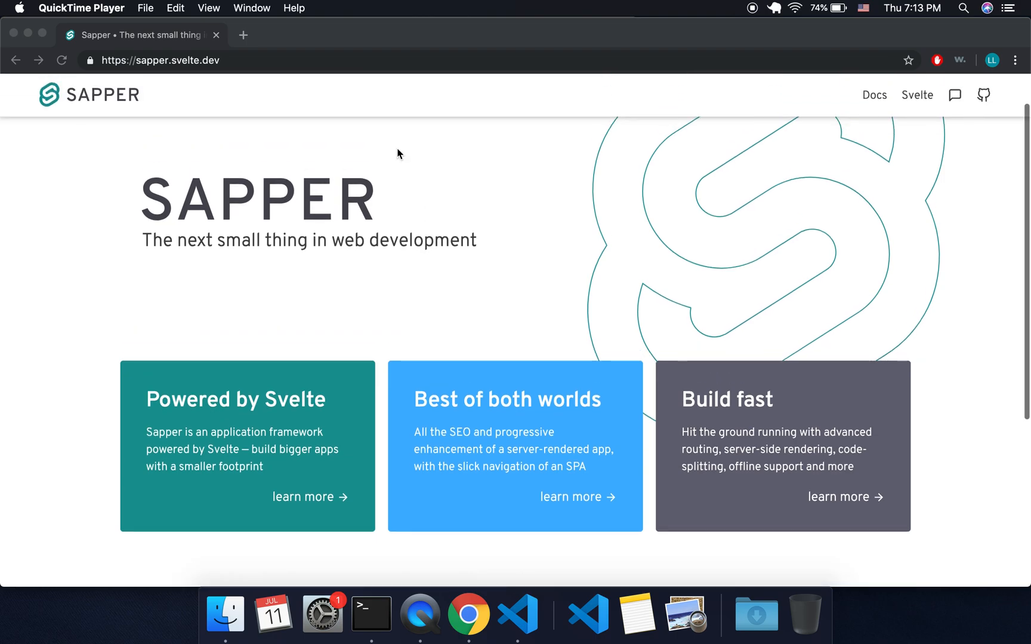
pyautogui.moveTo(379, 221)
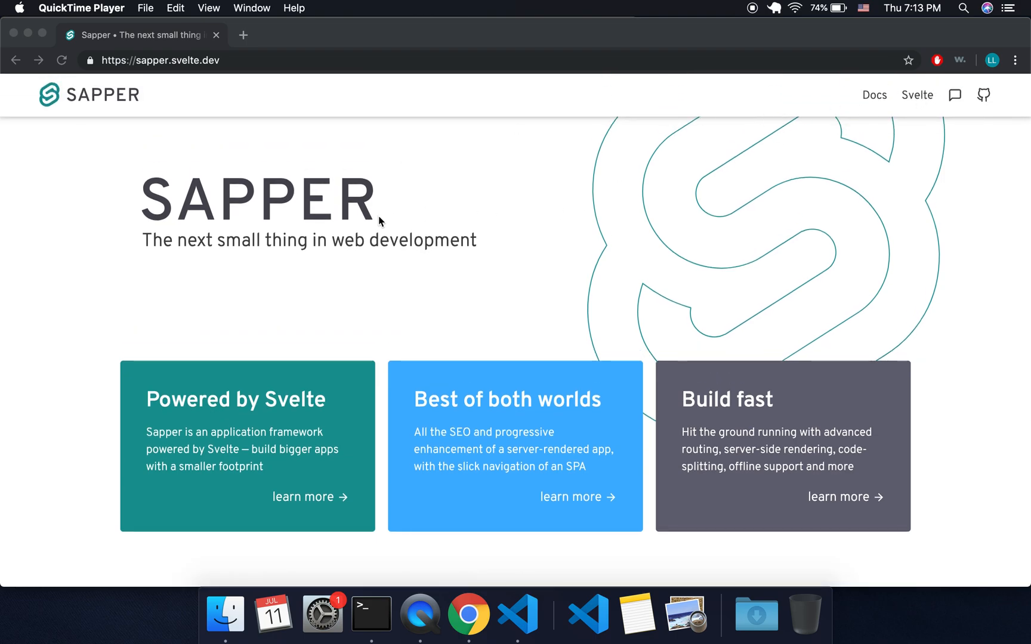
pyautogui.rightClick(518, 615)
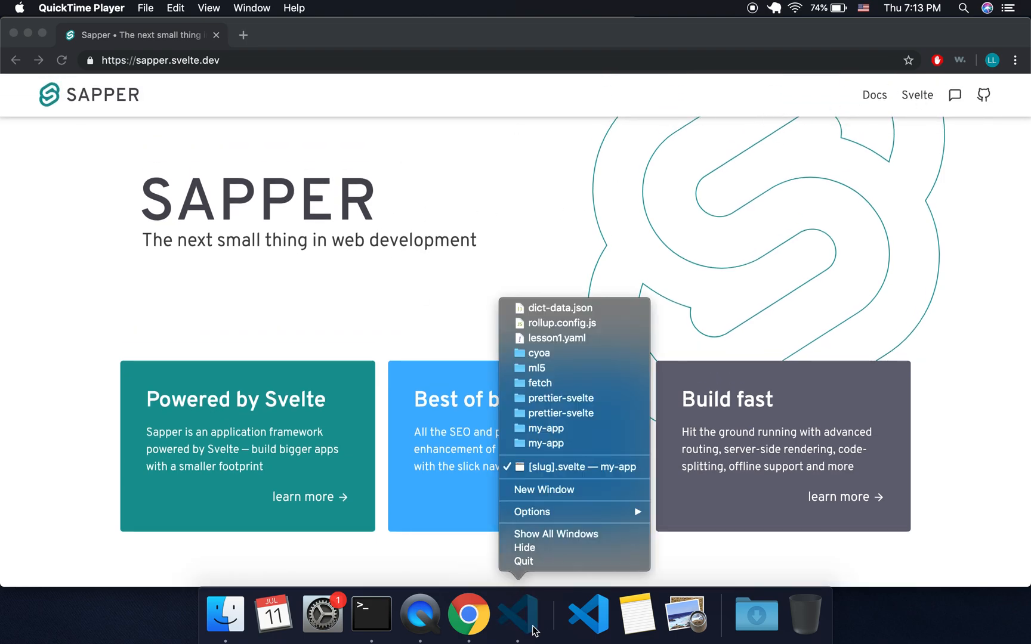
pyautogui.click(440, 305)
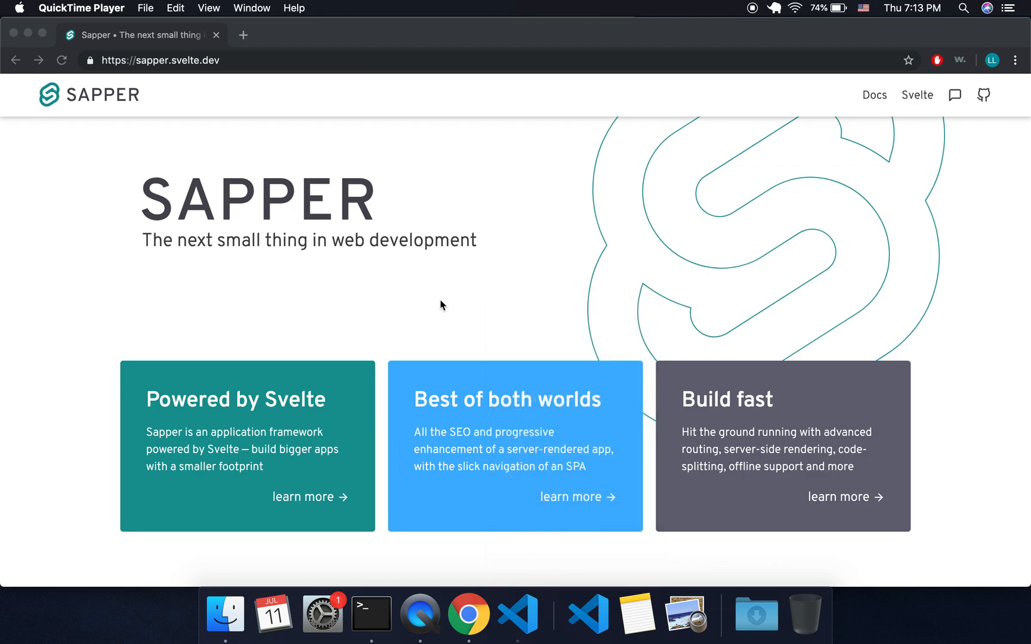
pyautogui.moveTo(611, 165)
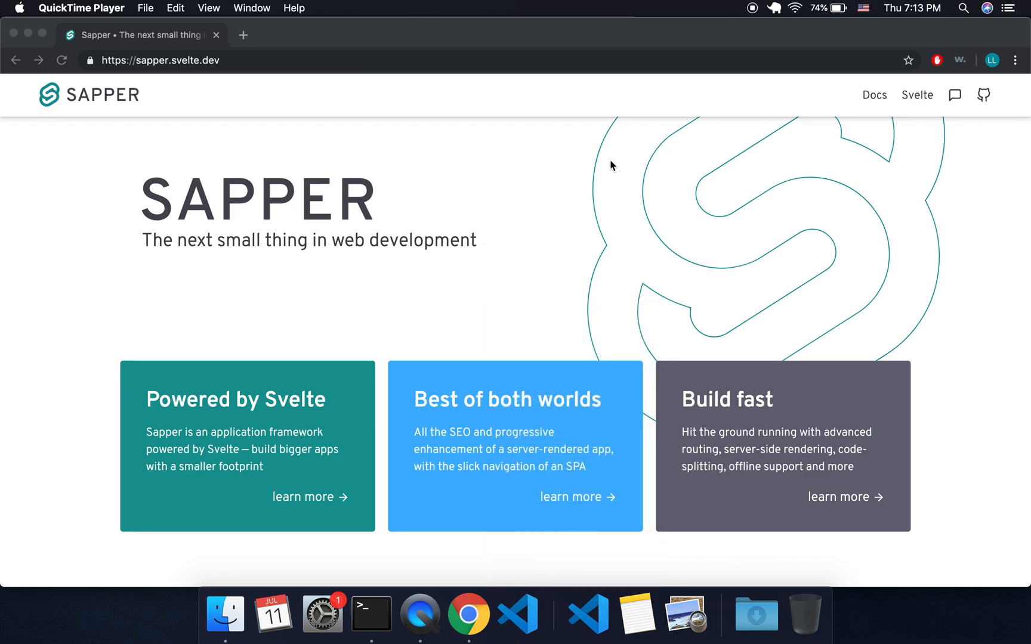
pyautogui.moveTo(673, 276)
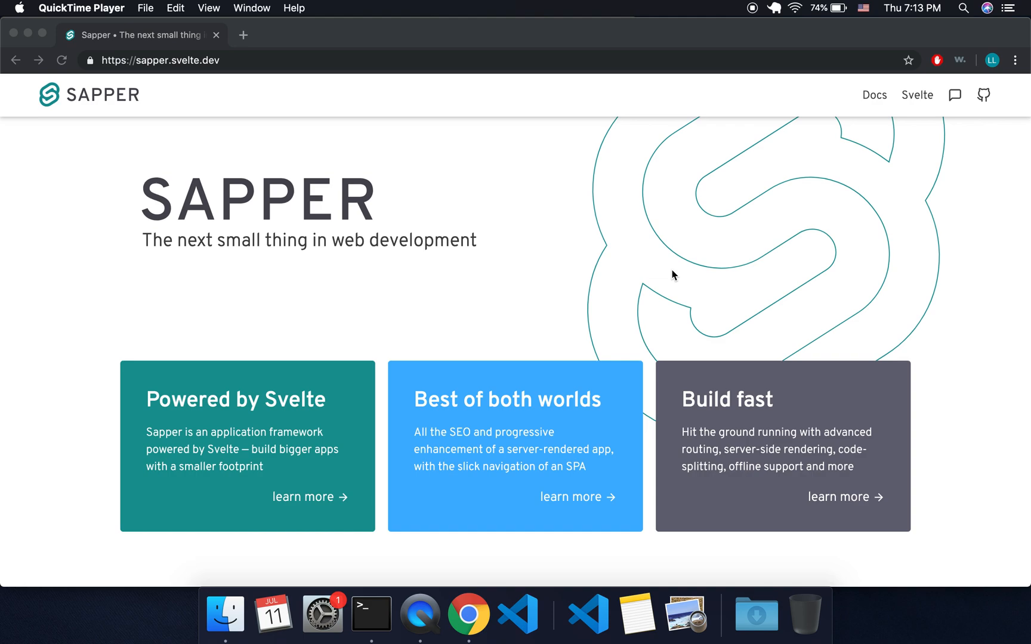
pyautogui.moveTo(591, 275)
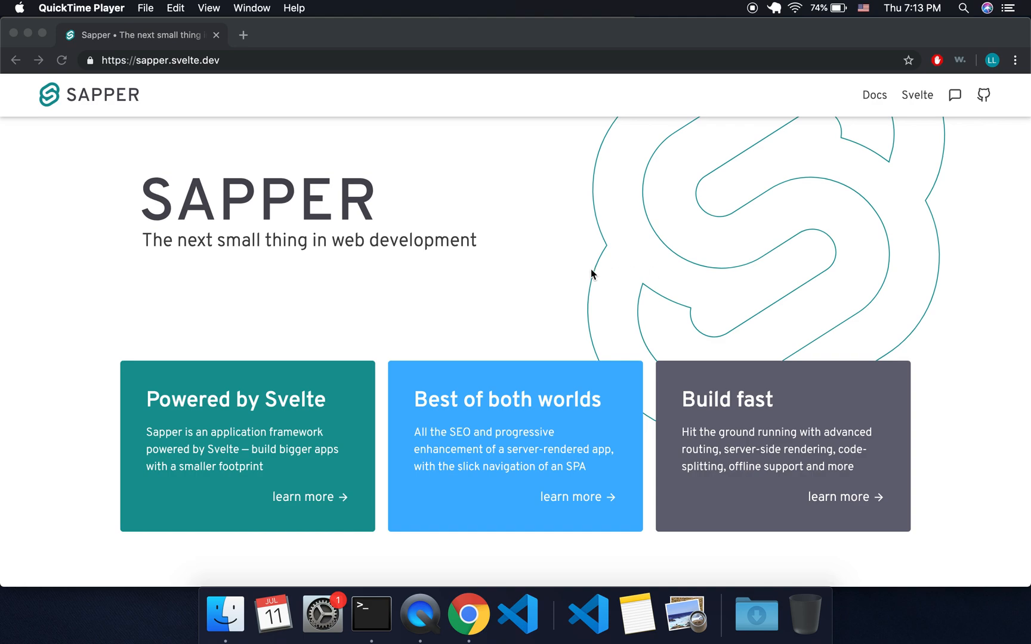
pyautogui.moveTo(829, 164)
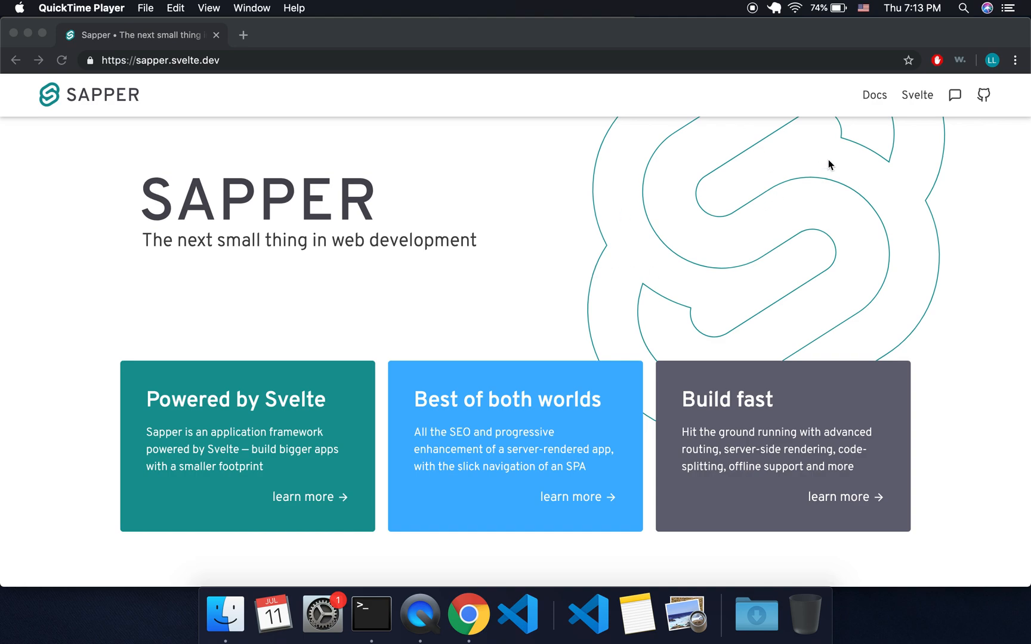
pyautogui.moveTo(797, 243)
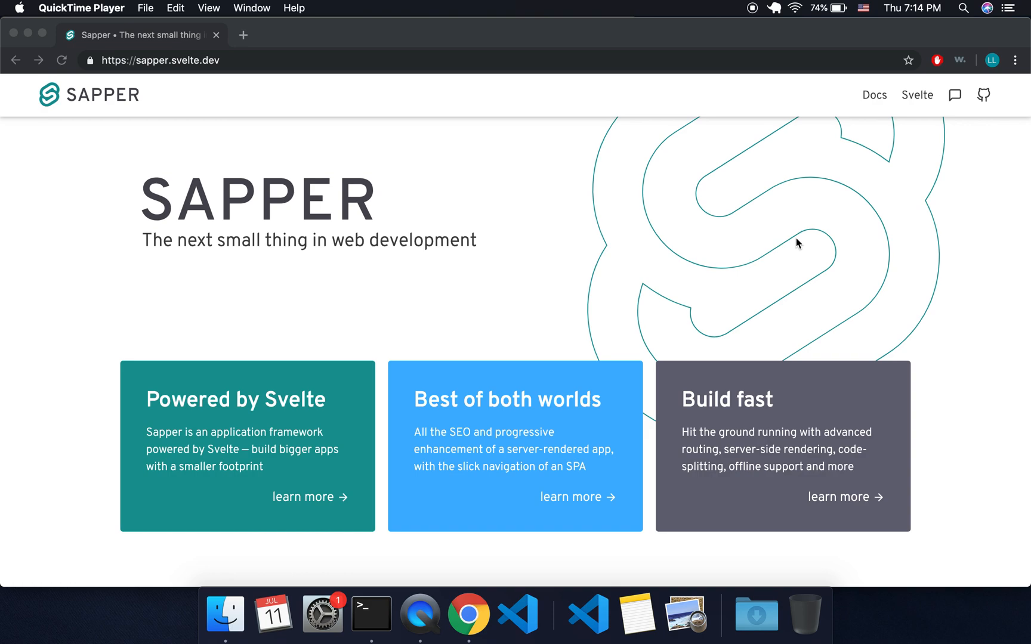
pyautogui.moveTo(913, 102)
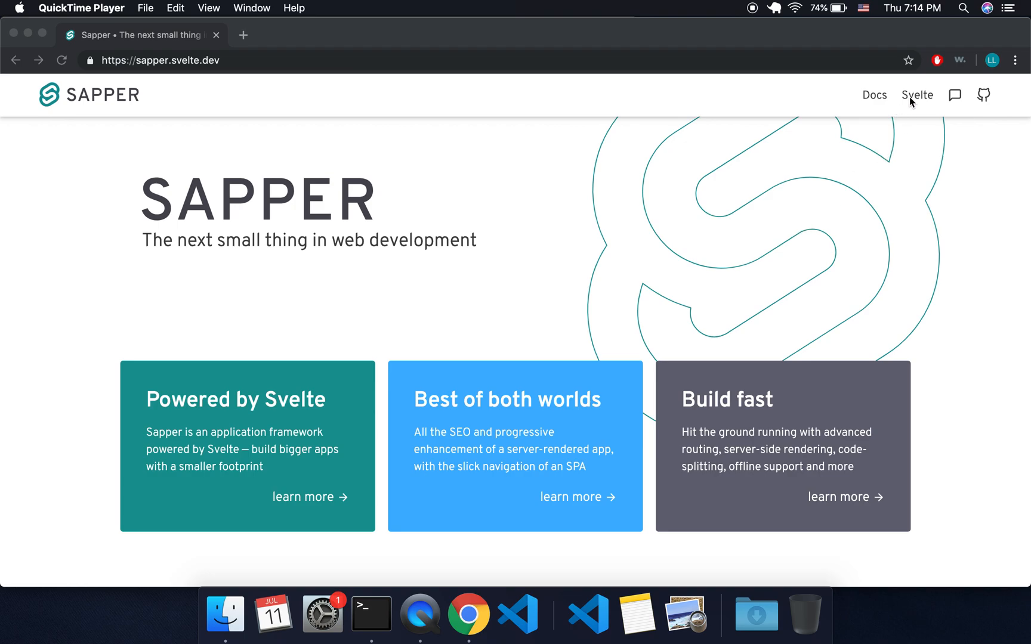
pyautogui.scroll(-3)
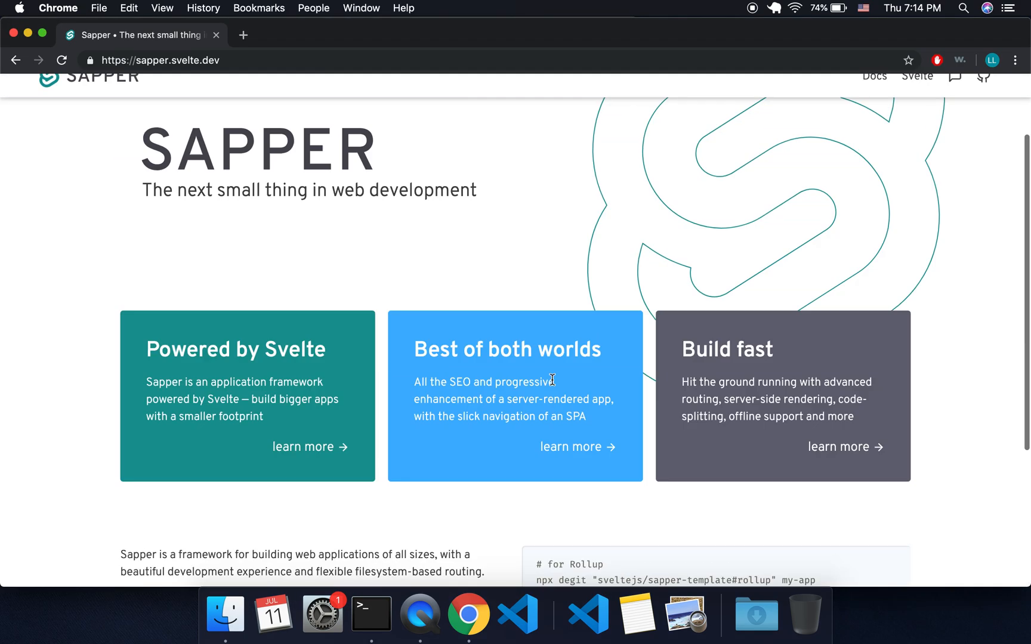
pyautogui.scroll(-3)
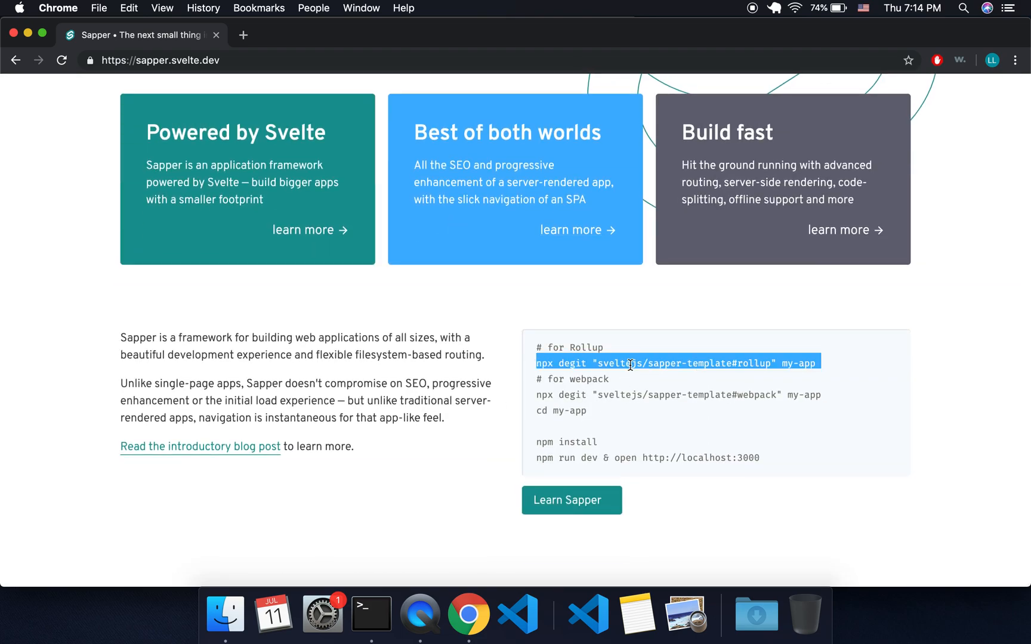
# Step: Clone the Sapper Rollup template into a sappy folder, cd into it and run npm i
pyautogui.click(369, 614)
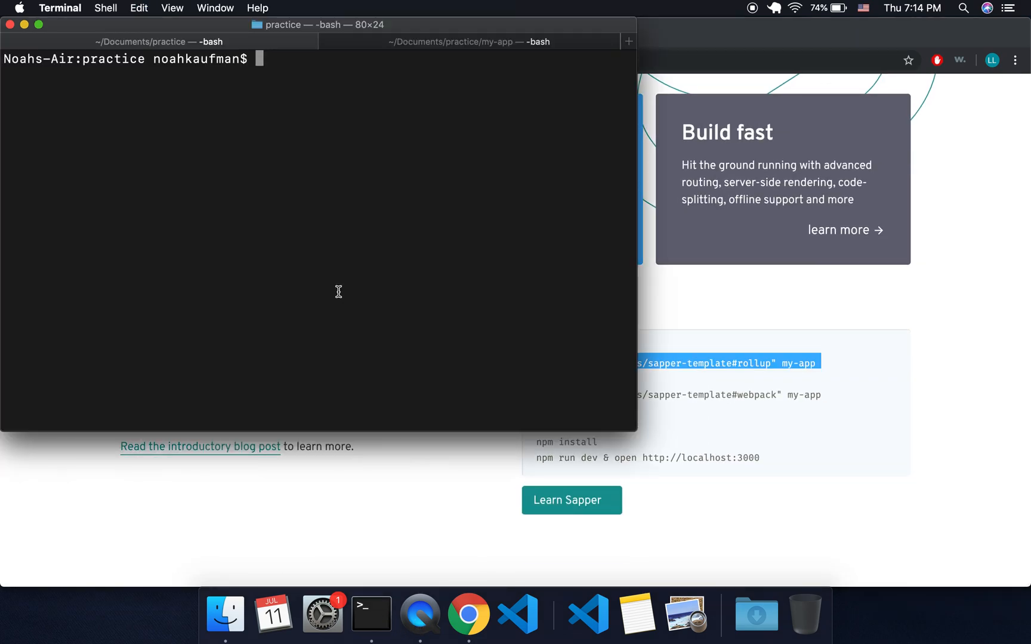
pyautogui.moveTo(414, 275)
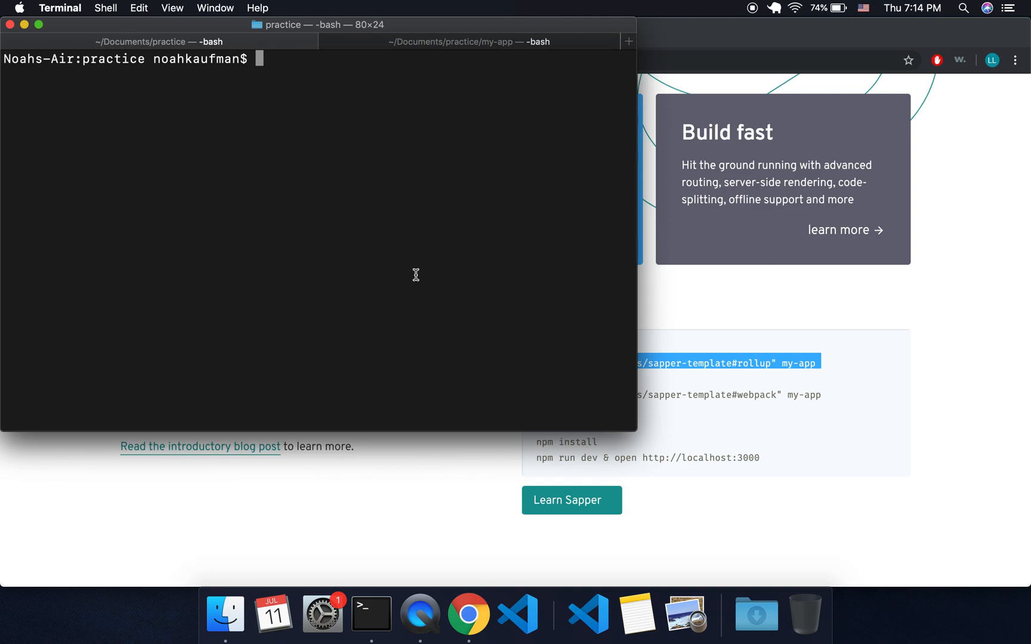
pyautogui.press('Return')
pyautogui.write('npx degit "sveltejs/sapper-template#rollup" s')
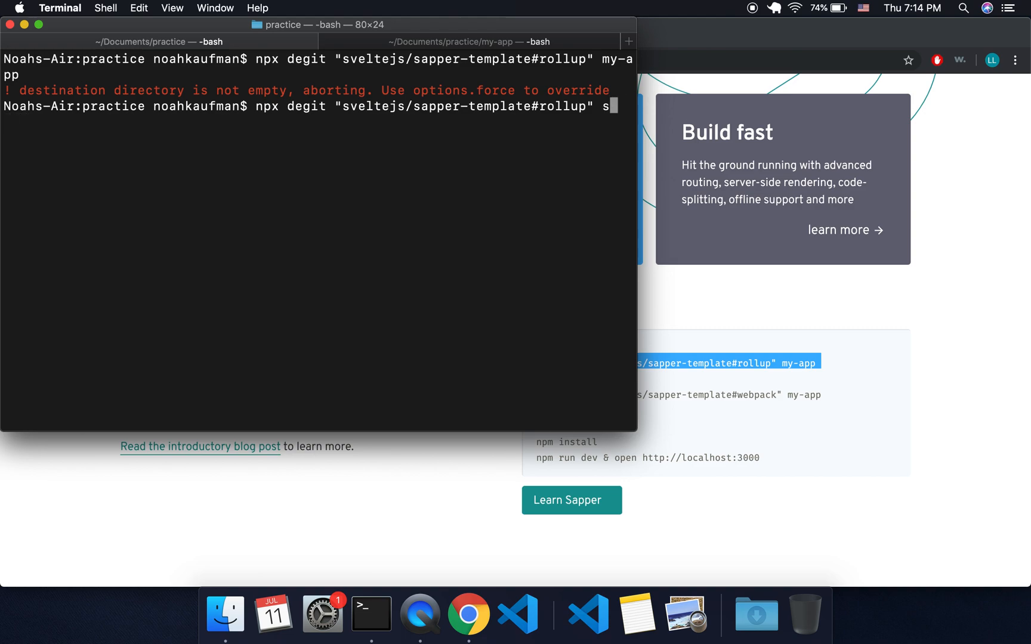
pyautogui.press('Return')
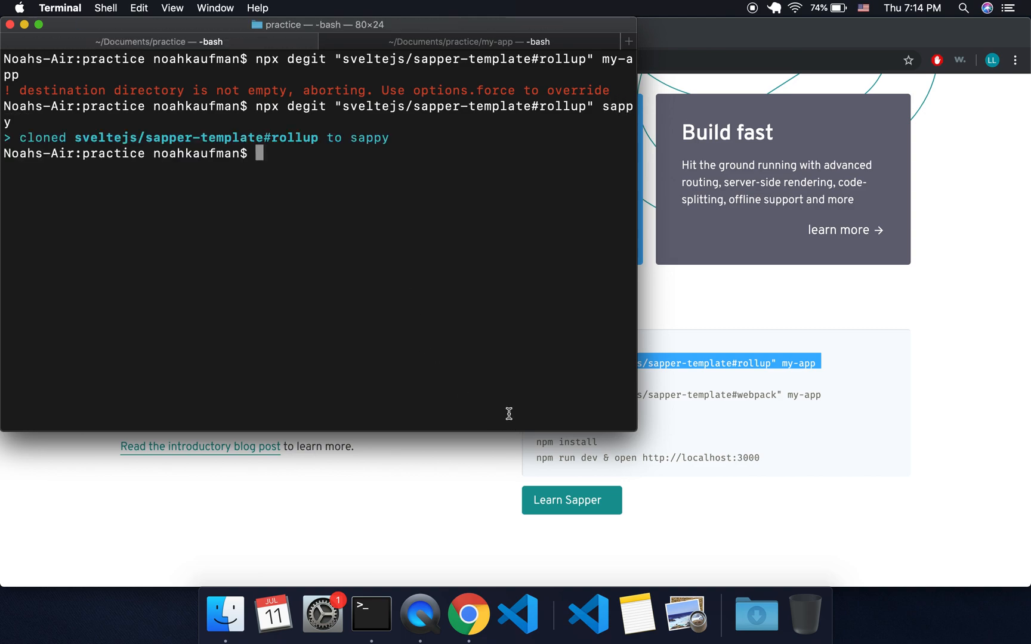
pyautogui.write('cd')
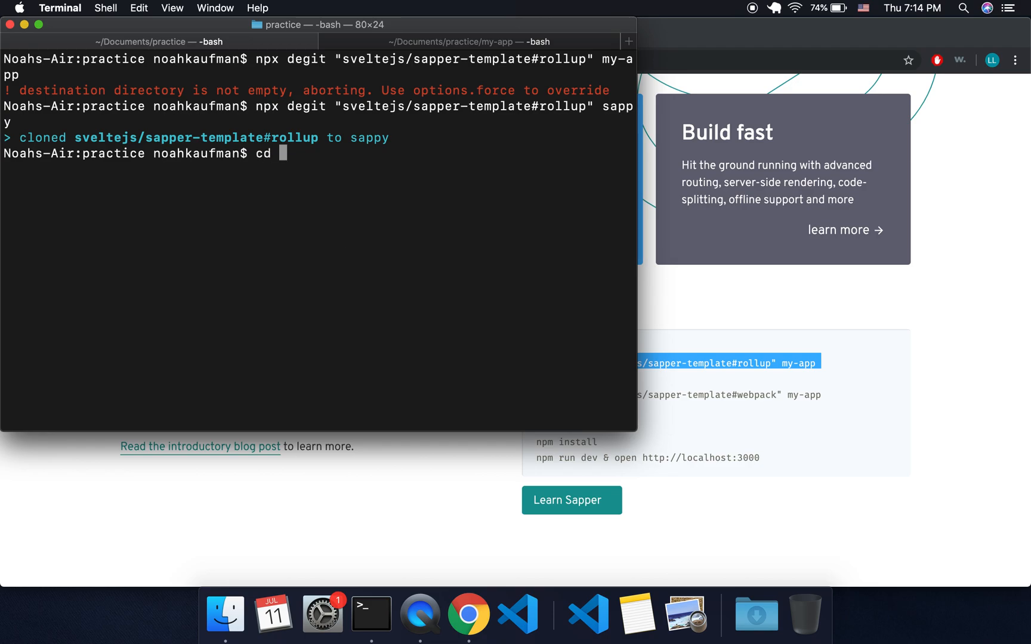
pyautogui.press('Return')
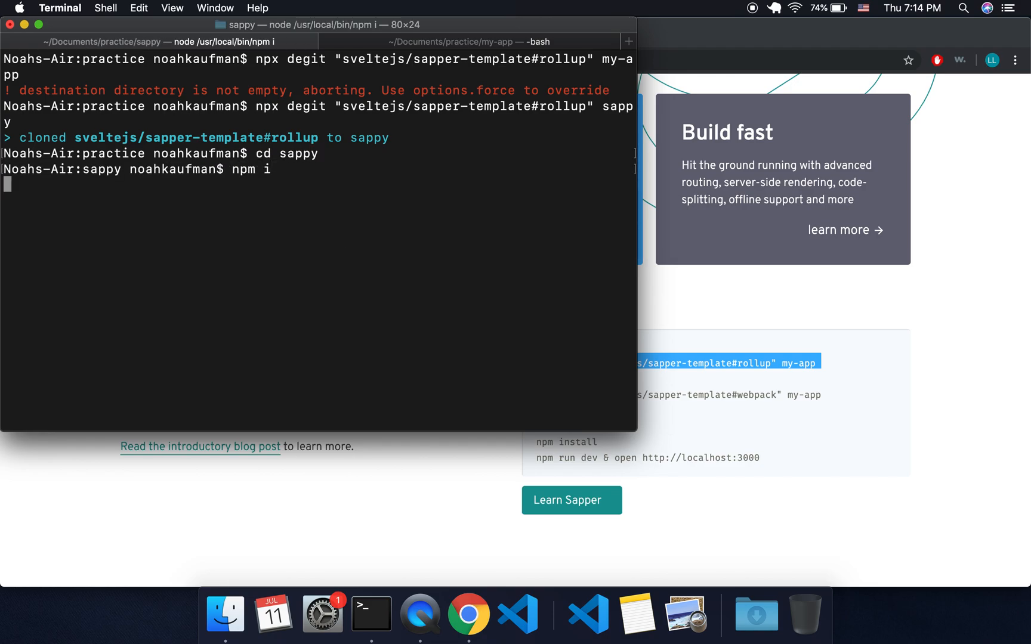
# Step: Return to the Sapper homepage in Chrome and navigate to the Docs page
pyautogui.click(468, 615)
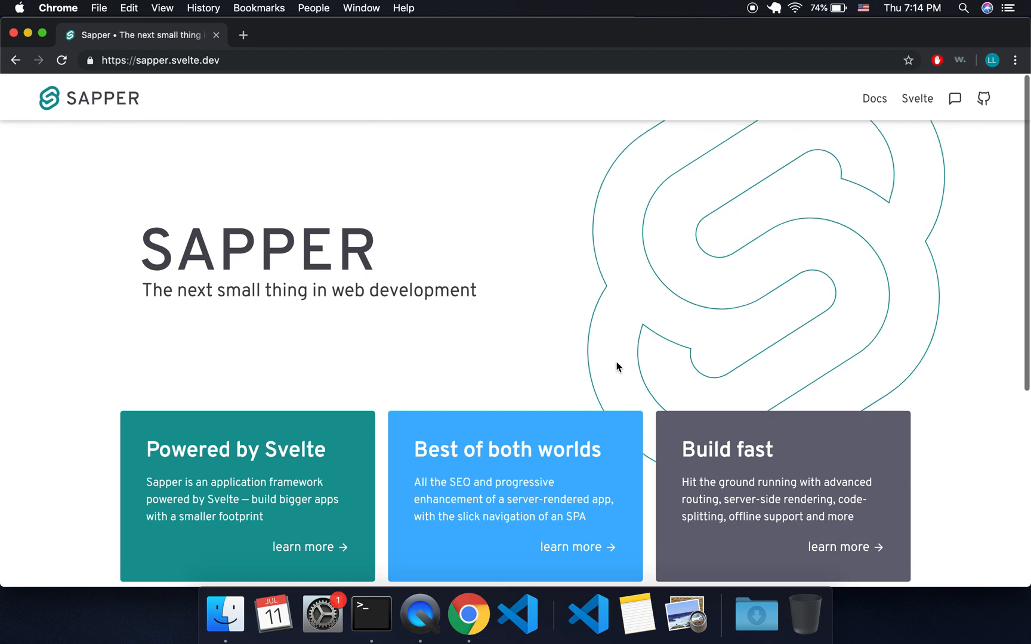
pyautogui.scroll(-3)
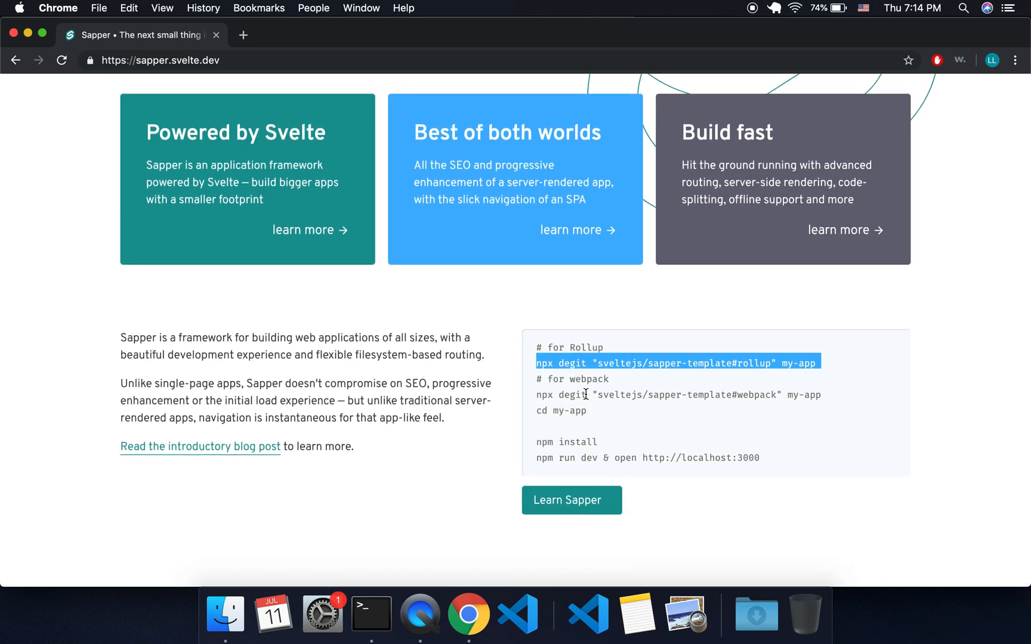
pyautogui.scroll(3)
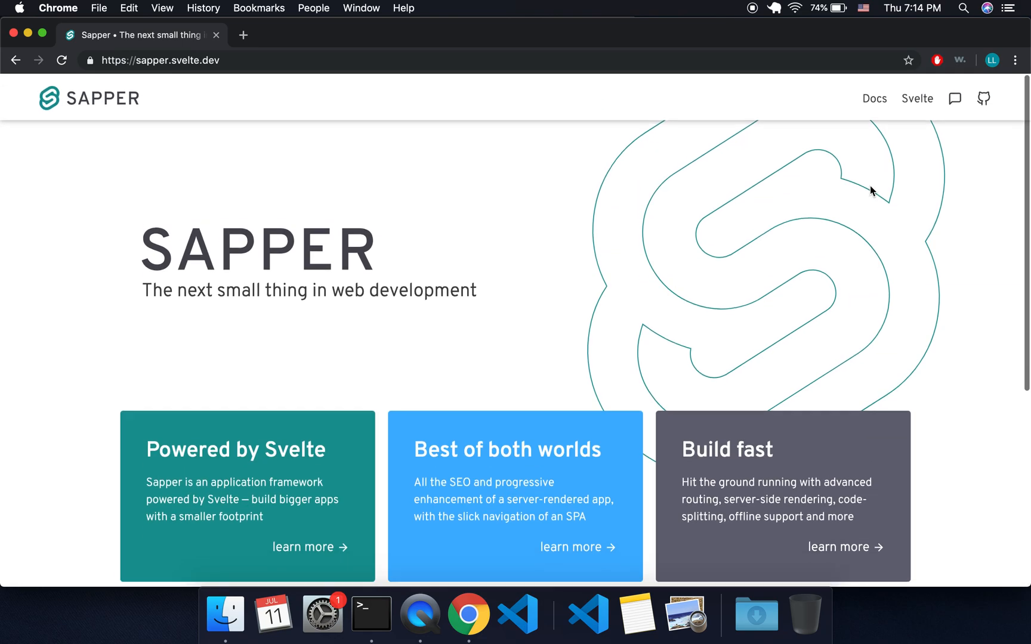
pyautogui.click(874, 95)
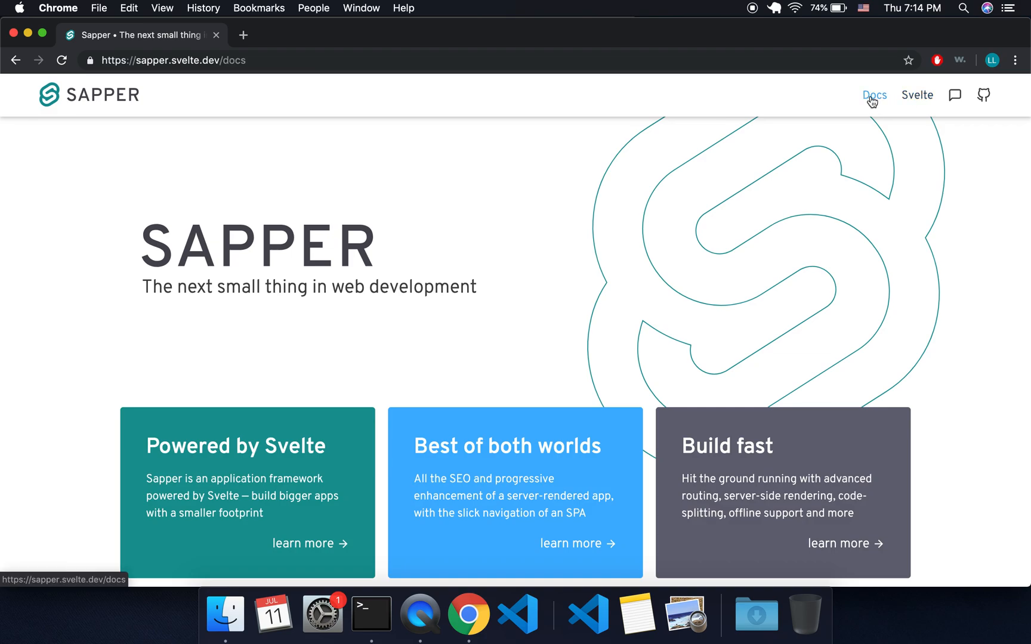
# Step: Read the Sapper docs from the Introduction down to the Next.js comparison, selecting the word Next.js
pyautogui.click(875, 94)
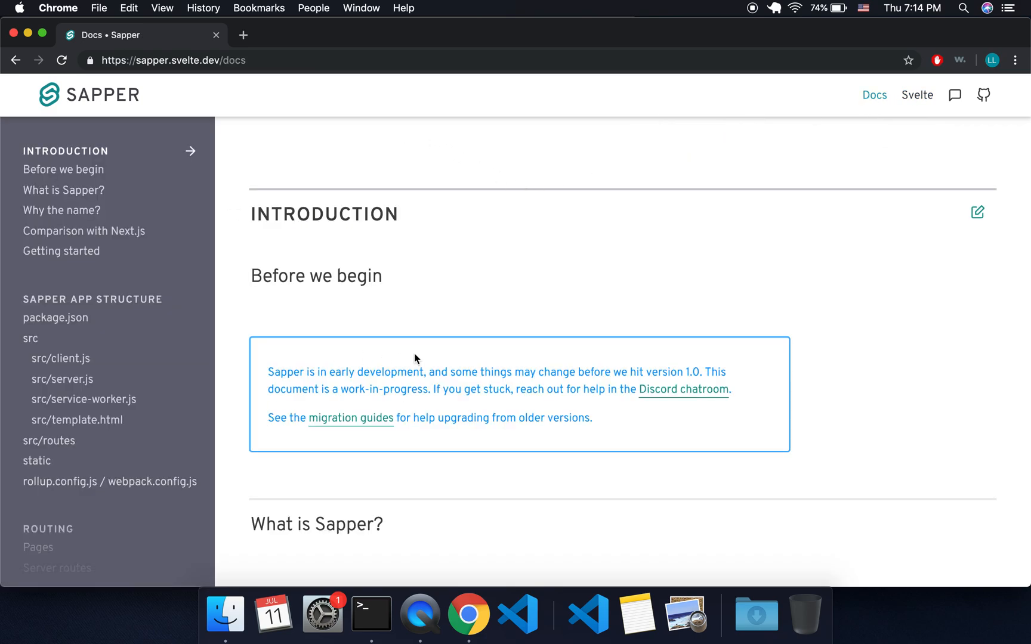
pyautogui.scroll(-3)
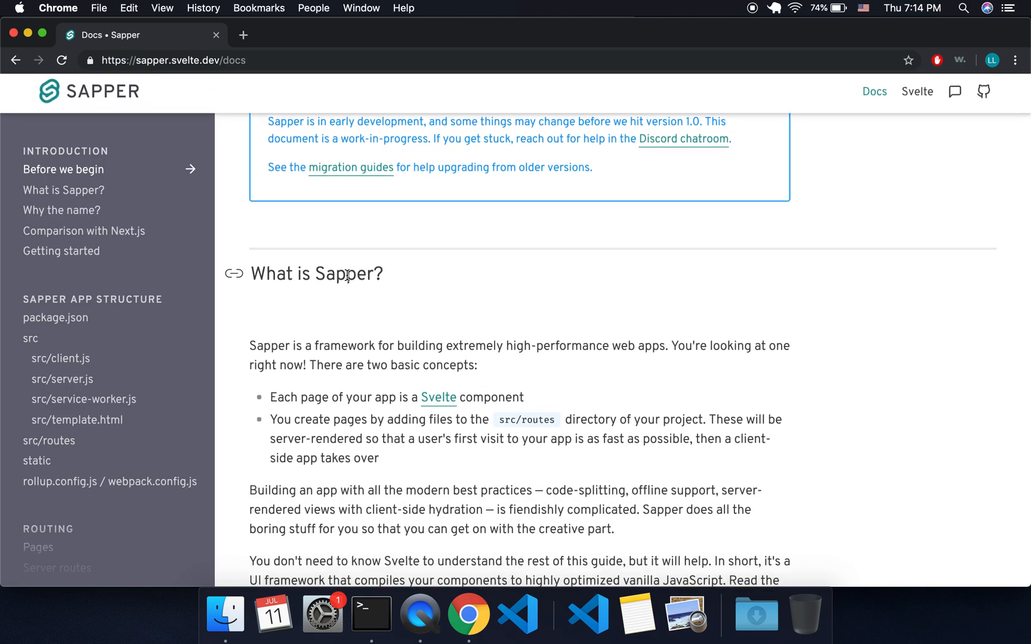
pyautogui.scroll(-3)
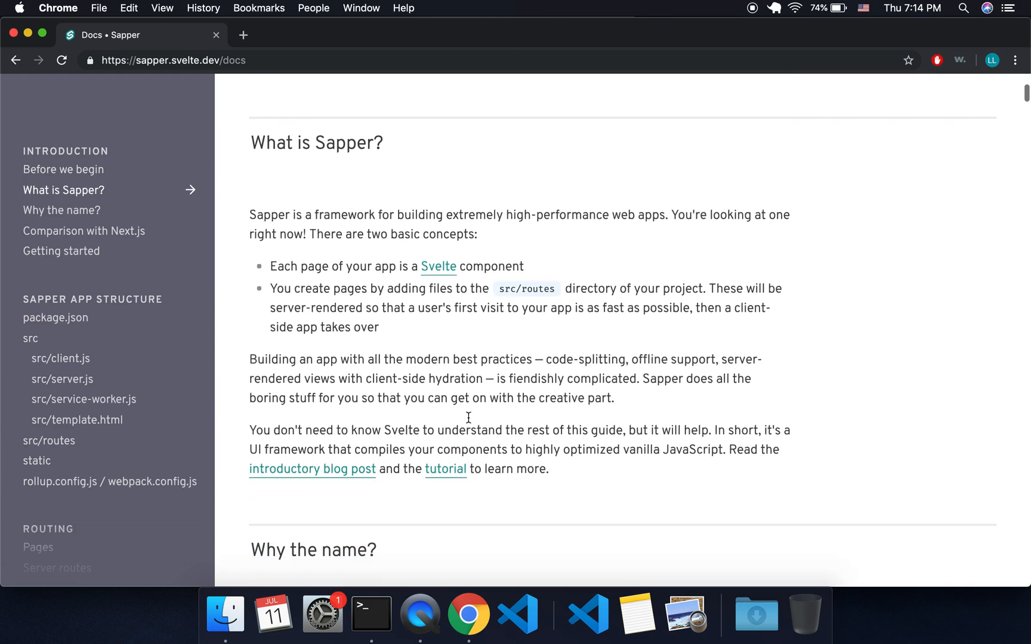
pyautogui.scroll(-3)
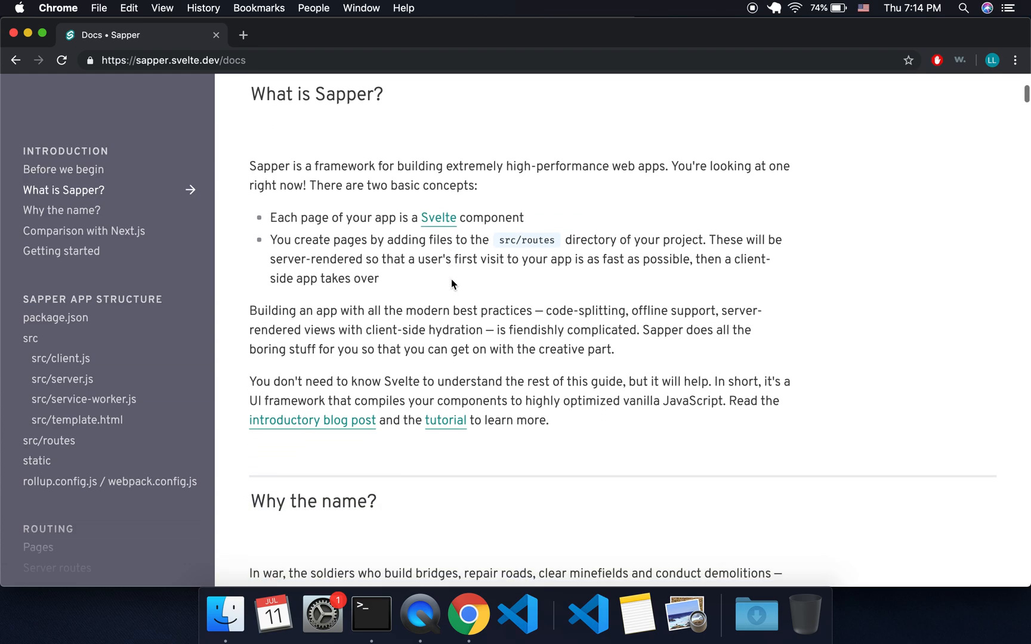
pyautogui.scroll(-3)
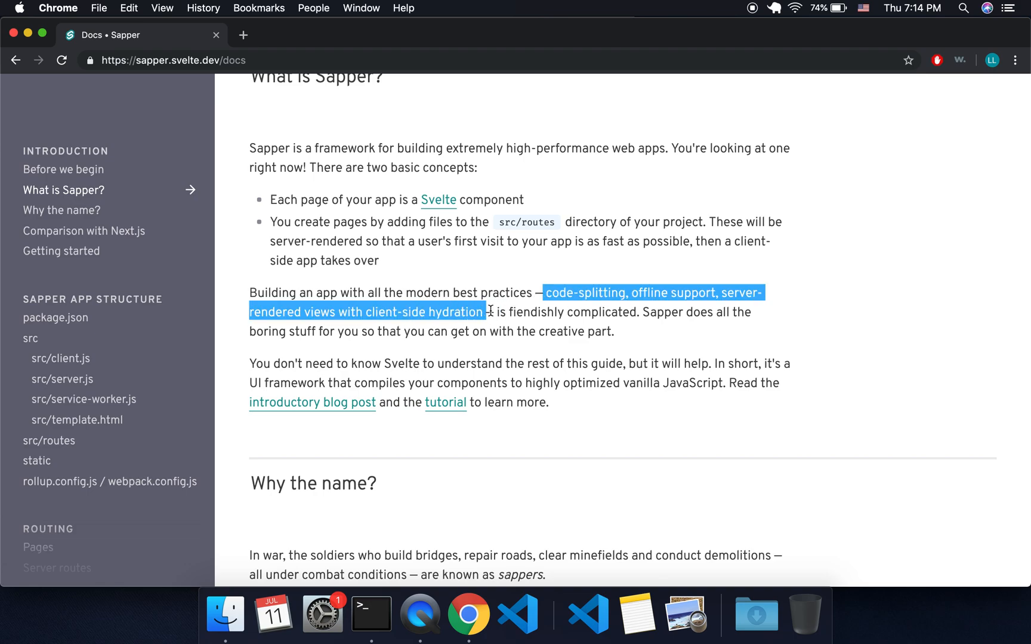
pyautogui.scroll(-3)
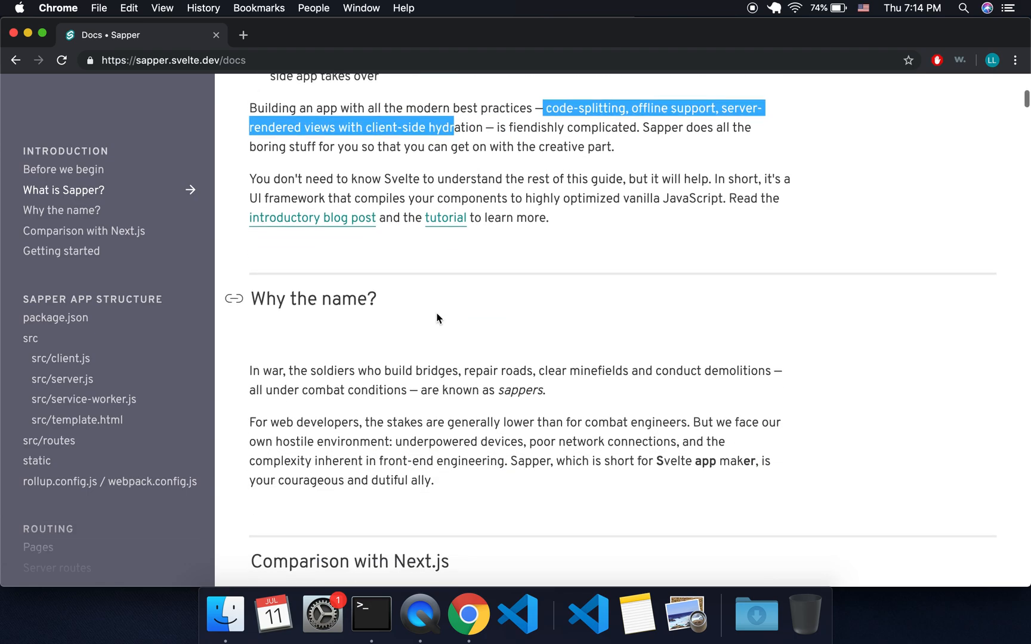
pyautogui.scroll(-3)
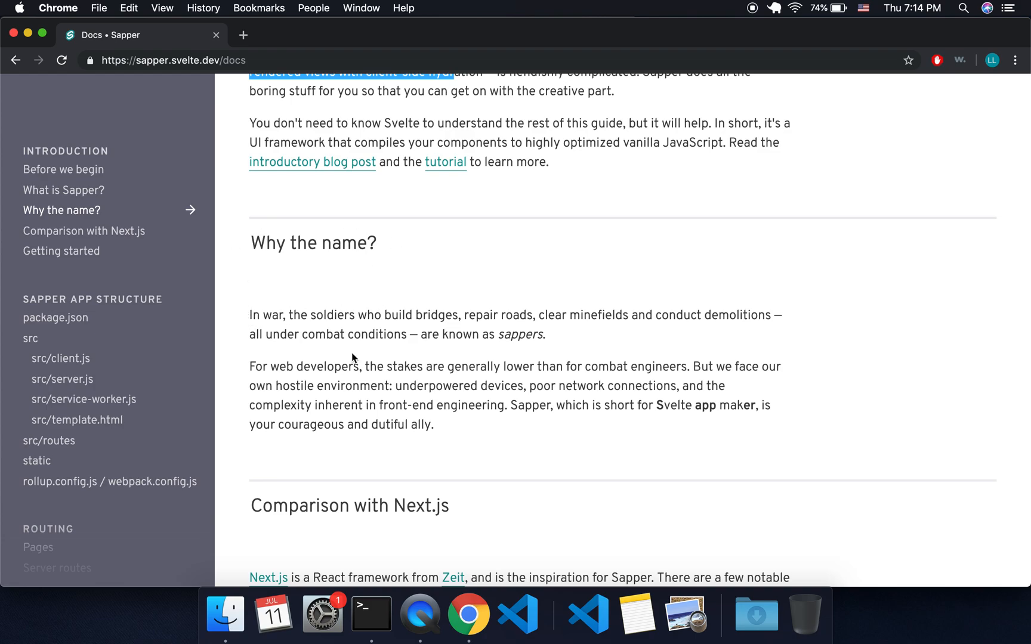
pyautogui.scroll(-3)
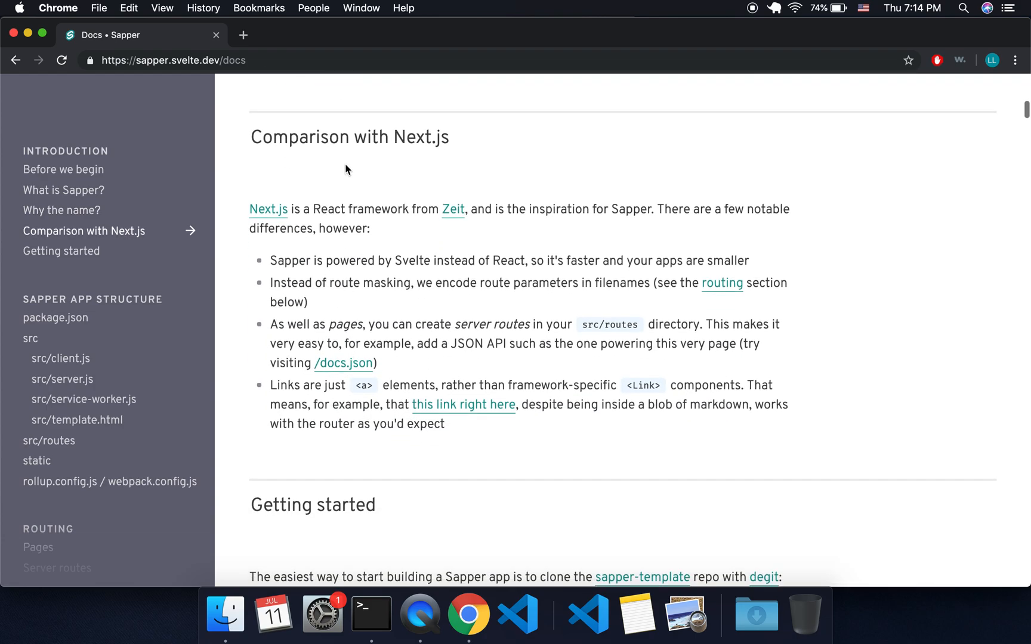
pyautogui.doubleClick(421, 137)
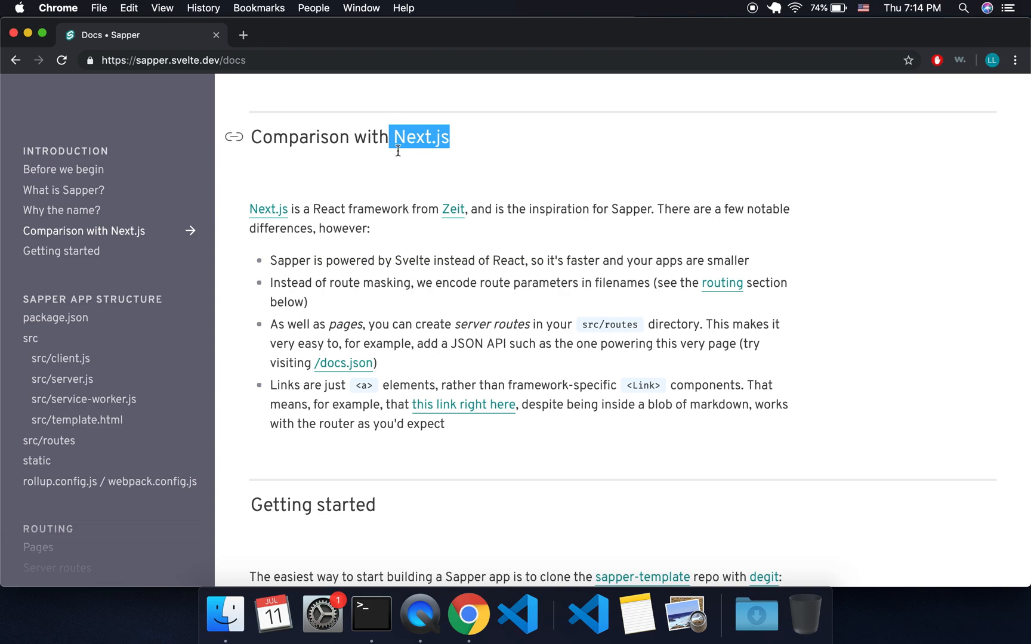
pyautogui.moveTo(453, 131)
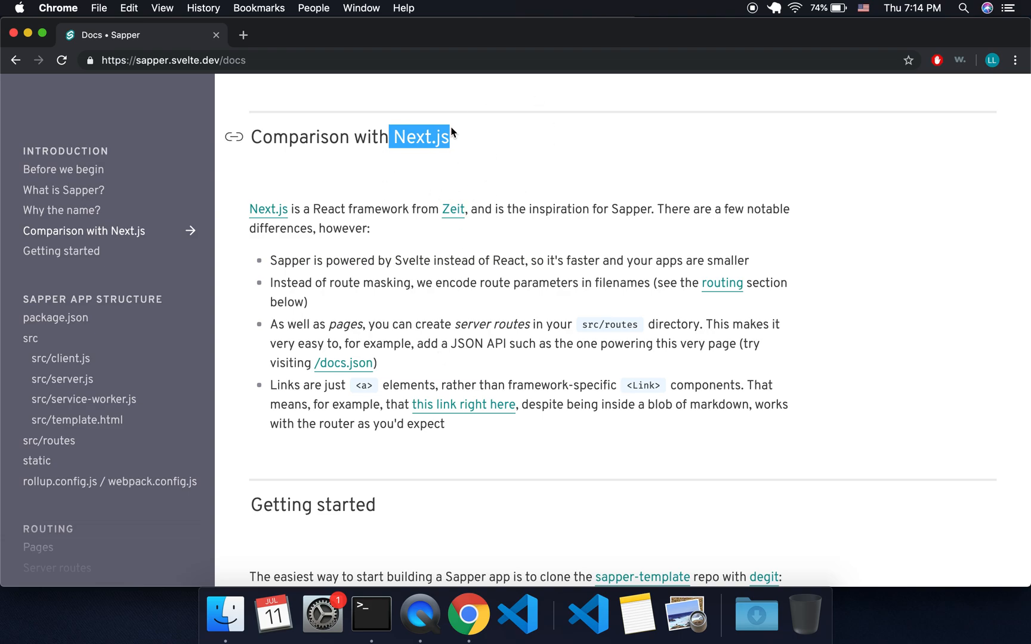
# Step: Continue down past Sapper App Structure to the service worker and src/template.html sections
pyautogui.scroll(-3)
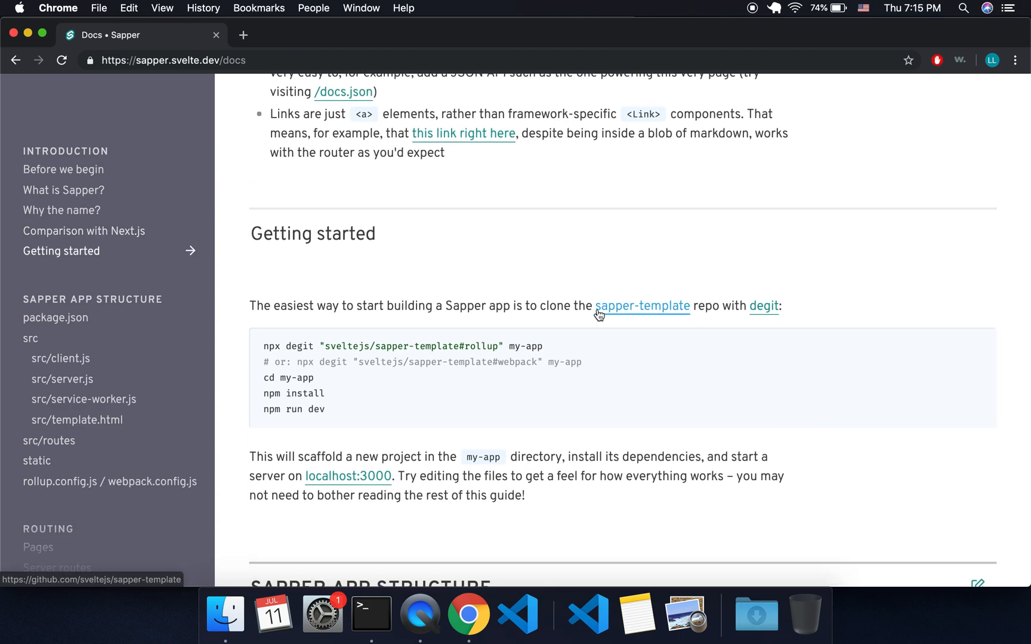
pyautogui.scroll(-3)
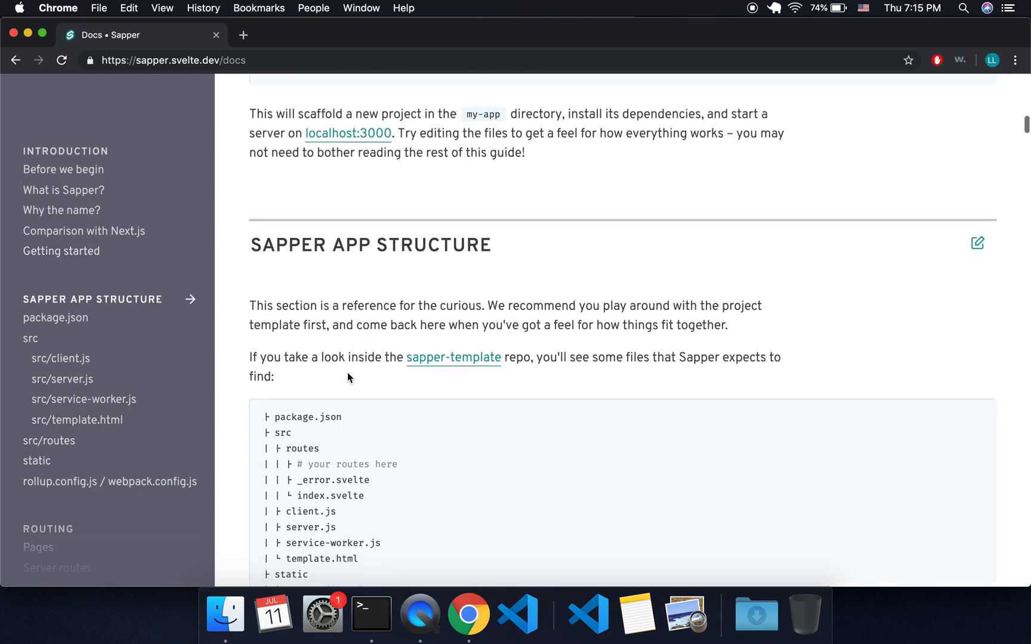
pyautogui.scroll(-3)
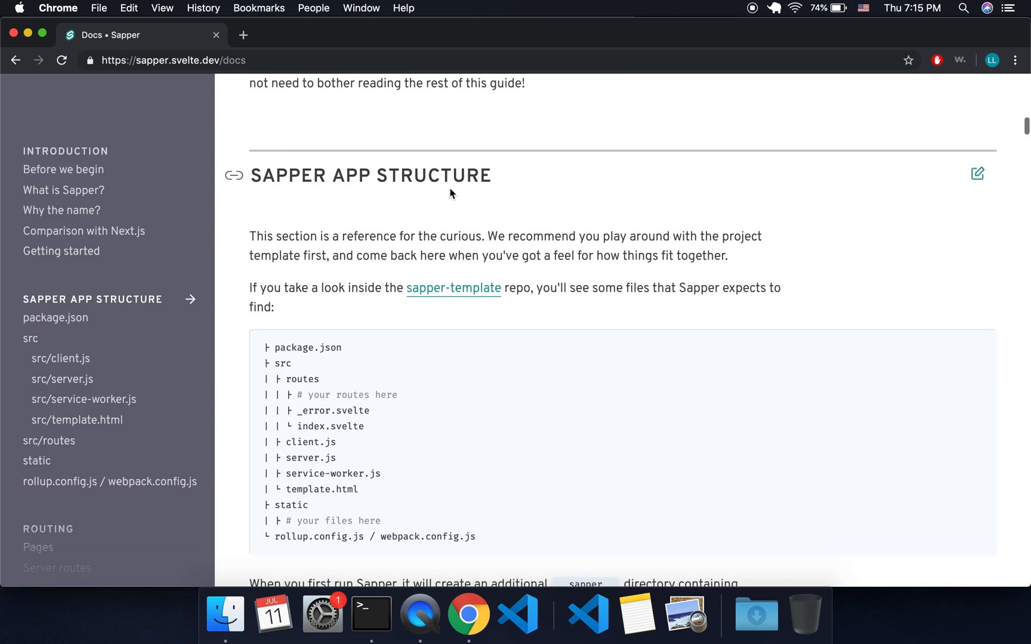
pyautogui.scroll(-3)
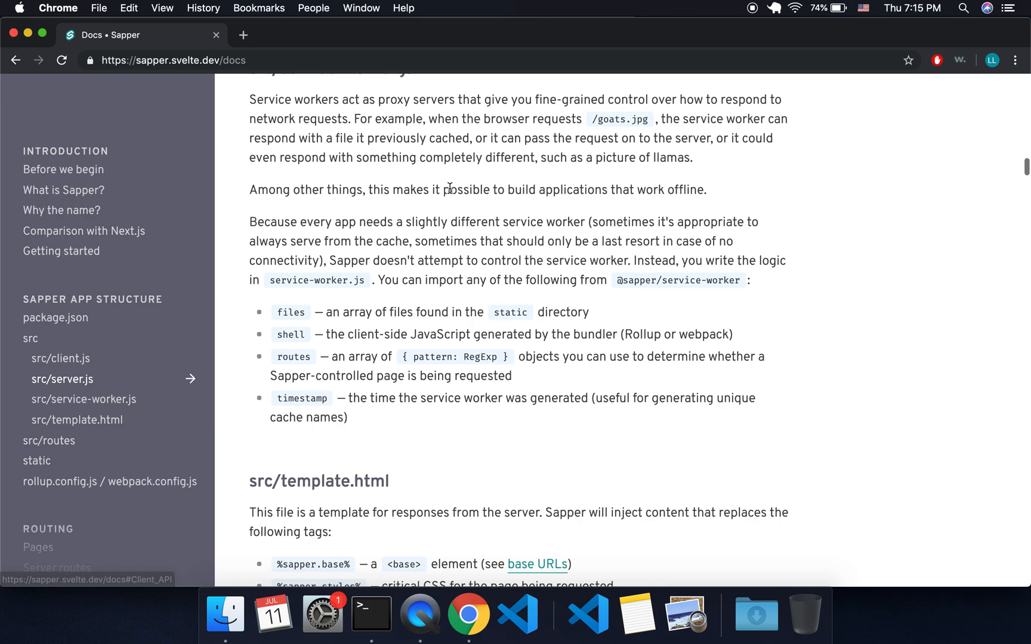
pyautogui.scroll(-3)
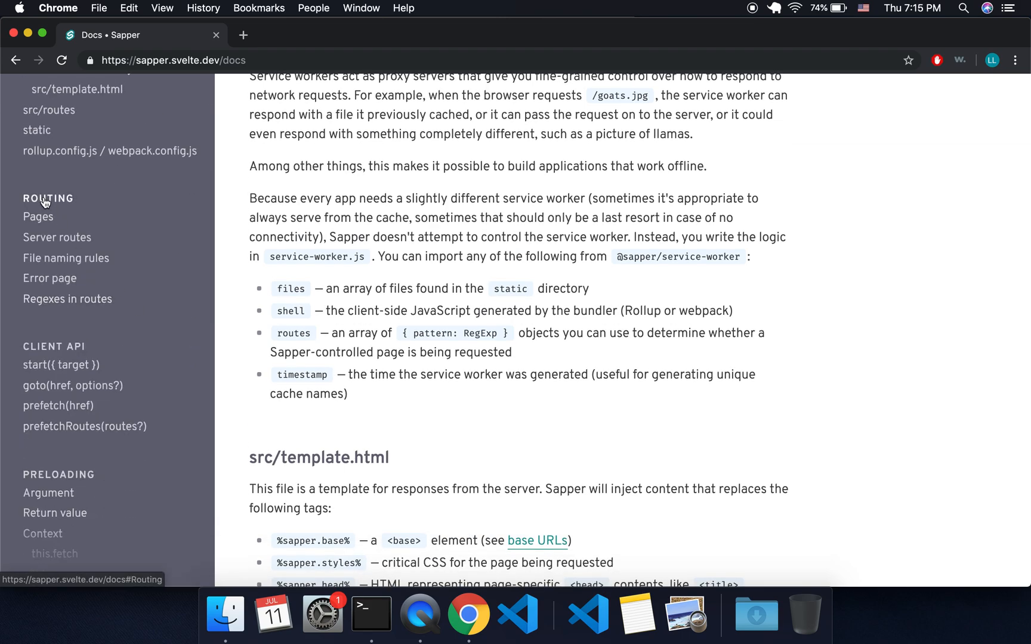
# Step: Bring the sappy project forward in VS Code and expand its src folder in the Explorer
pyautogui.click(371, 615)
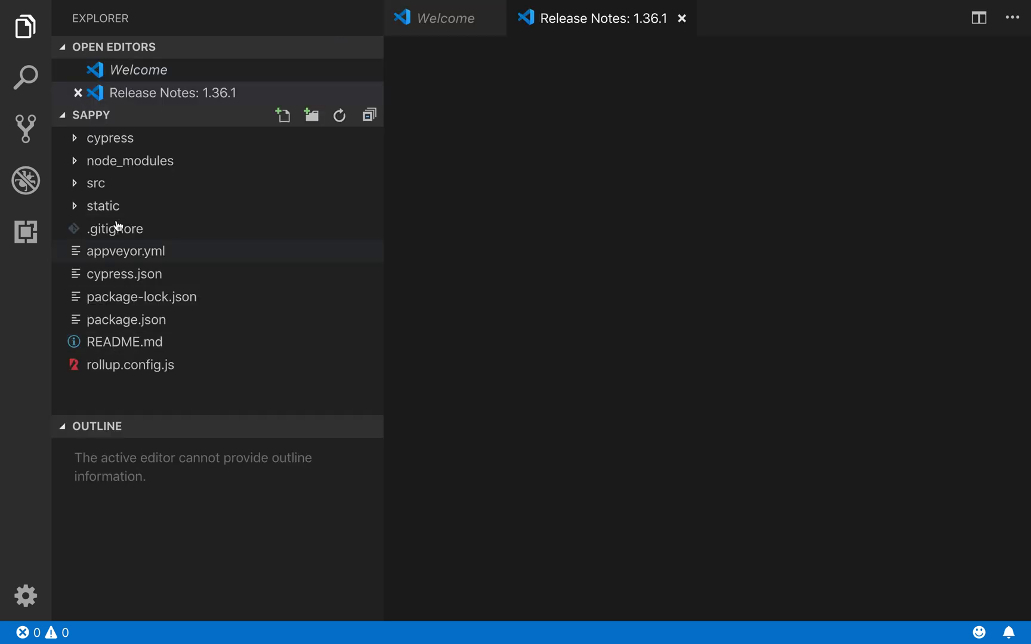
pyautogui.click(96, 182)
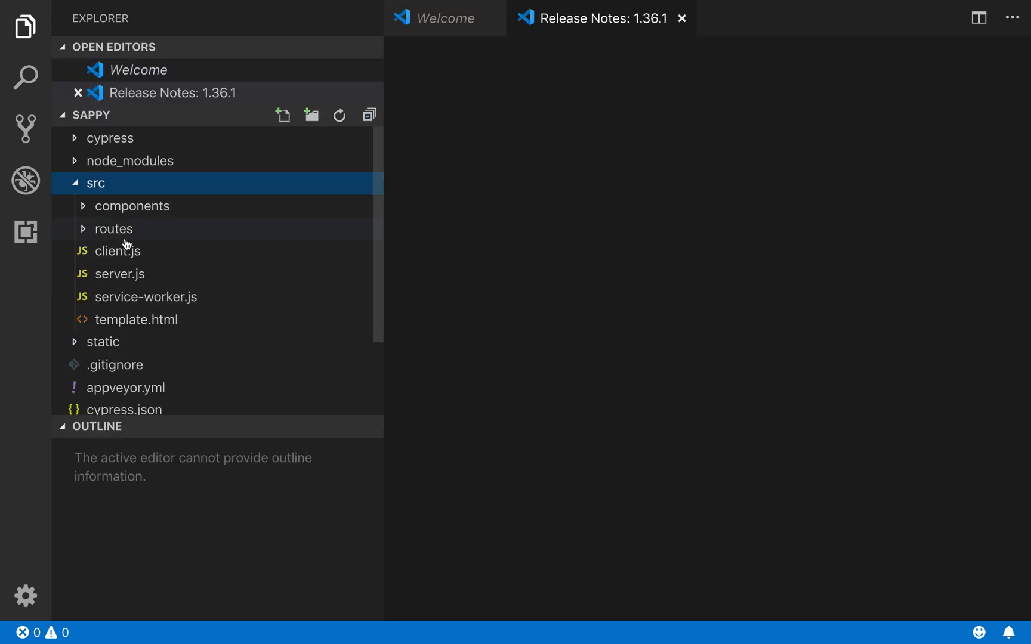
# Step: Start the Sapper dev server with npm run dev in the sappy folder, then return to the browser
pyautogui.click(596, 17)
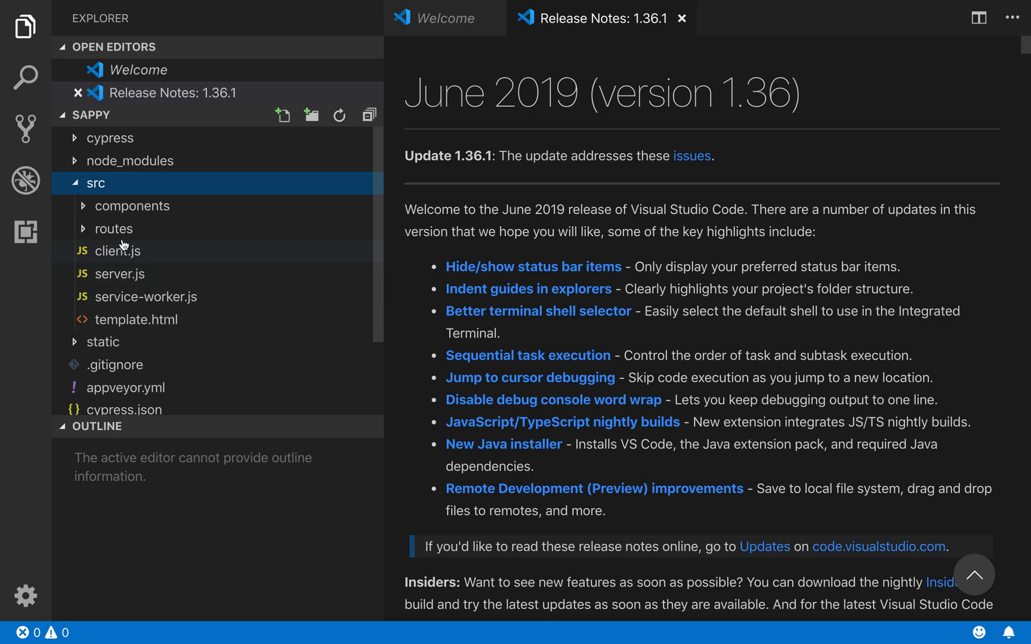
pyautogui.moveTo(138, 301)
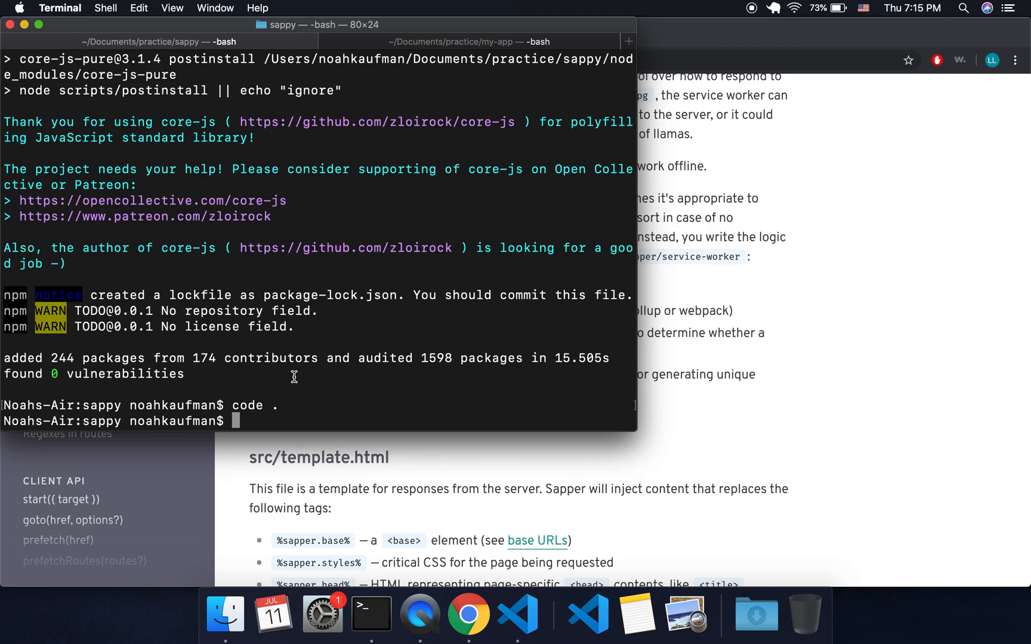
pyautogui.write('npm run dev')
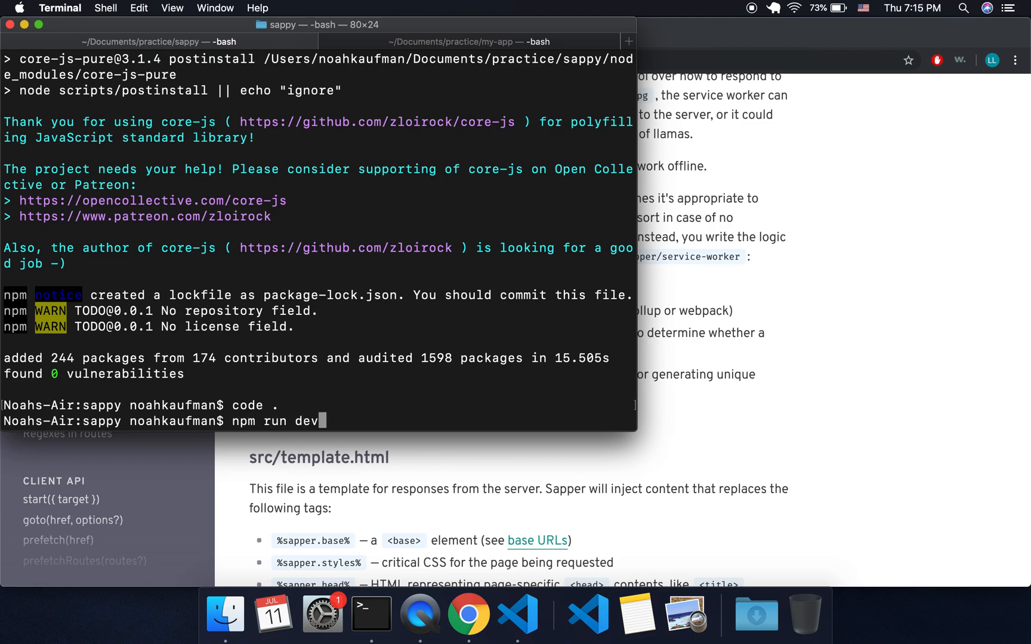
pyautogui.press('Return')
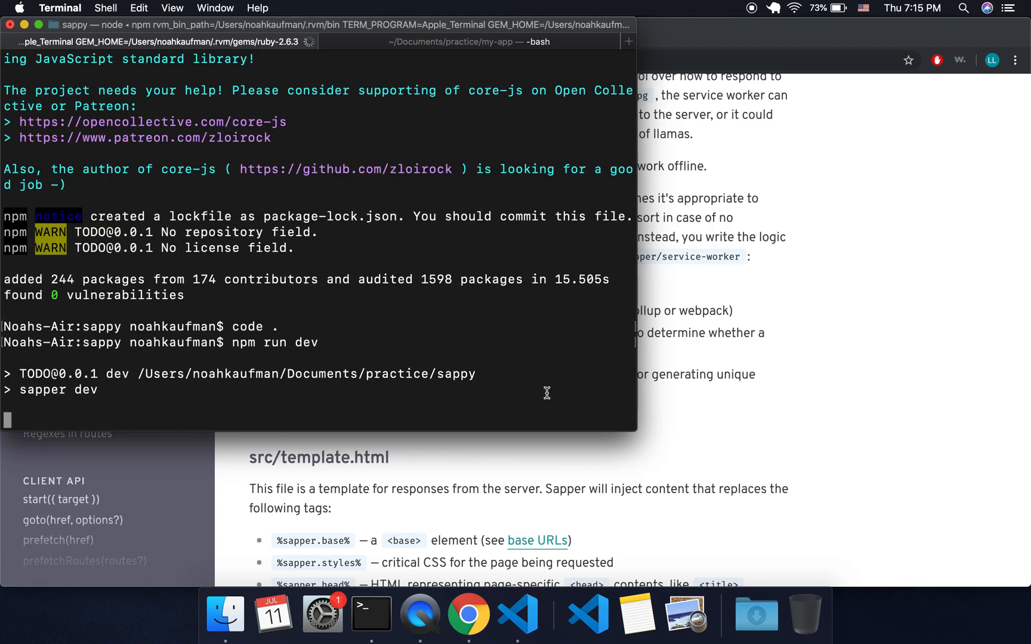
pyautogui.moveTo(665, 44)
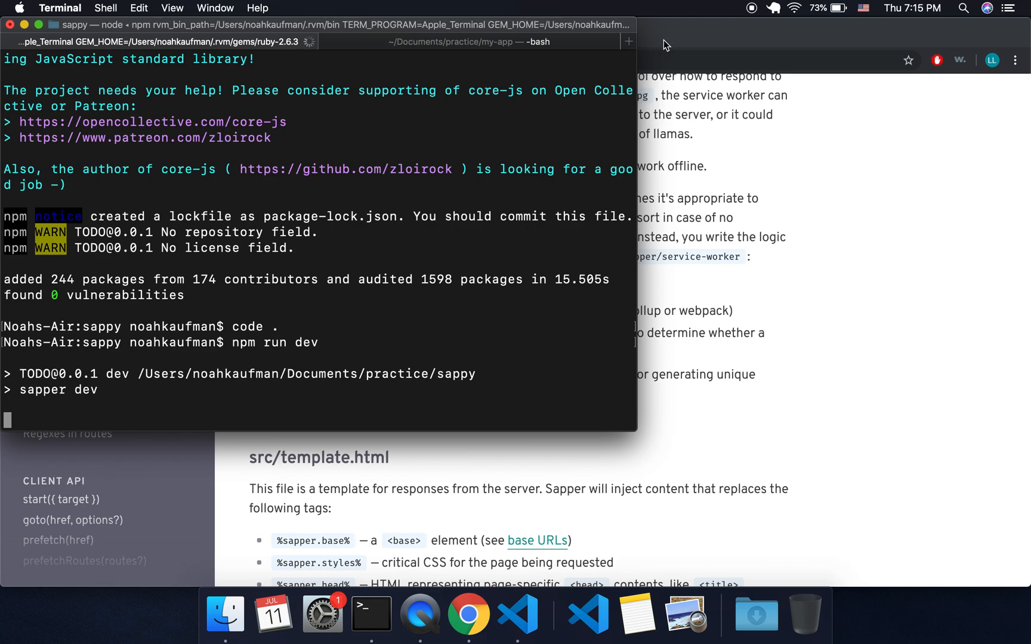
pyautogui.click(469, 615)
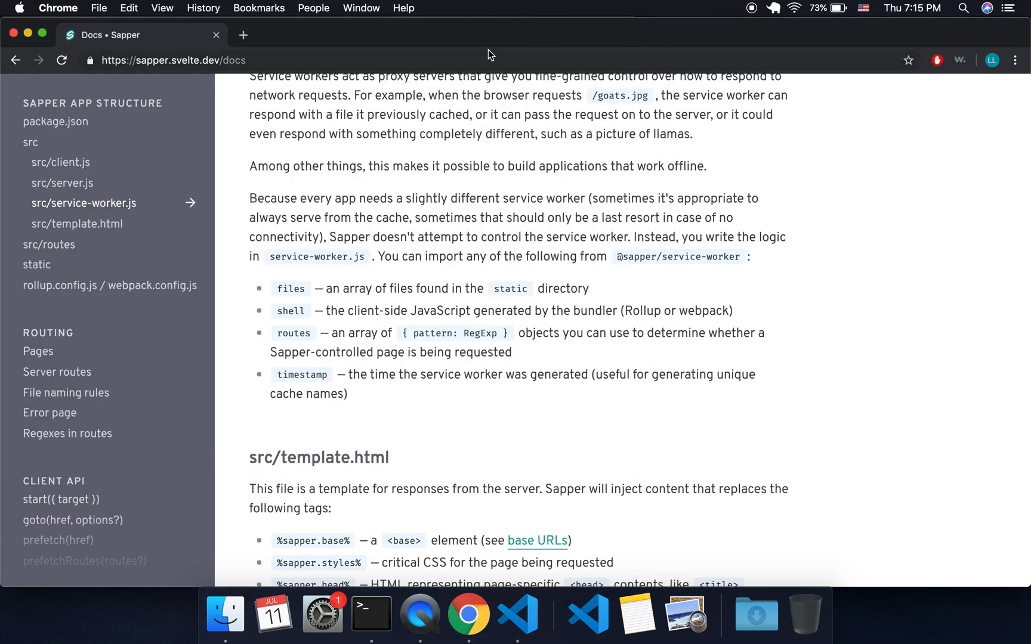
# Step: Load the running app at localhost:3000 in a new tab and visit its about page
pyautogui.click(242, 35)
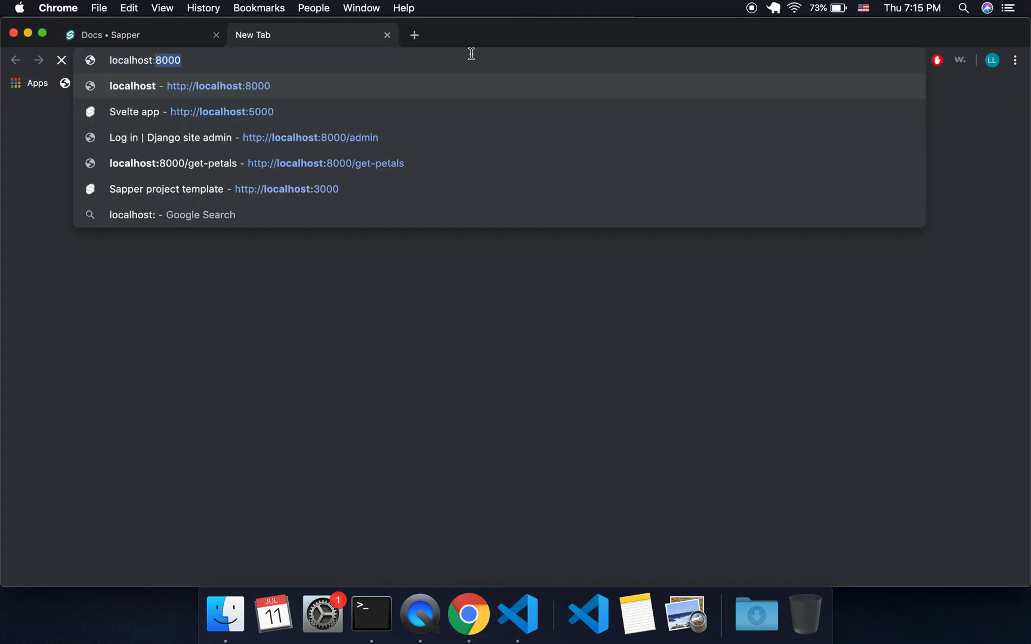
pyautogui.click(223, 190)
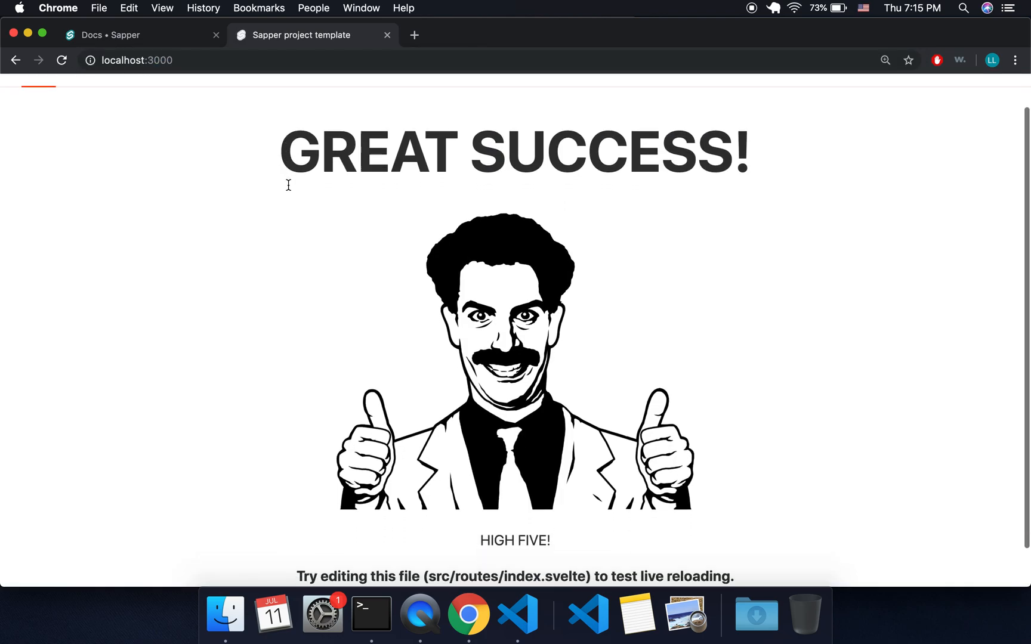
pyautogui.scroll(-3)
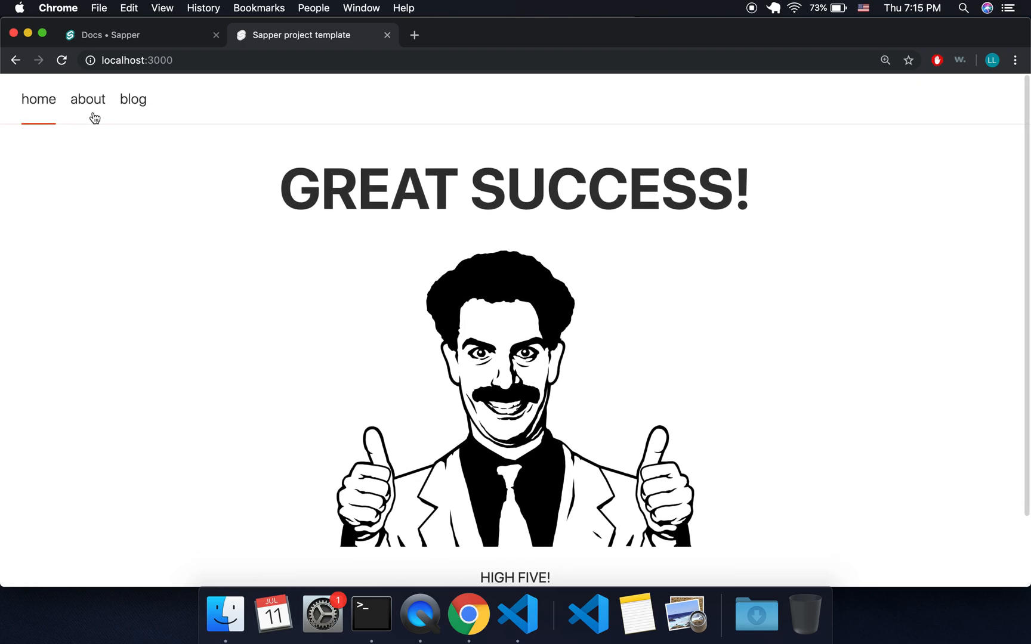
pyautogui.click(87, 99)
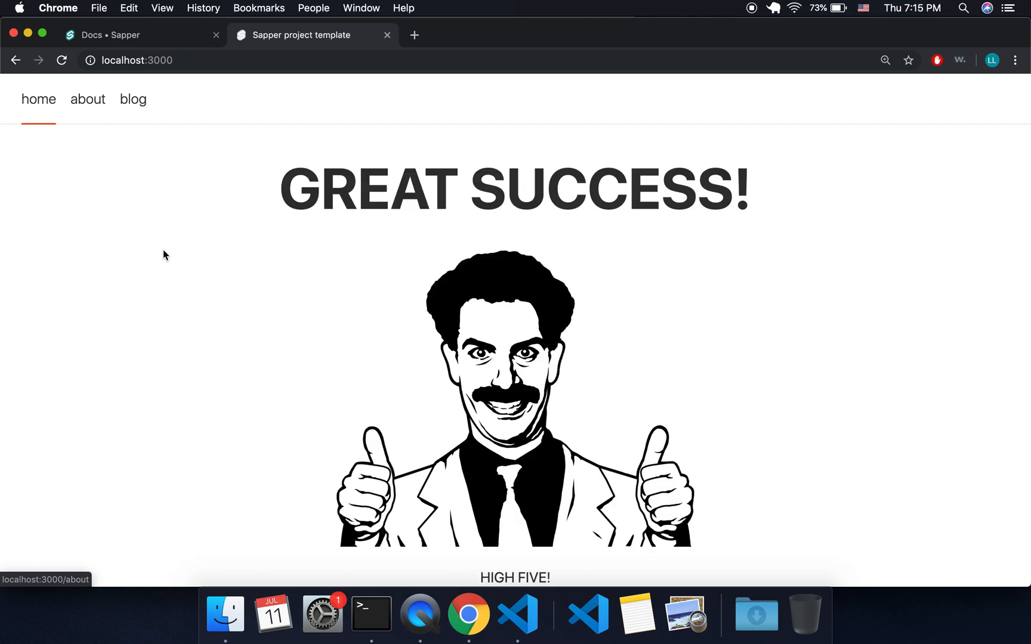
pyautogui.moveTo(340, 358)
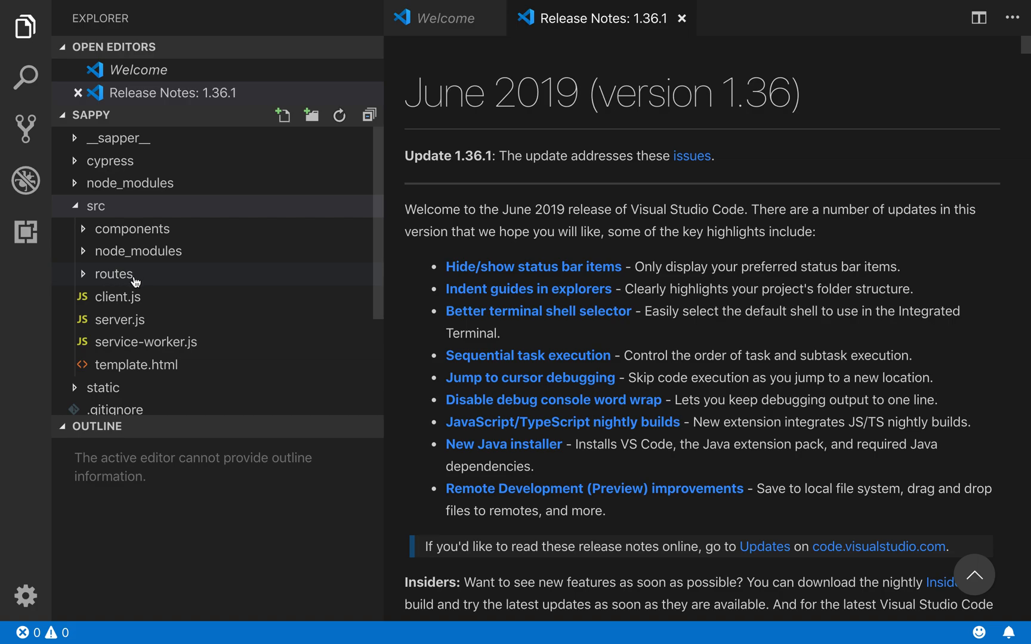
# Step: Expand src/routes to list blog, _error, _layout, about and index, checking the about page in the app
pyautogui.click(115, 274)
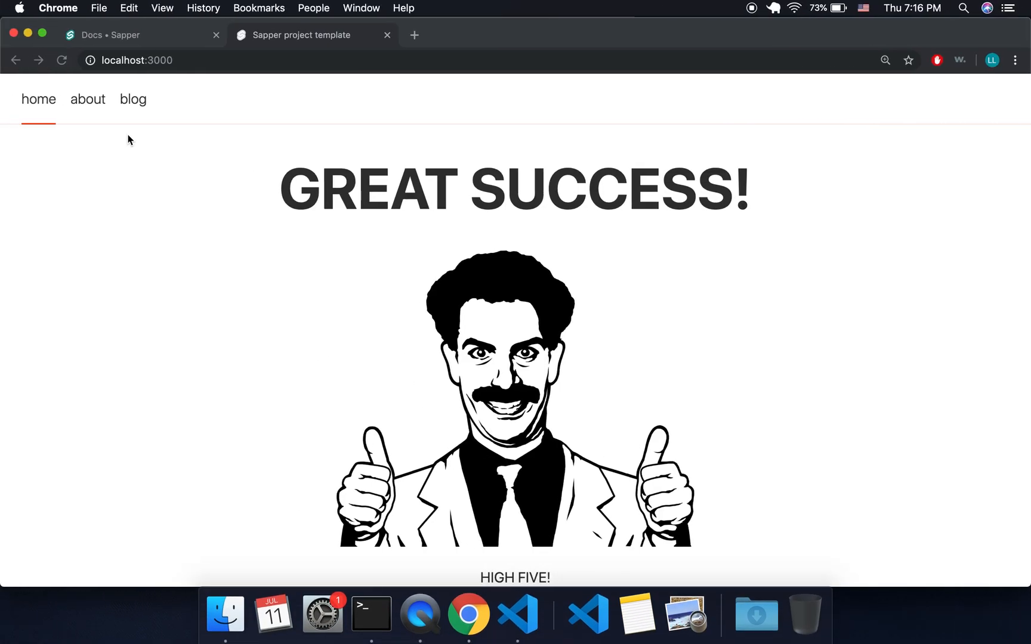
pyautogui.click(87, 99)
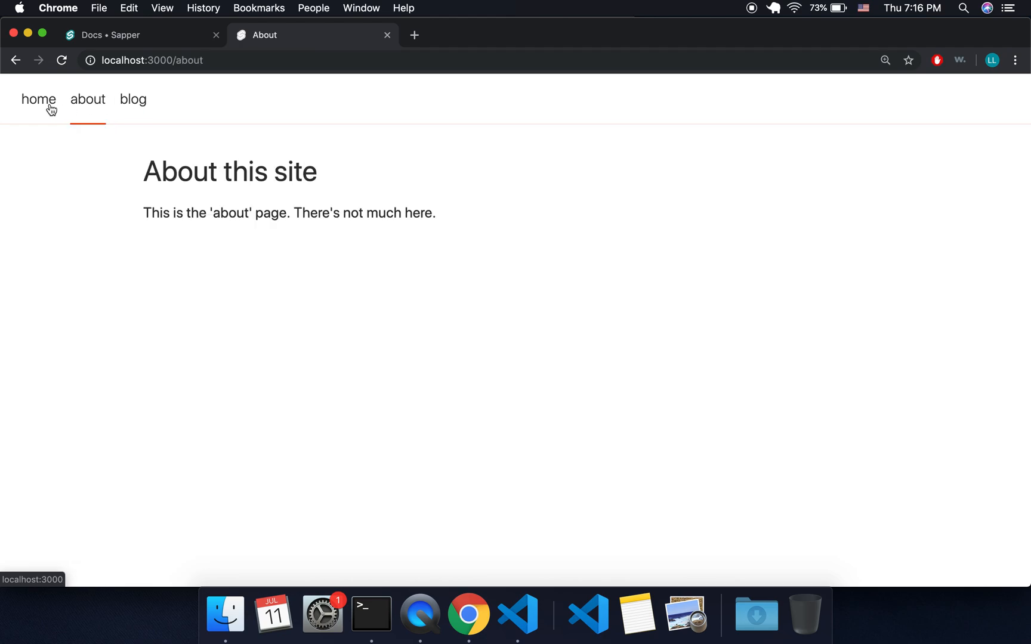
pyautogui.click(516, 615)
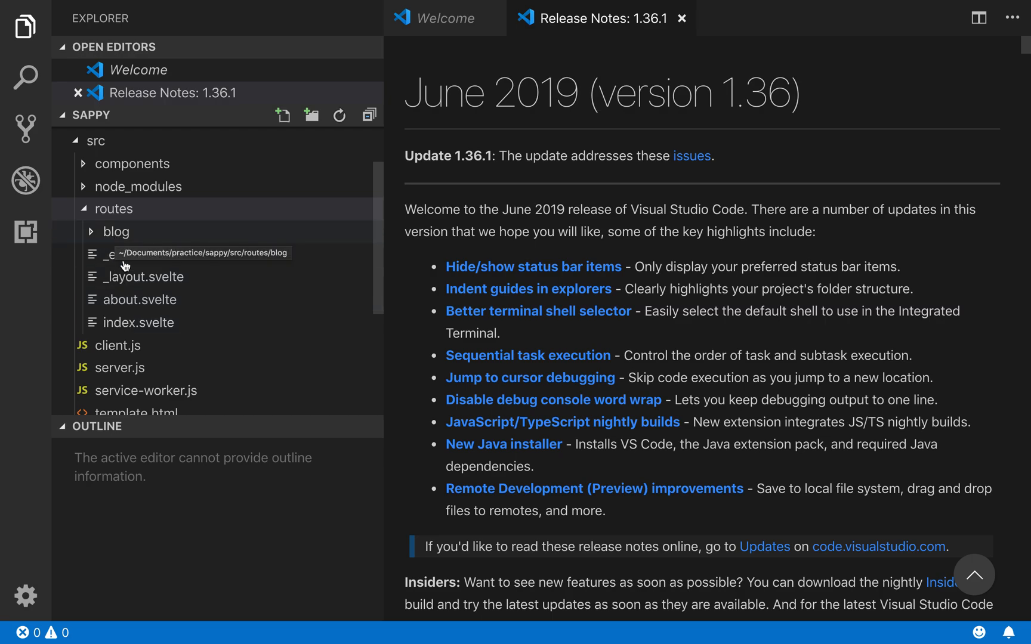
pyautogui.moveTo(143, 332)
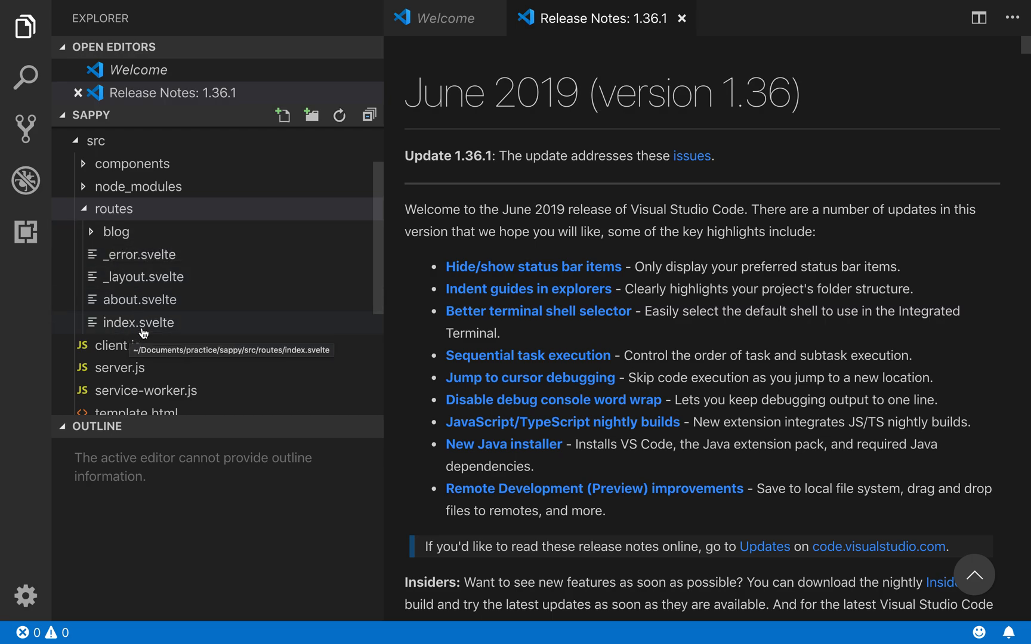
pyautogui.scroll(-3)
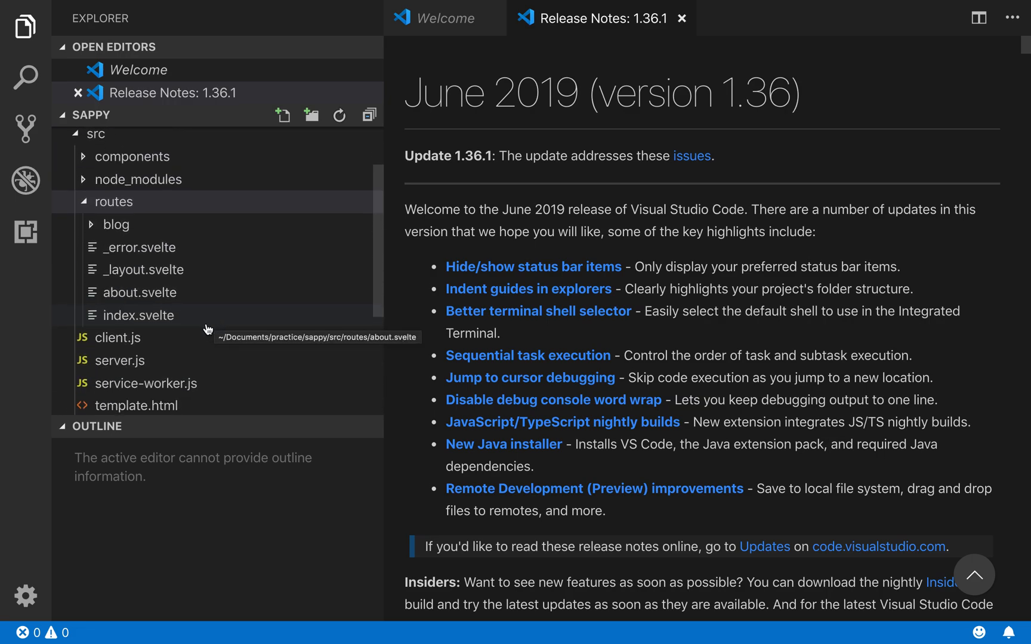
# Step: Review Nav.svelte's navigation markup and select a nav link's route name
pyautogui.click(133, 156)
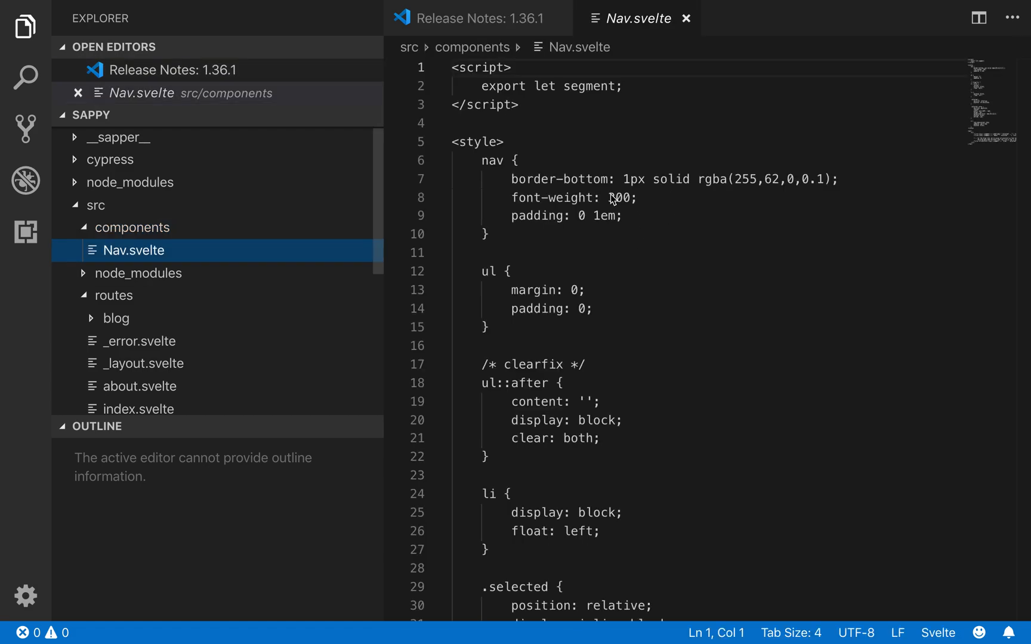
pyautogui.scroll(-3)
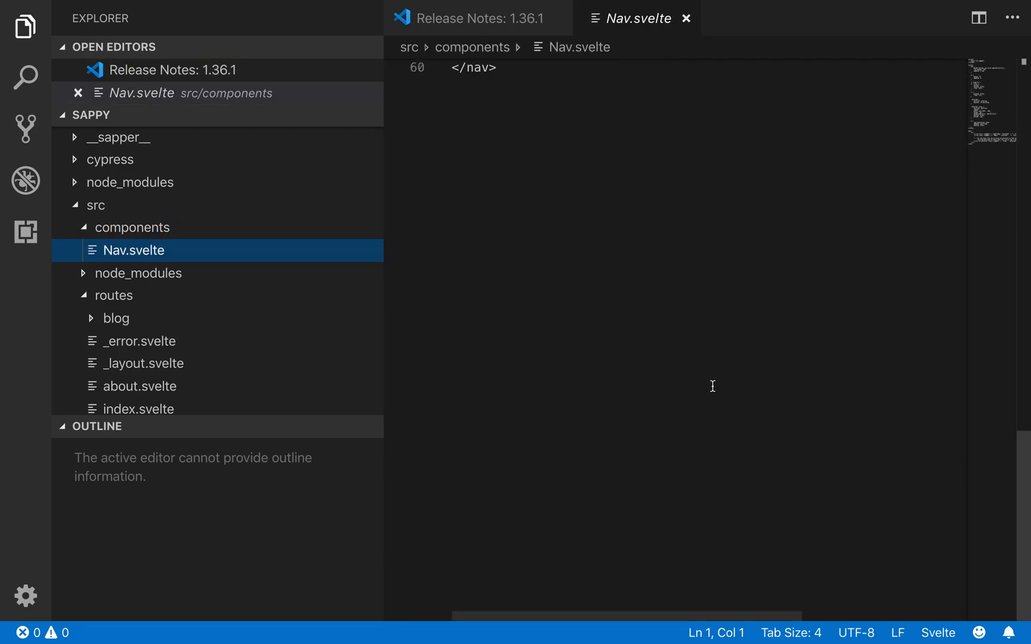
pyautogui.scroll(3)
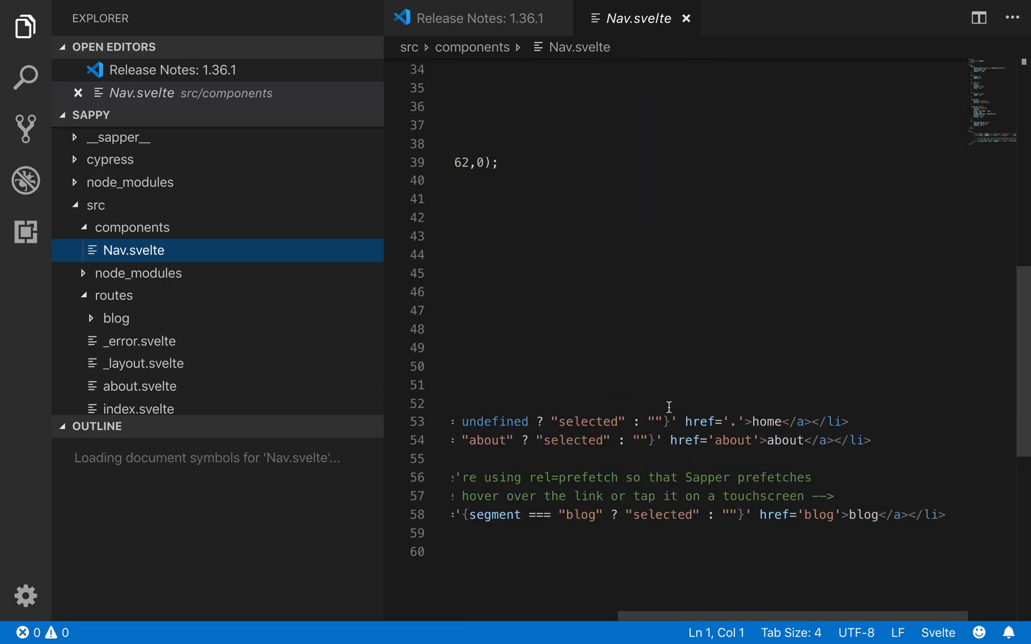
pyautogui.scroll(3)
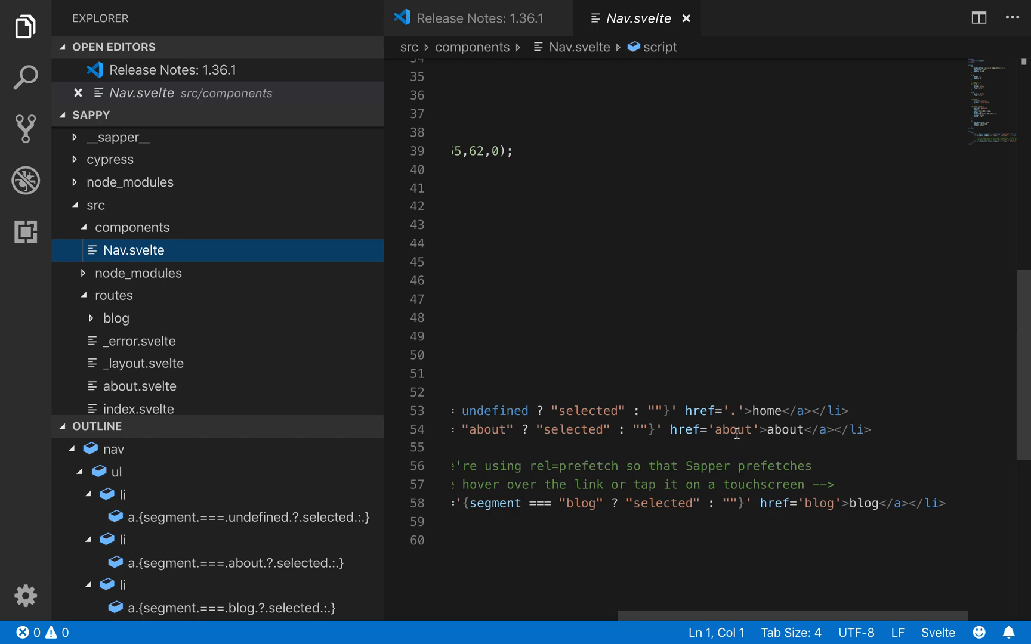
pyautogui.doubleClick(729, 429)
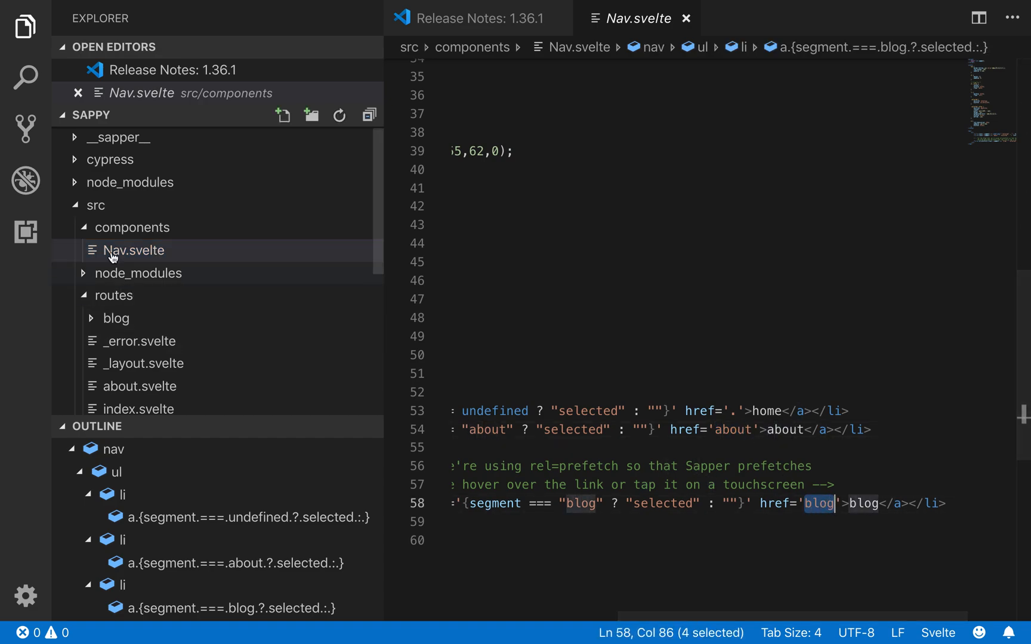
# Step: Expand the routes/blog folder to show its posts and [slug] files
pyautogui.click(133, 249)
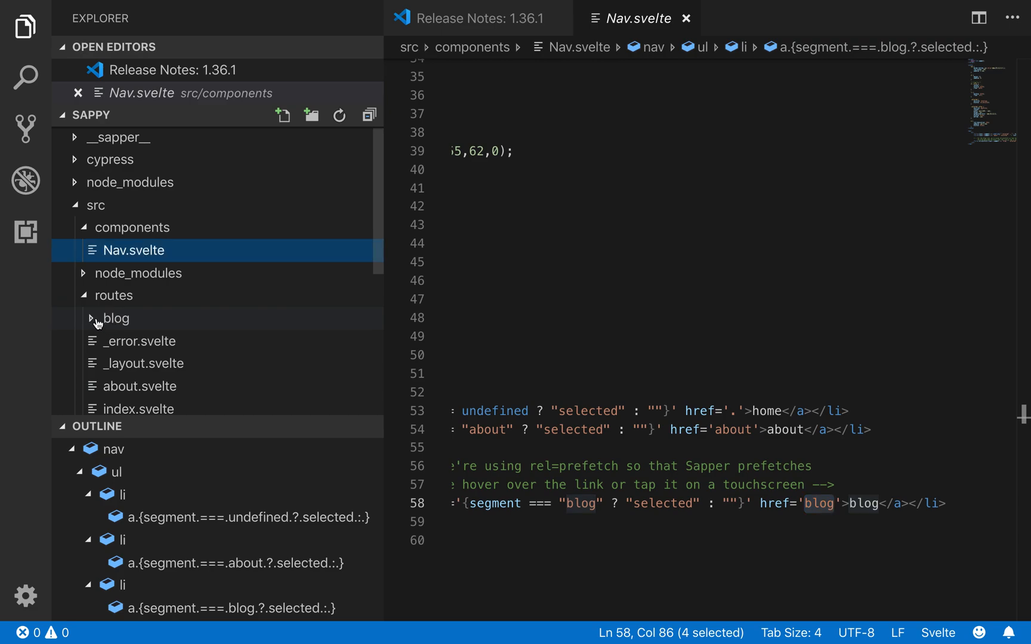
pyautogui.click(117, 319)
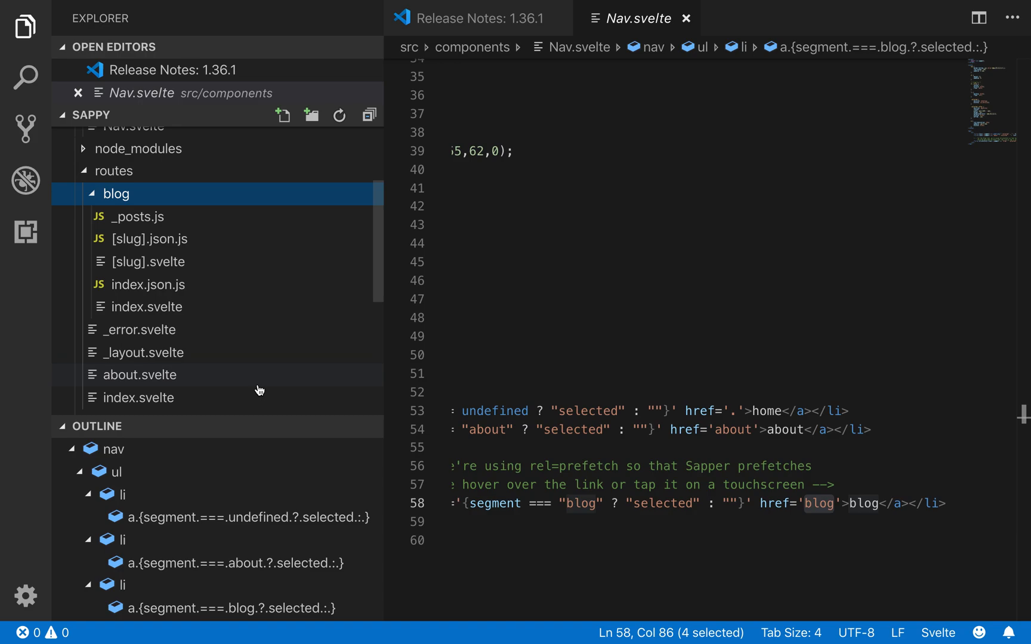
pyautogui.click(735, 411)
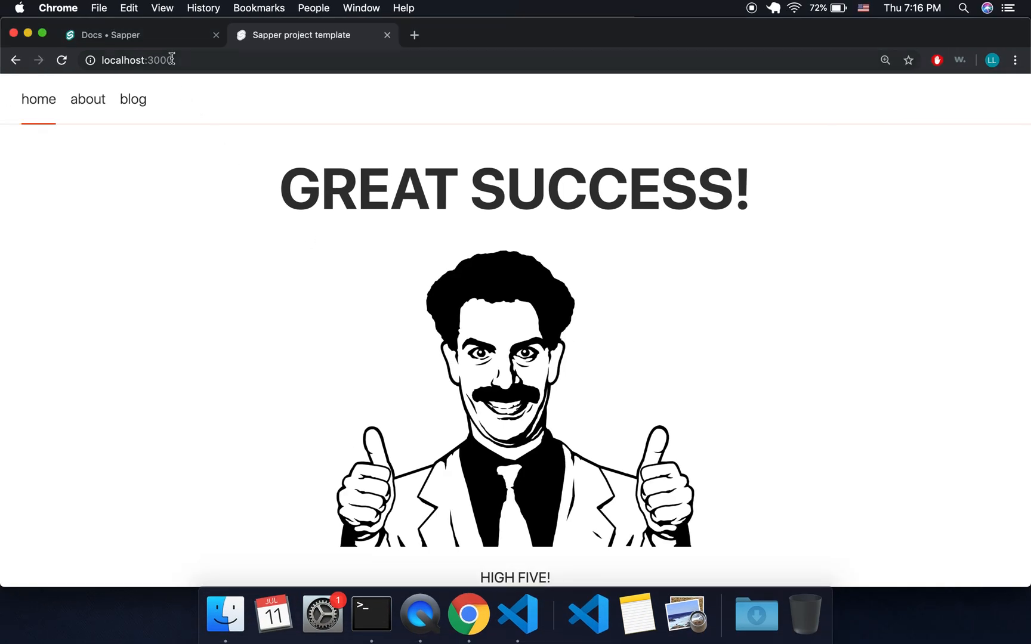
# Step: Edit the browser address to localhost:3000/coolstuff without loading it
pyautogui.click(132, 60)
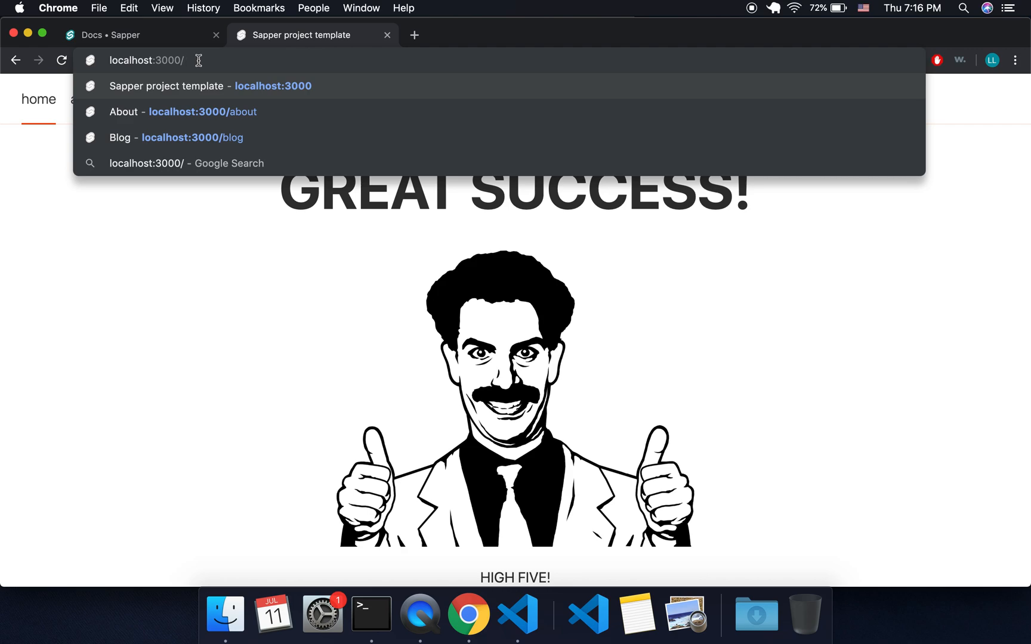
pyautogui.write('coolstuff')
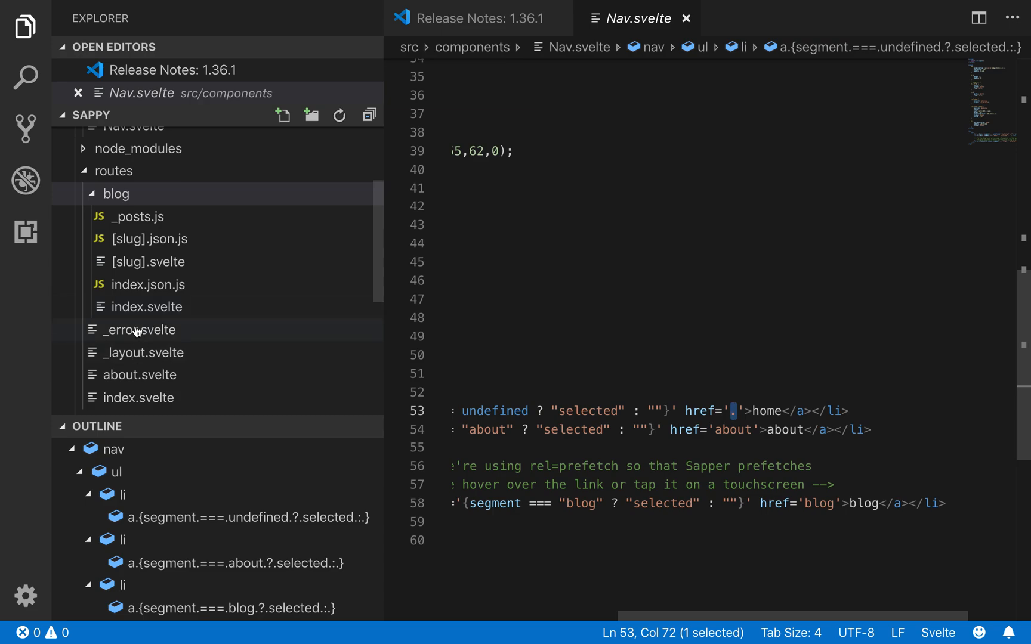
pyautogui.moveTo(273, 306)
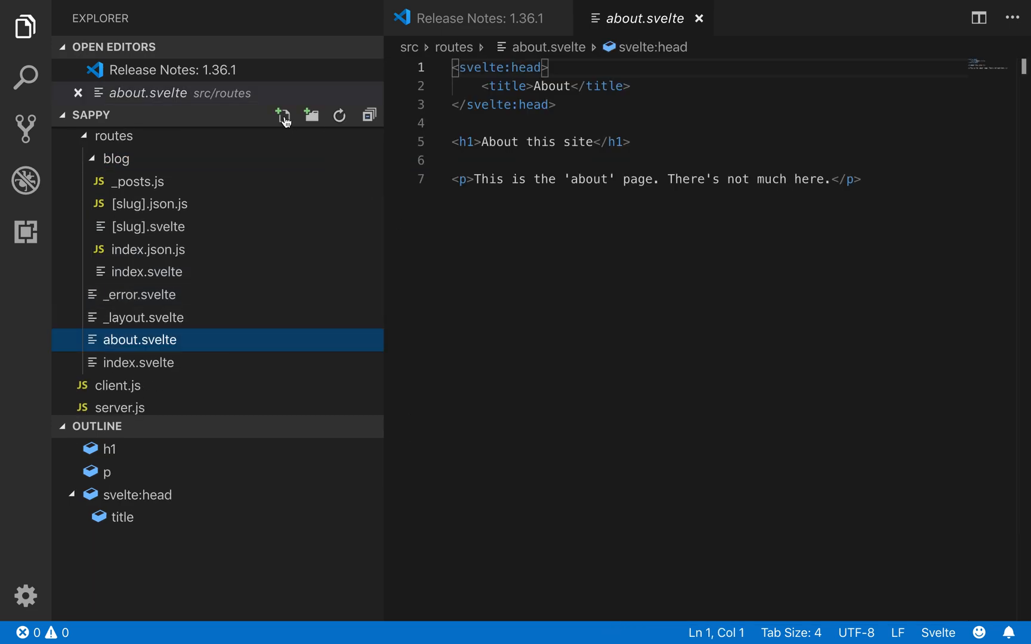
# Step: Create a new file named coolstuff.svelte in the src/routes folder
pyautogui.click(283, 115)
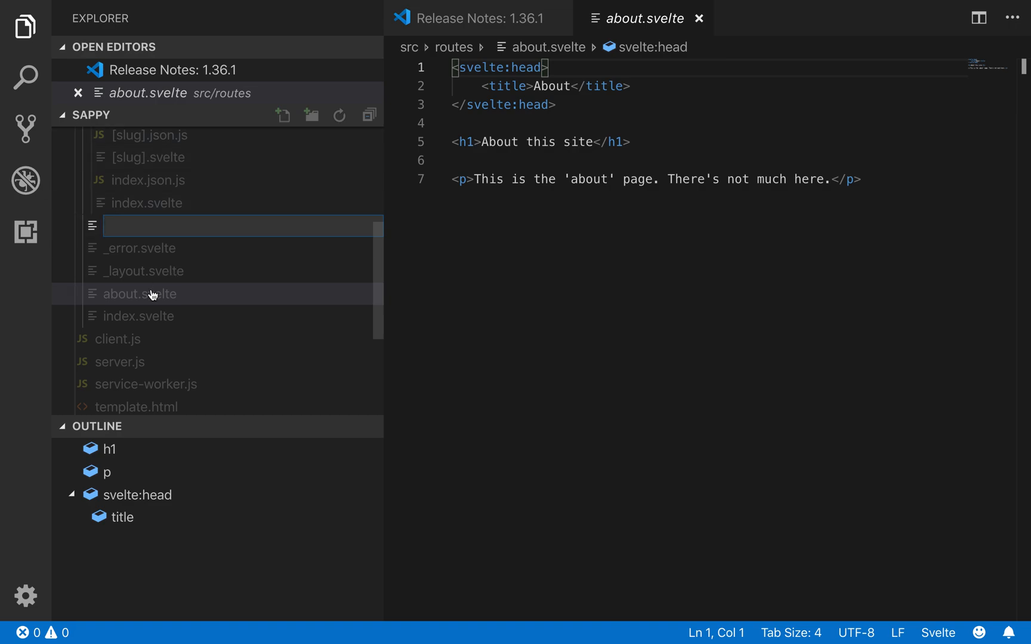
pyautogui.write('coolstuff')
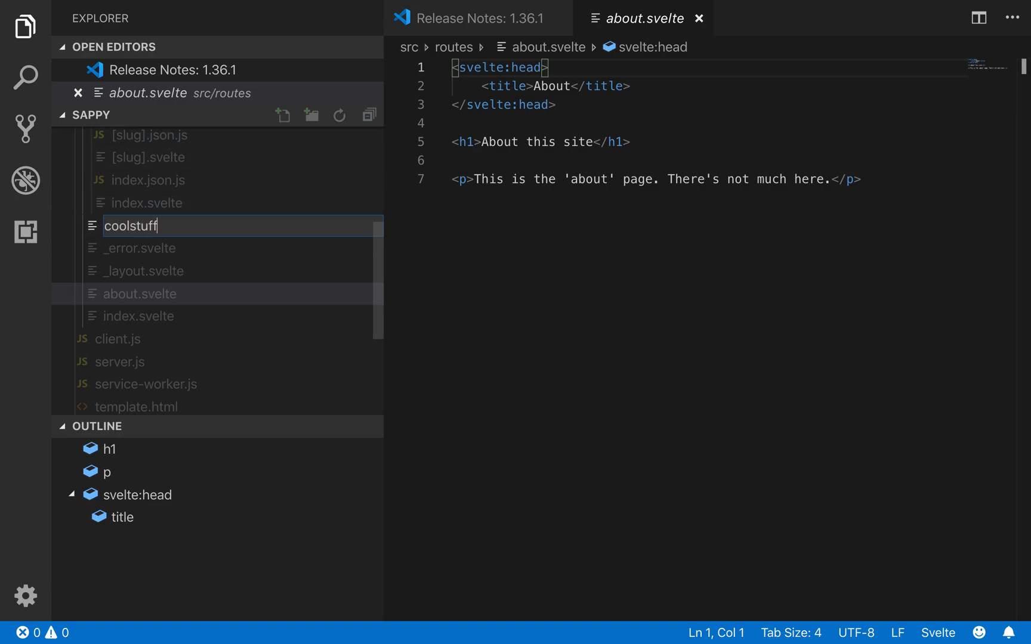
pyautogui.write('.sv')
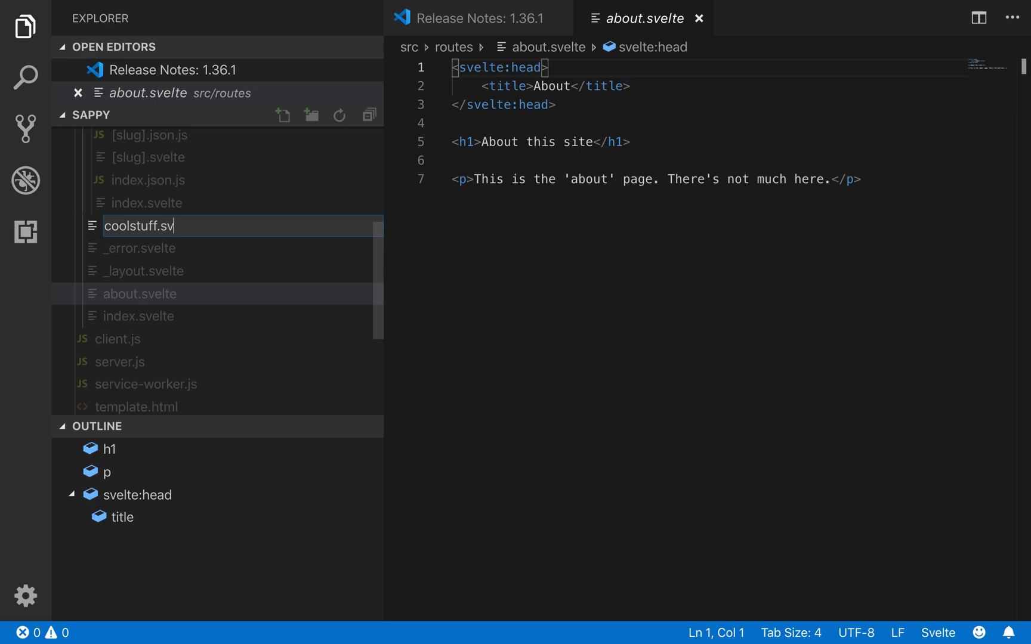
pyautogui.press('Return')
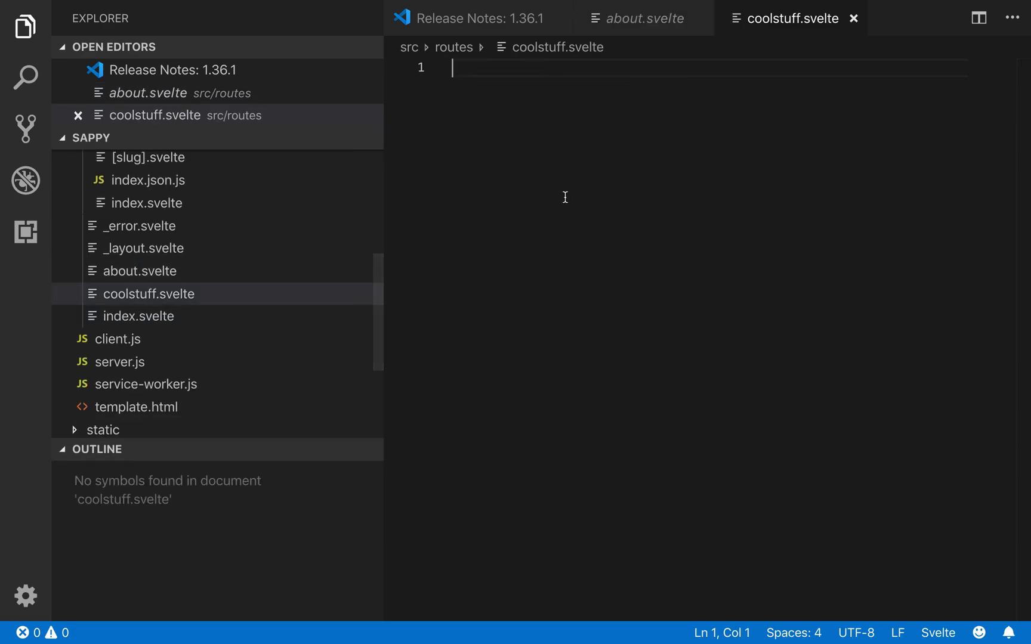
# Step: Write the text 'cool stuff!!!!!!!!!' into coolstuff.svelte
pyautogui.write('cool s')
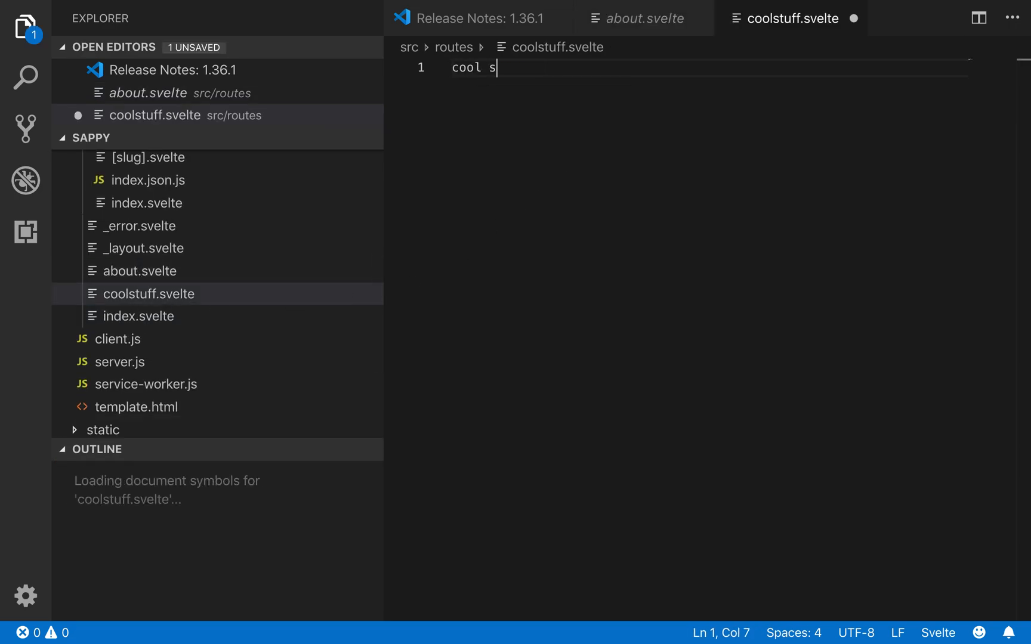
pyautogui.write('tuff!!!!!!!!!')
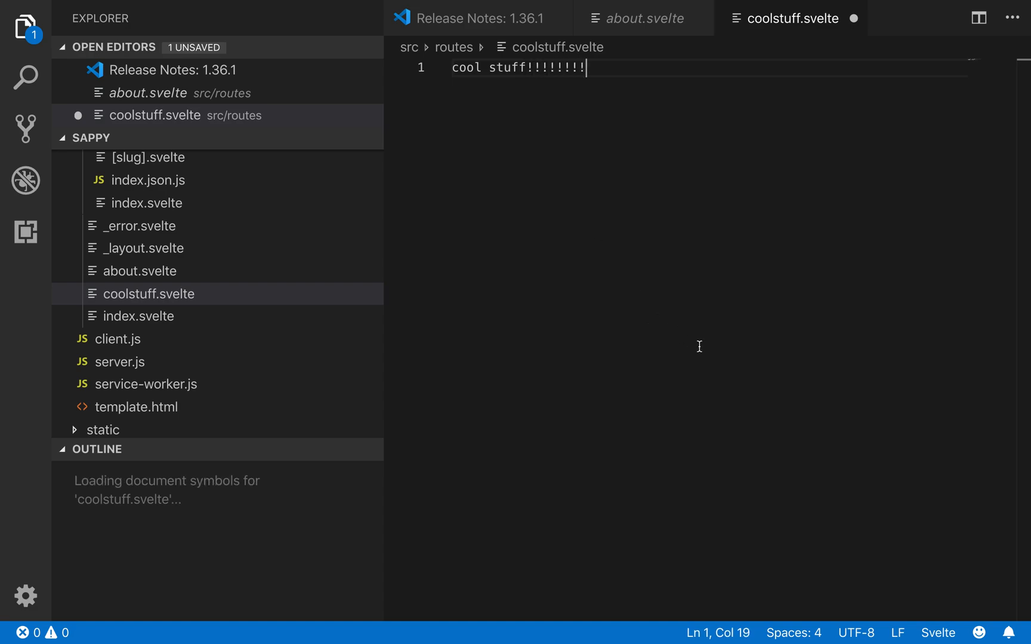
pyautogui.moveTo(647, 274)
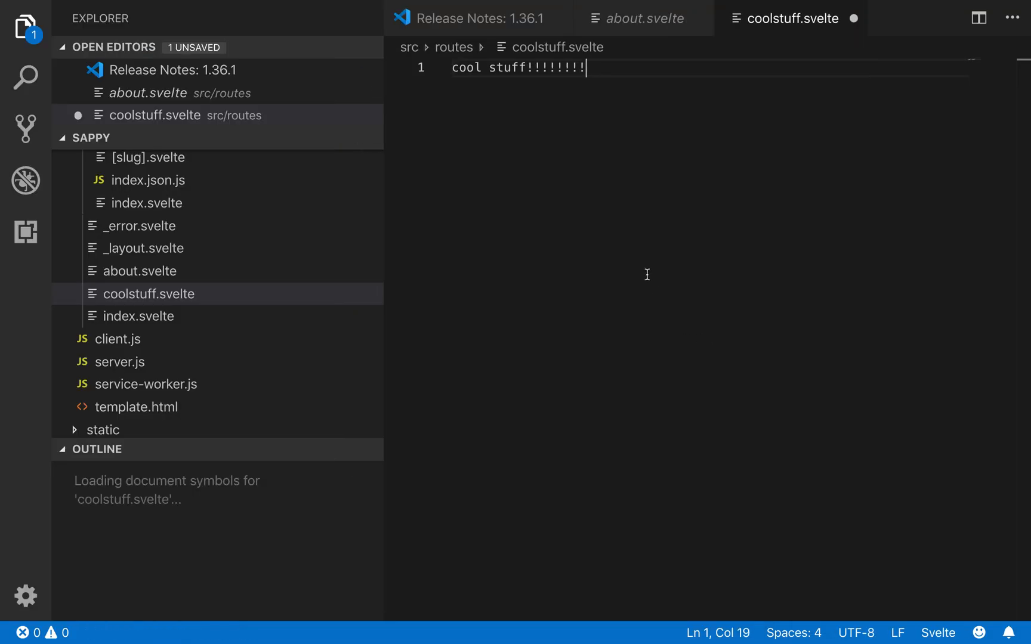
# Step: Check localhost:3000/coolstuff in the browser (404), then interrupt the dev server with Ctrl+C
pyautogui.click(468, 614)
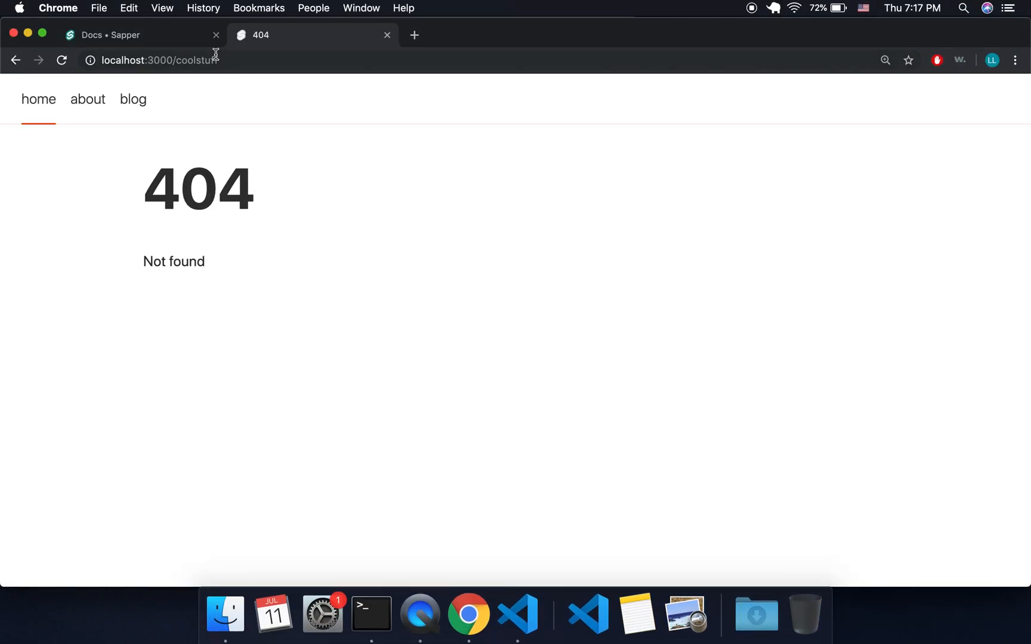
pyautogui.moveTo(286, 204)
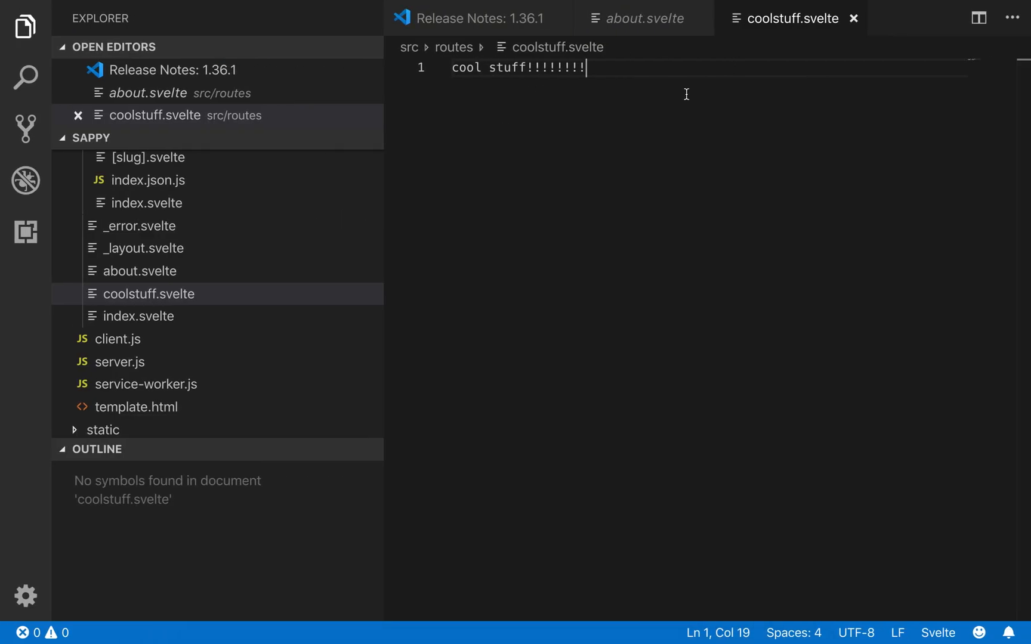
pyautogui.moveTo(182, 294)
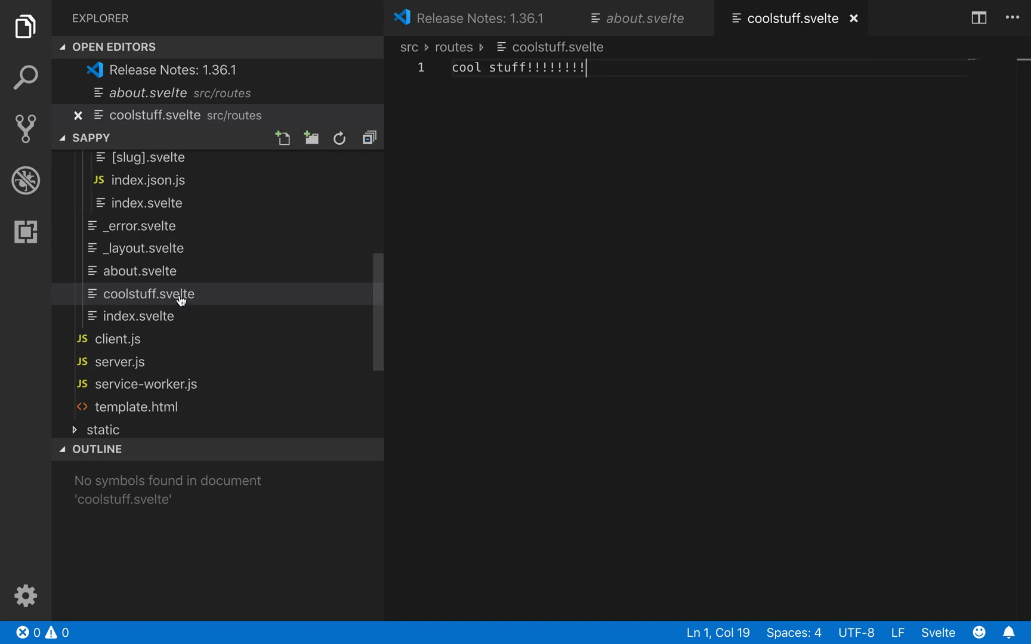
pyautogui.click(136, 407)
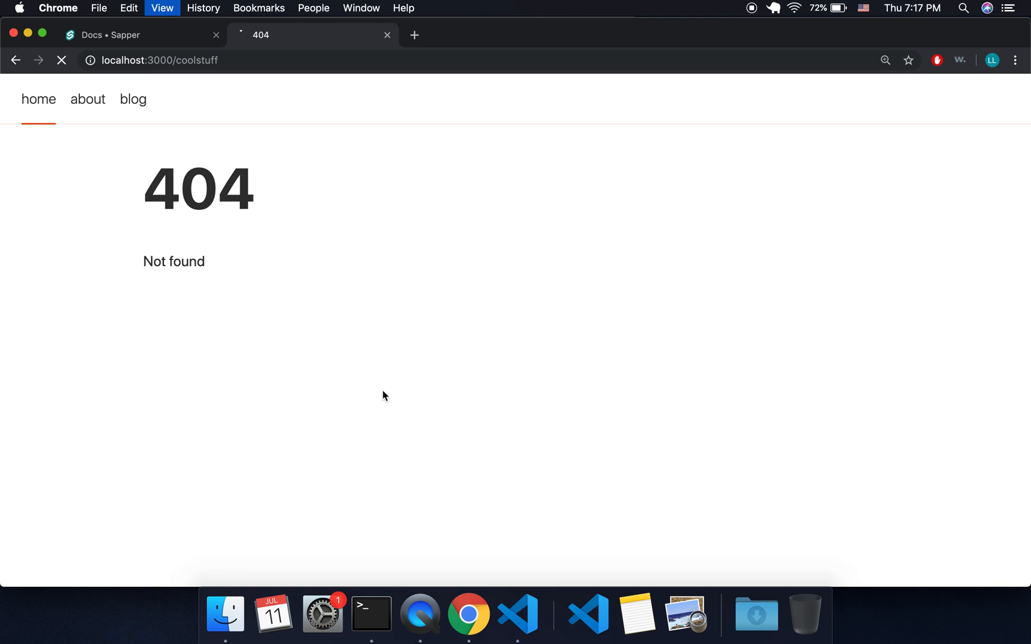
pyautogui.click(369, 614)
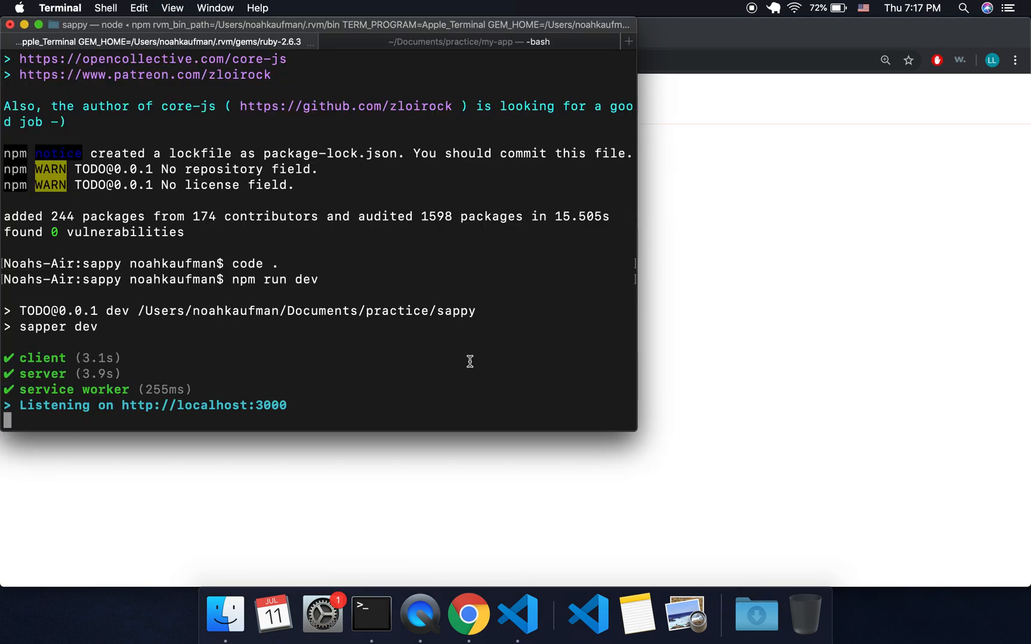
pyautogui.press('ctrl+c')
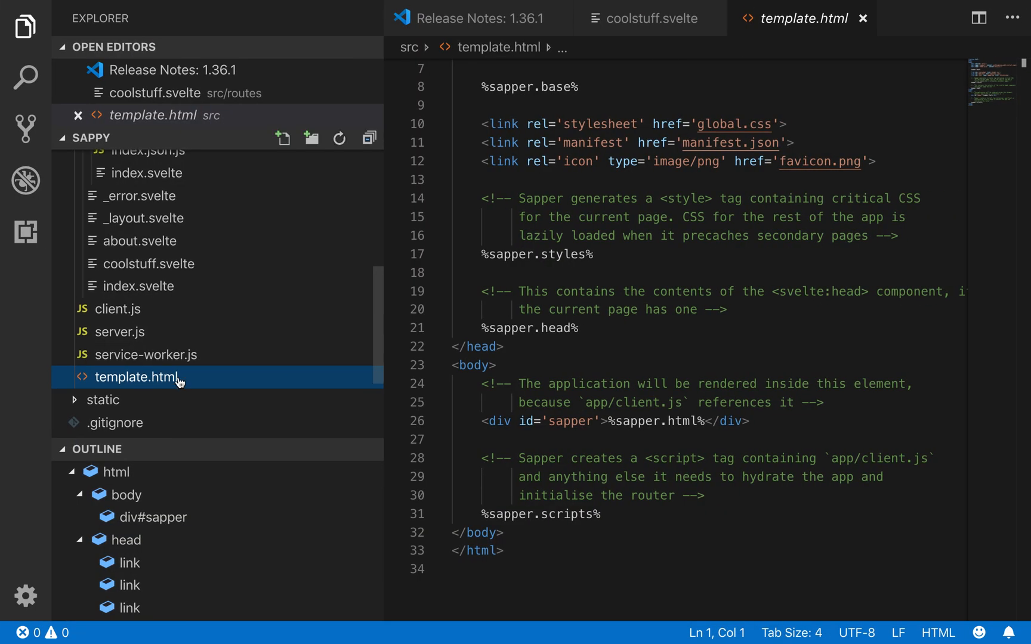
# Step: Review coolstuff.svelte and Nav.svelte, then reload the coolstuff page so it renders instead of 404
pyautogui.rightClick(152, 385)
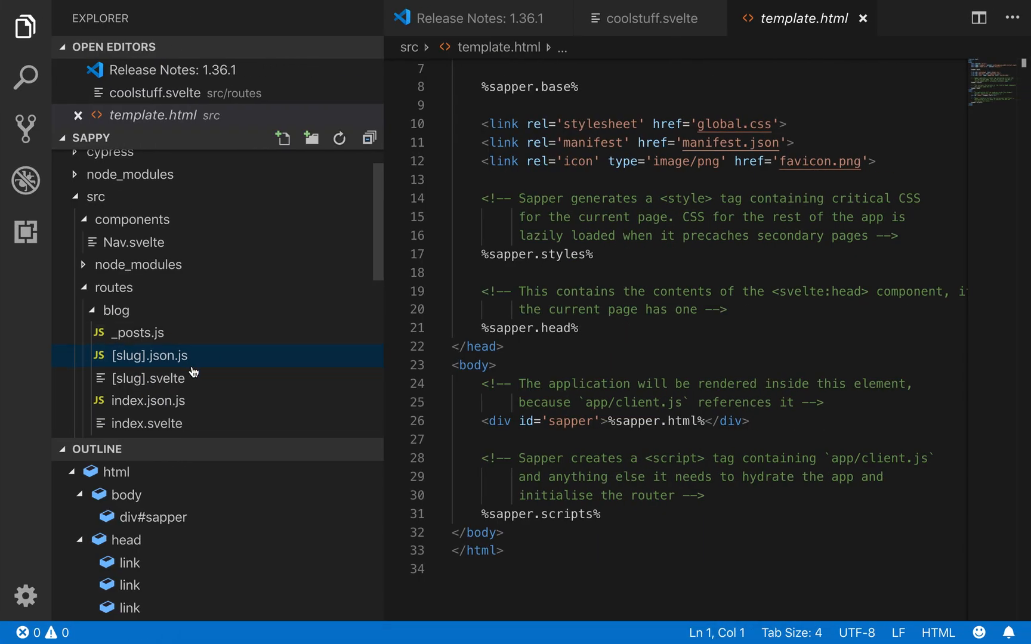
pyautogui.scroll(-3)
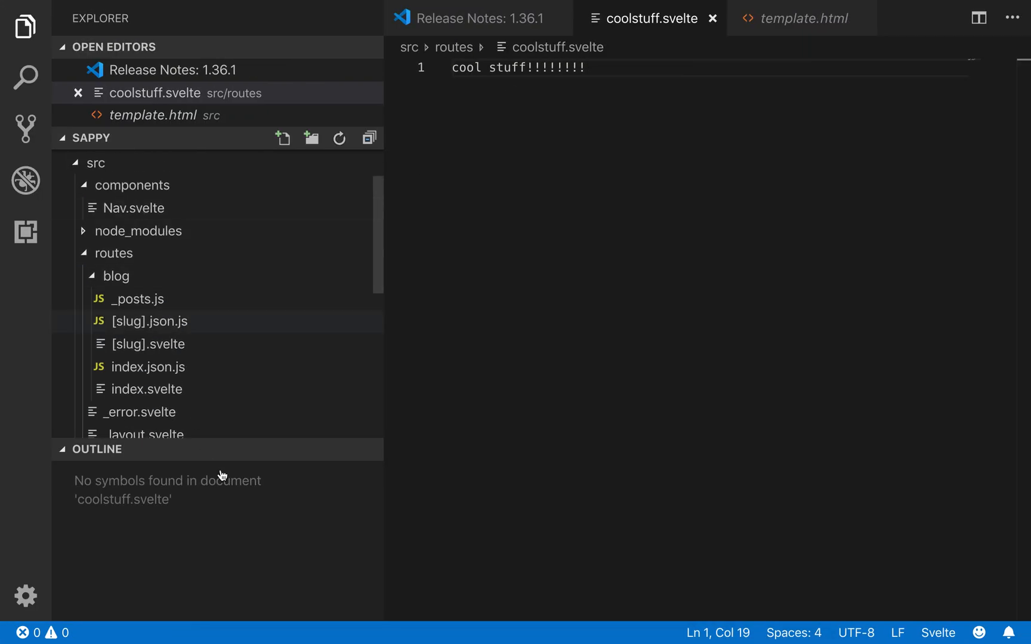
pyautogui.click(98, 449)
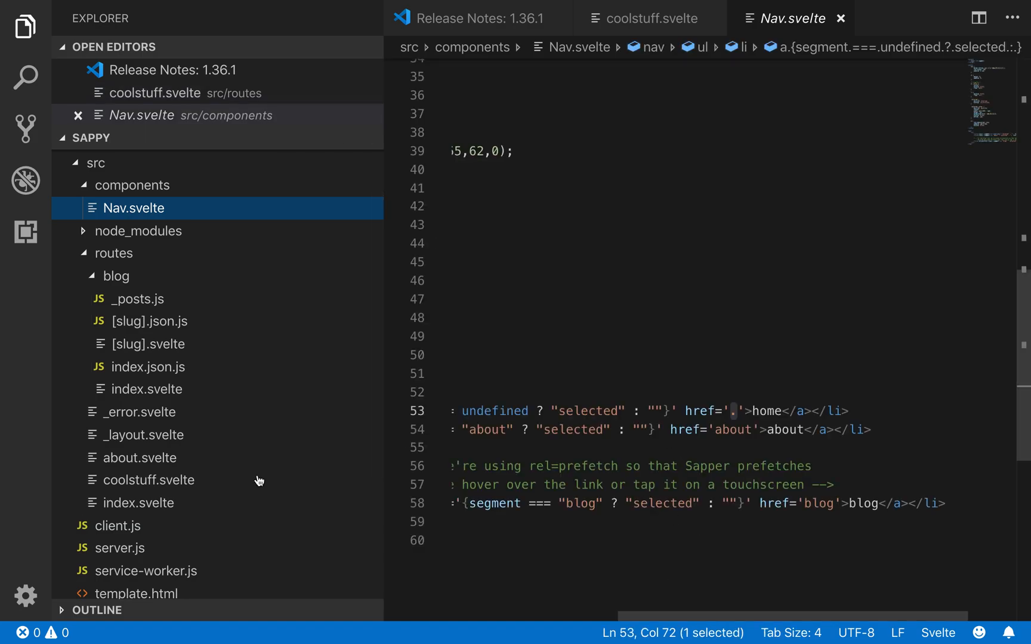
pyautogui.moveTo(120, 283)
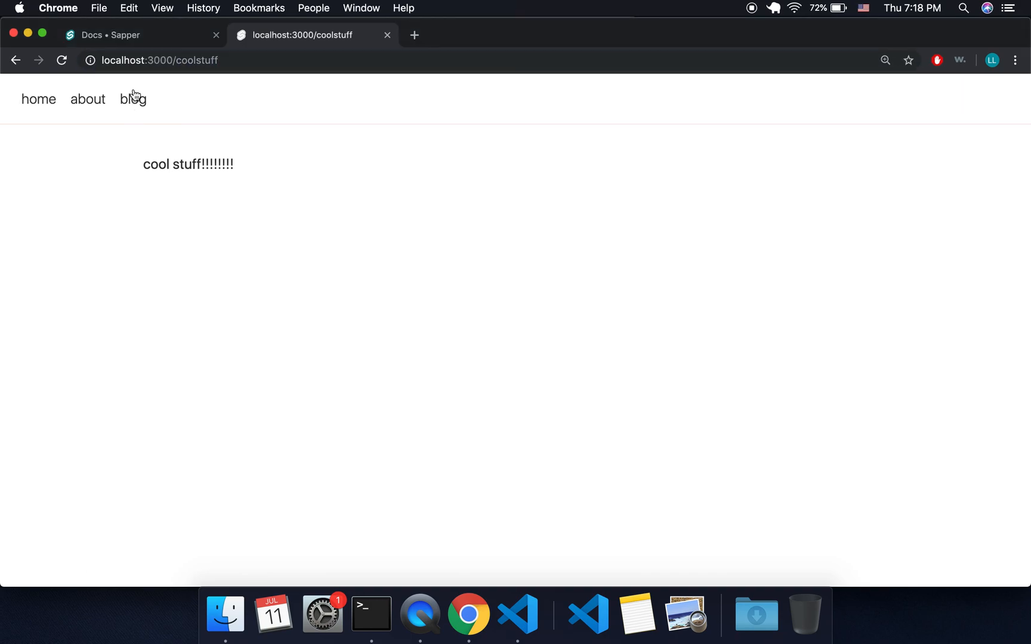
pyautogui.click(133, 99)
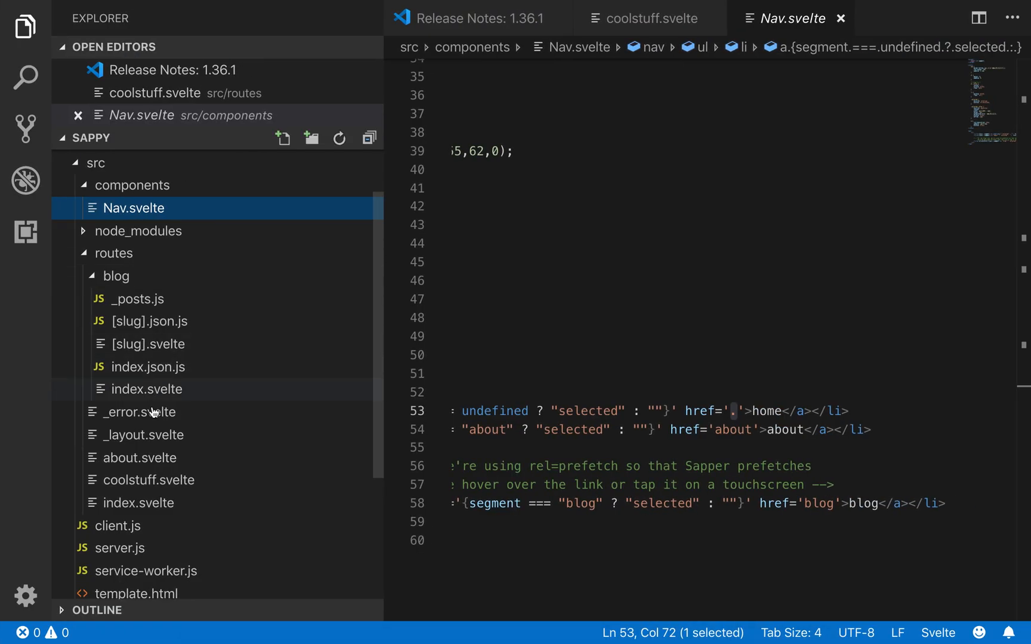
pyautogui.moveTo(147, 389)
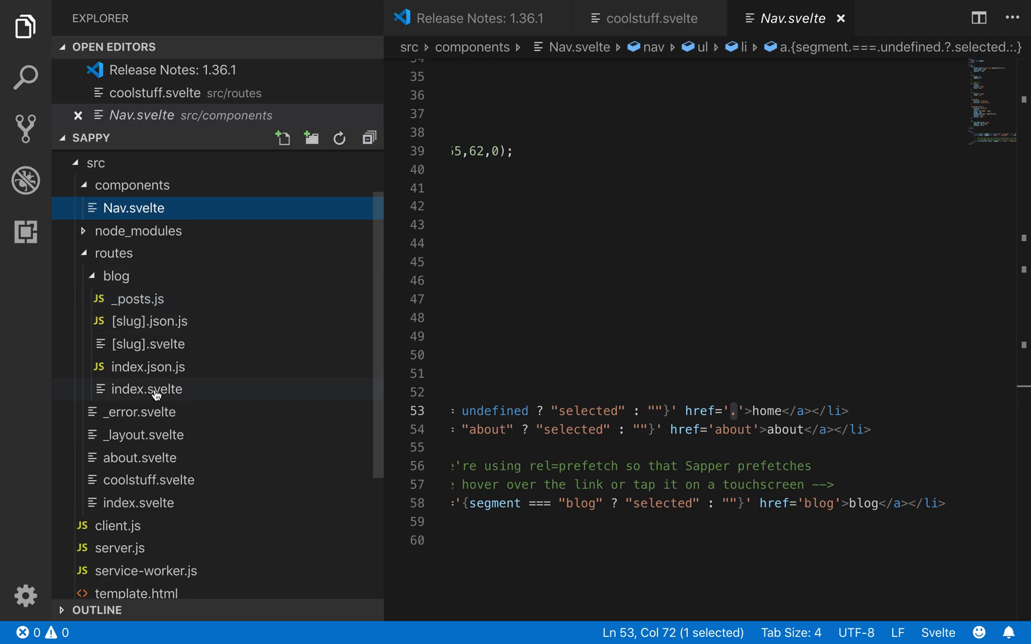
pyautogui.moveTo(147, 389)
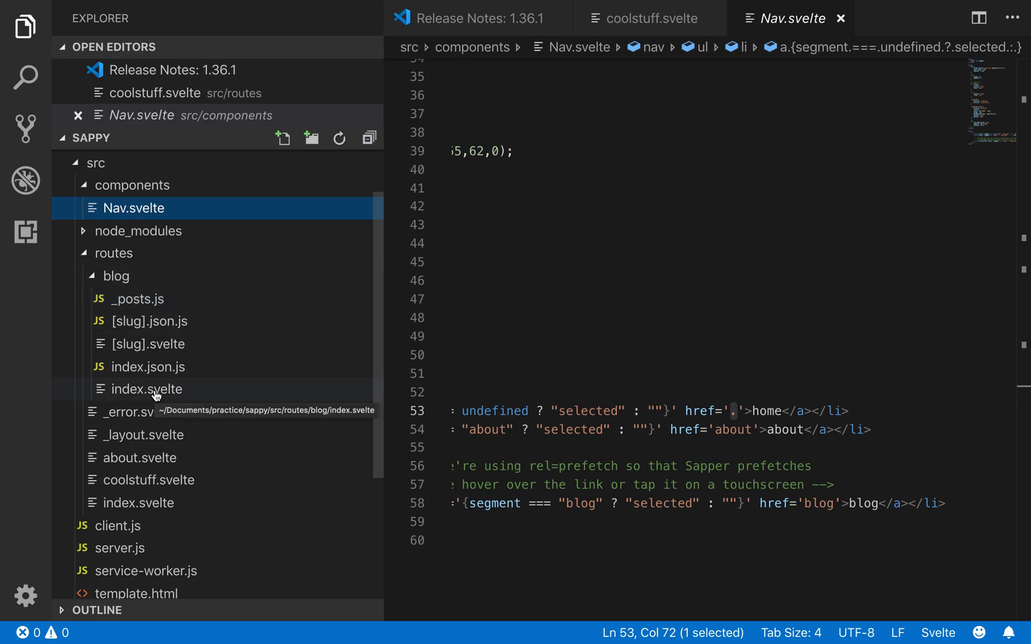
pyautogui.moveTo(157, 304)
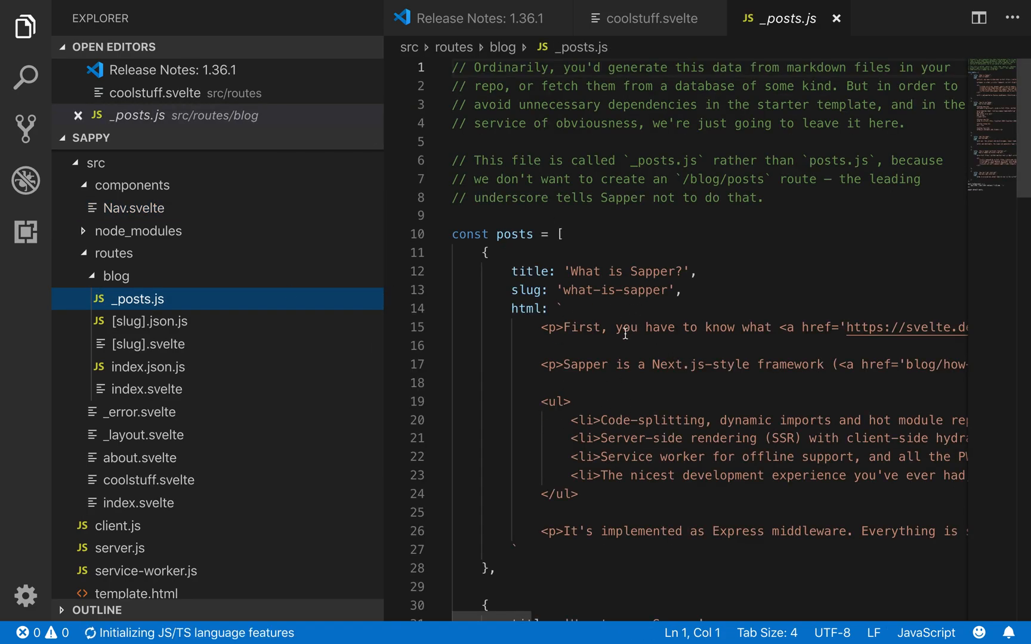
# Step: Scroll through _posts.js to view the post data behind the Recent posts list
pyautogui.scroll(-3)
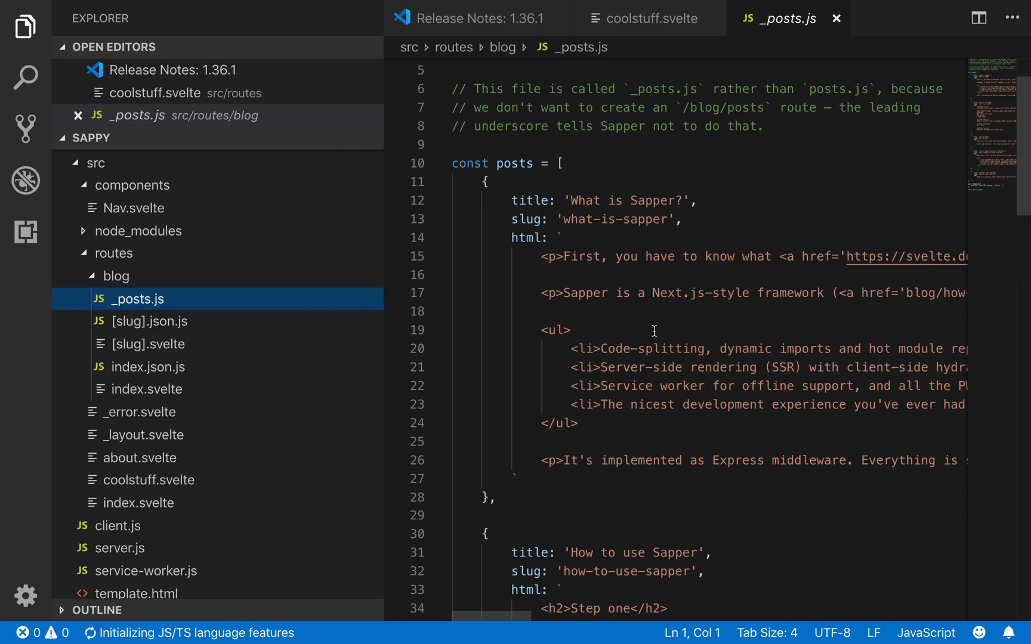
pyautogui.scroll(-3)
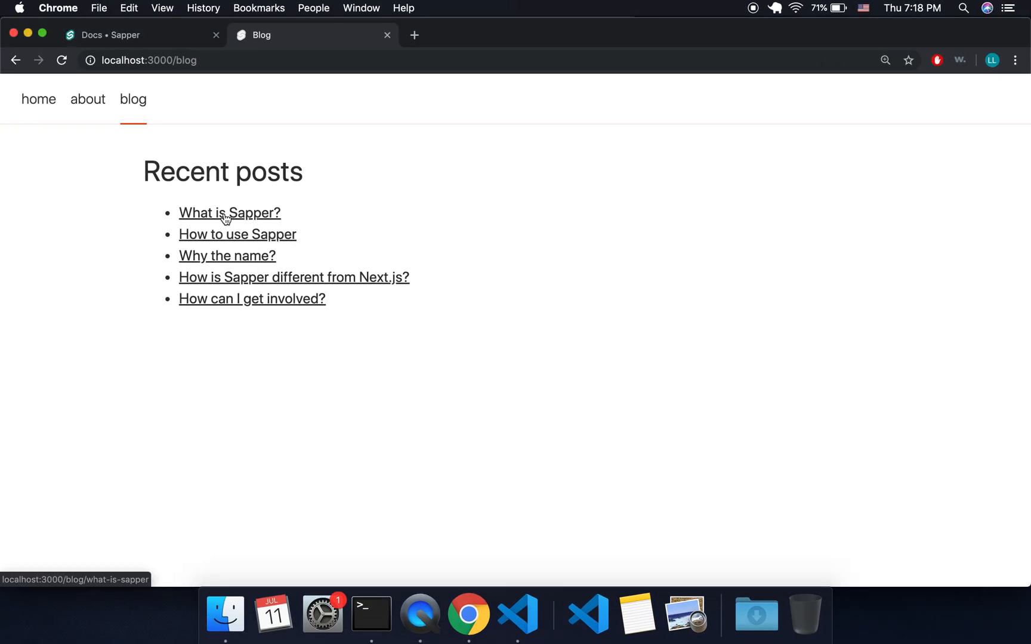
pyautogui.click(229, 212)
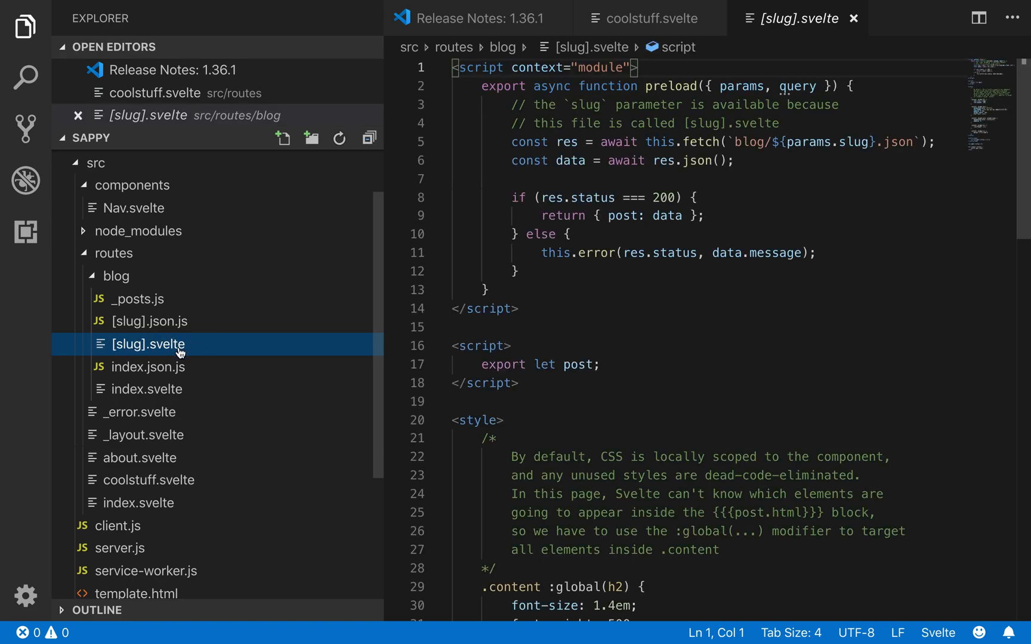
pyautogui.moveTo(699, 387)
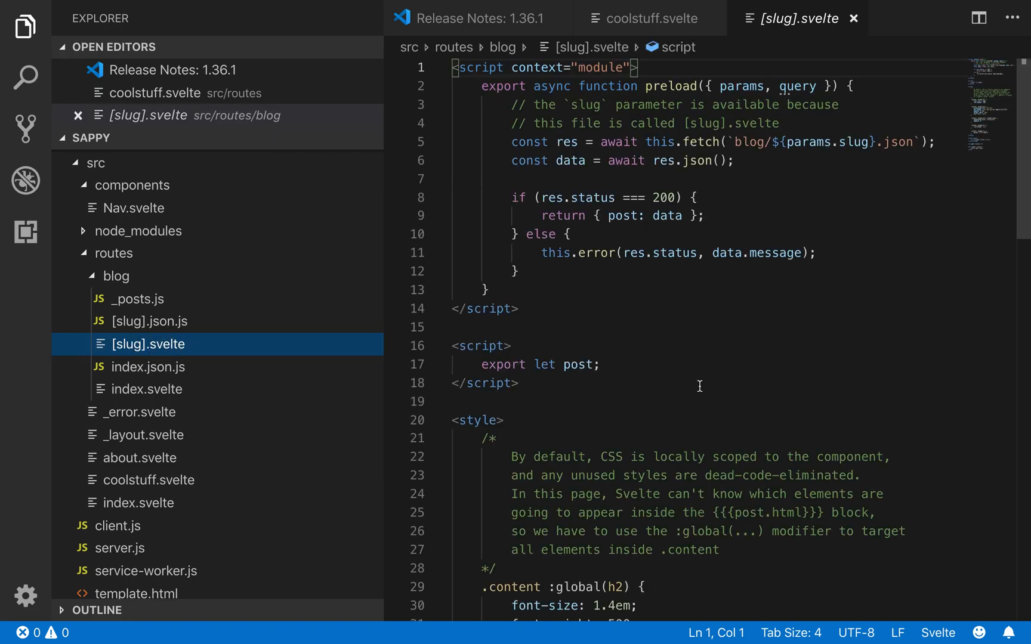
pyautogui.moveTo(761, 188)
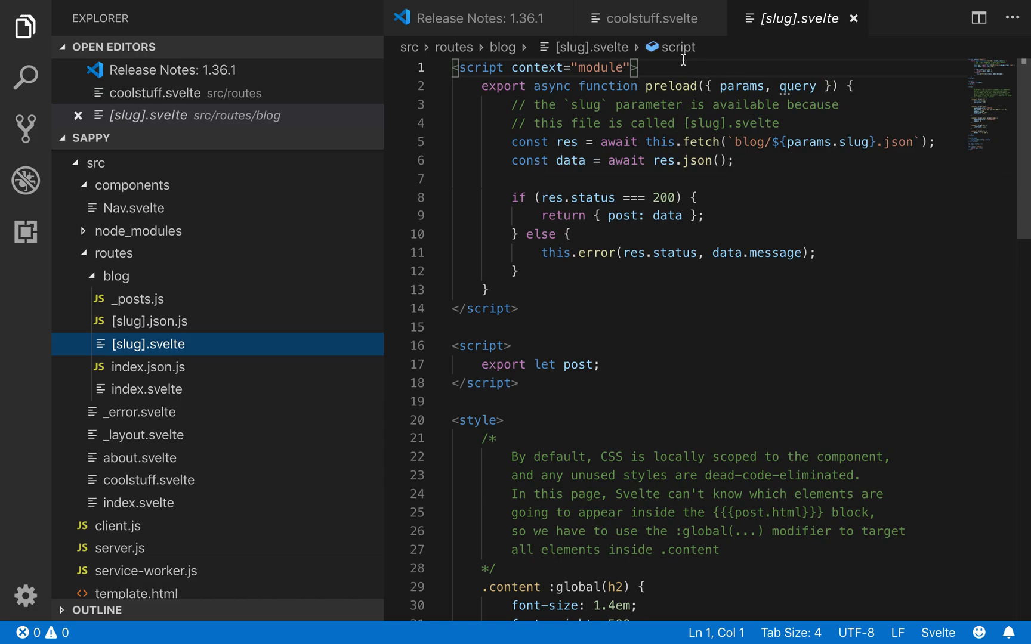
pyautogui.scroll(-3)
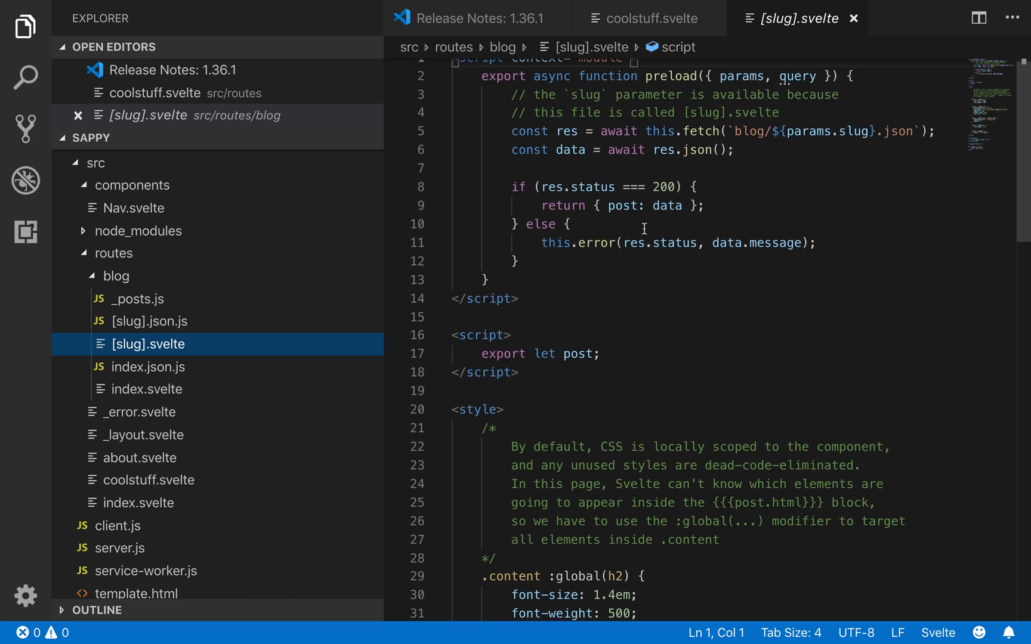
pyautogui.rightClick(579, 335)
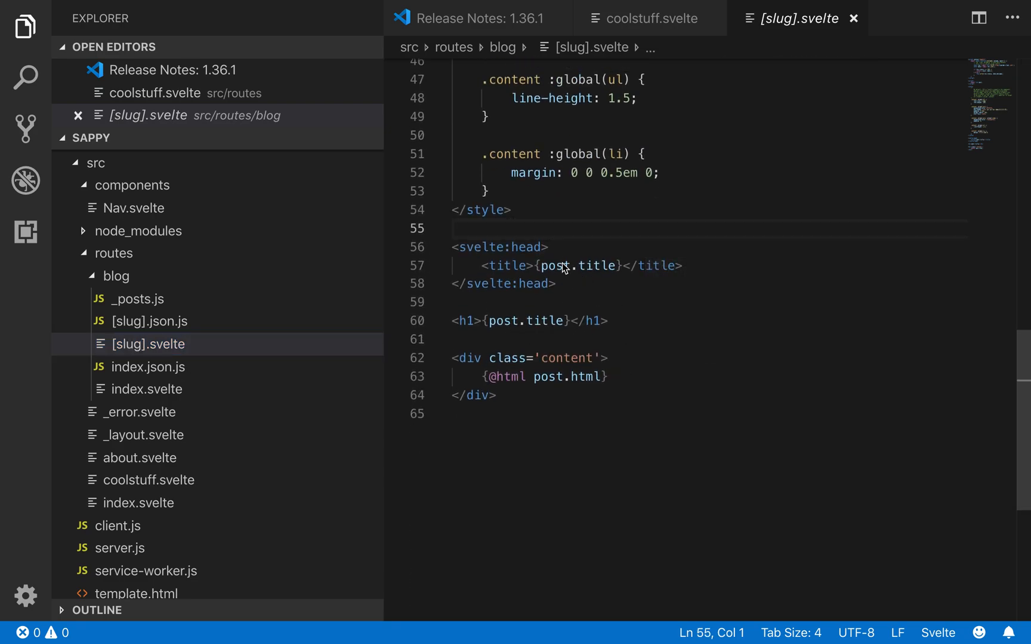
pyautogui.scroll(3)
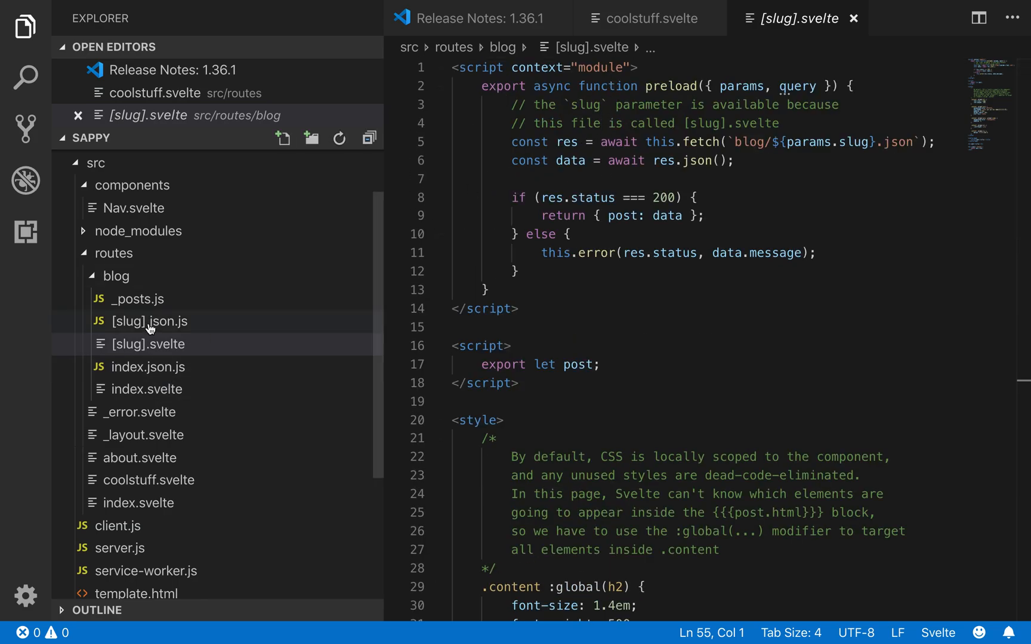
pyautogui.click(137, 298)
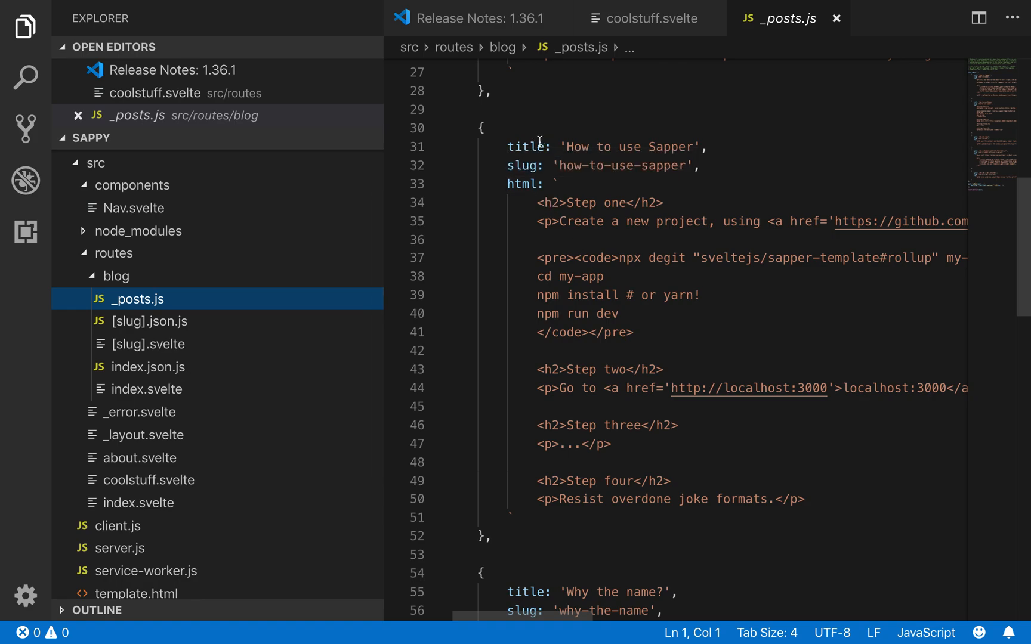
pyautogui.doubleClick(524, 166)
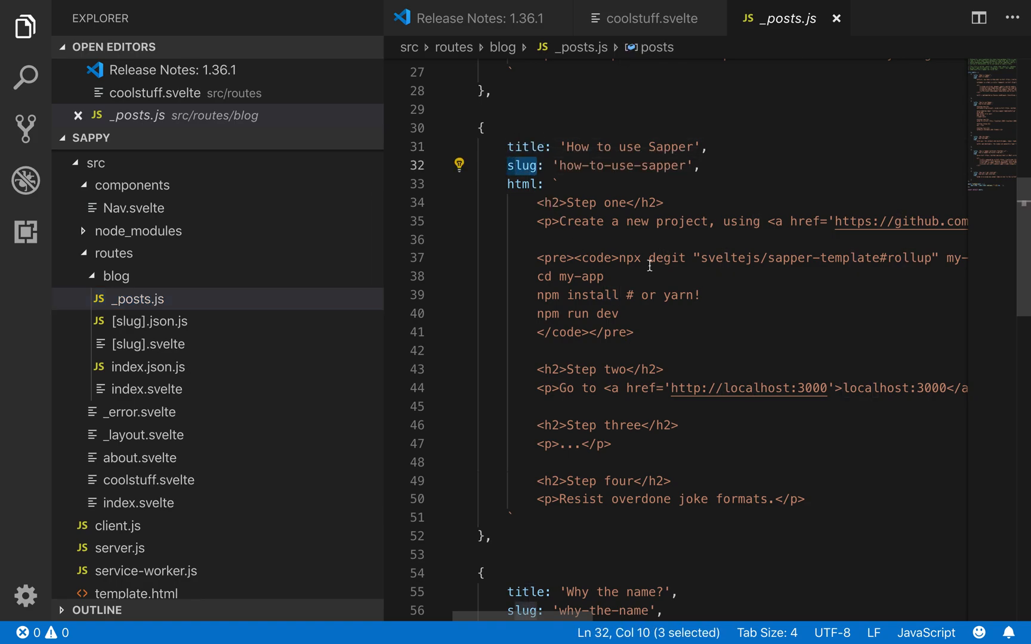
pyautogui.click(519, 183)
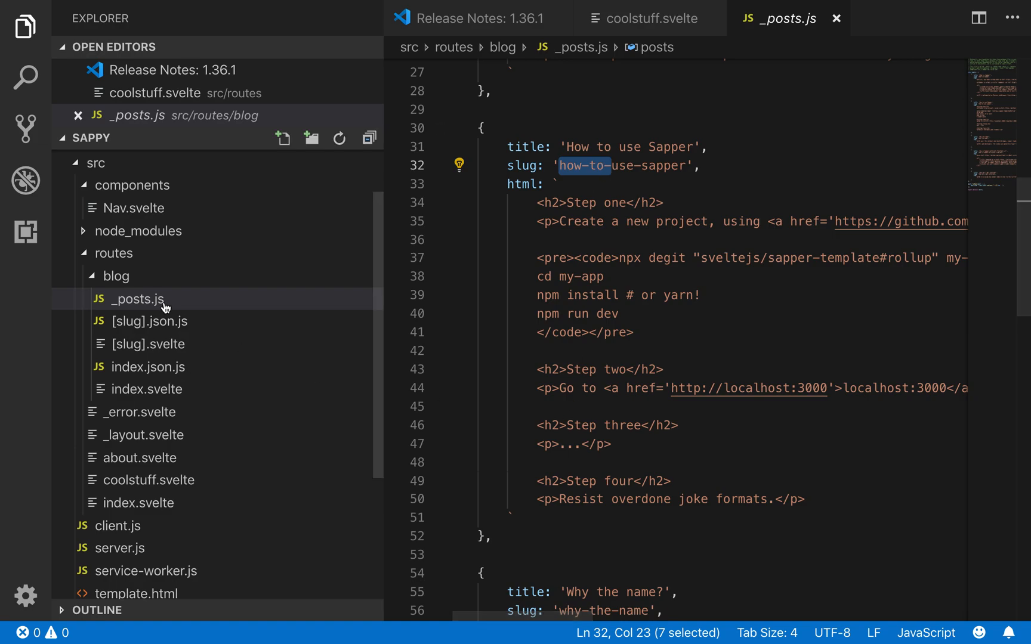
pyautogui.click(138, 299)
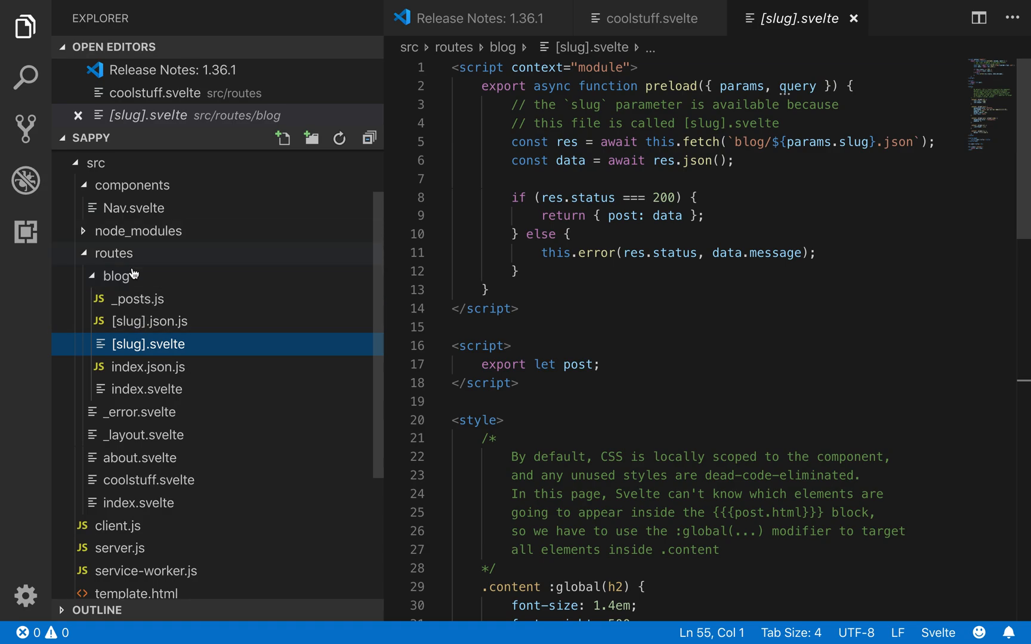
# Step: Collapse the blog routes folder and bring up src/template.html in the editor
pyautogui.click(116, 276)
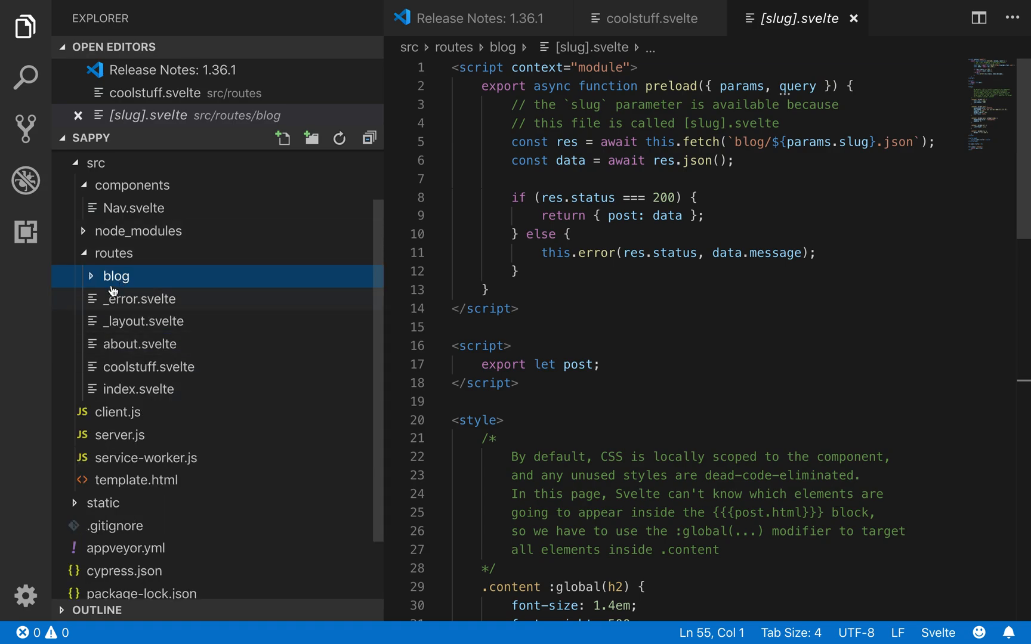
pyautogui.scroll(-3)
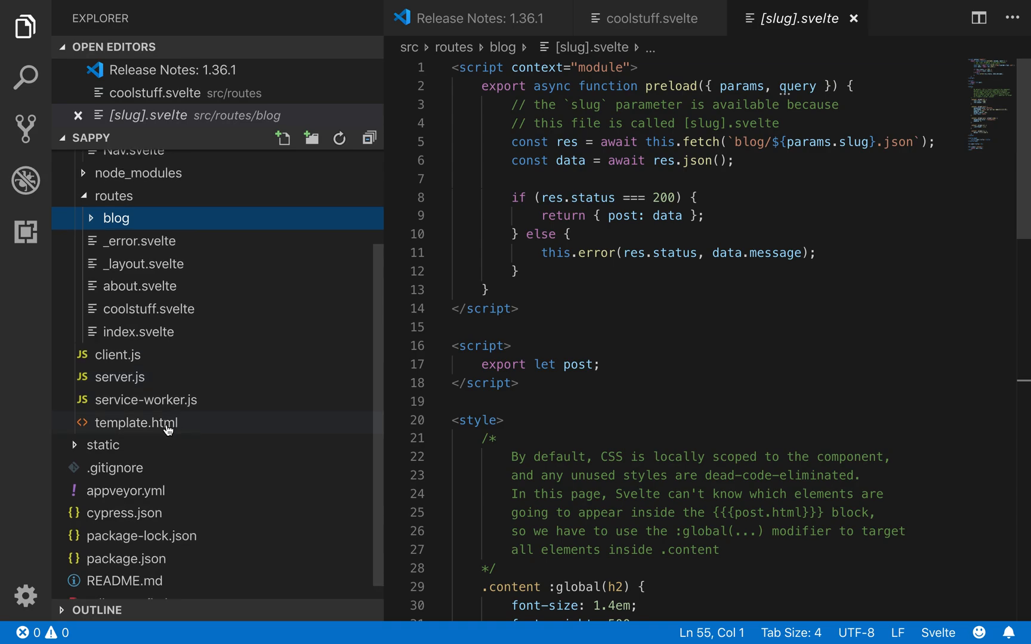
pyautogui.click(137, 423)
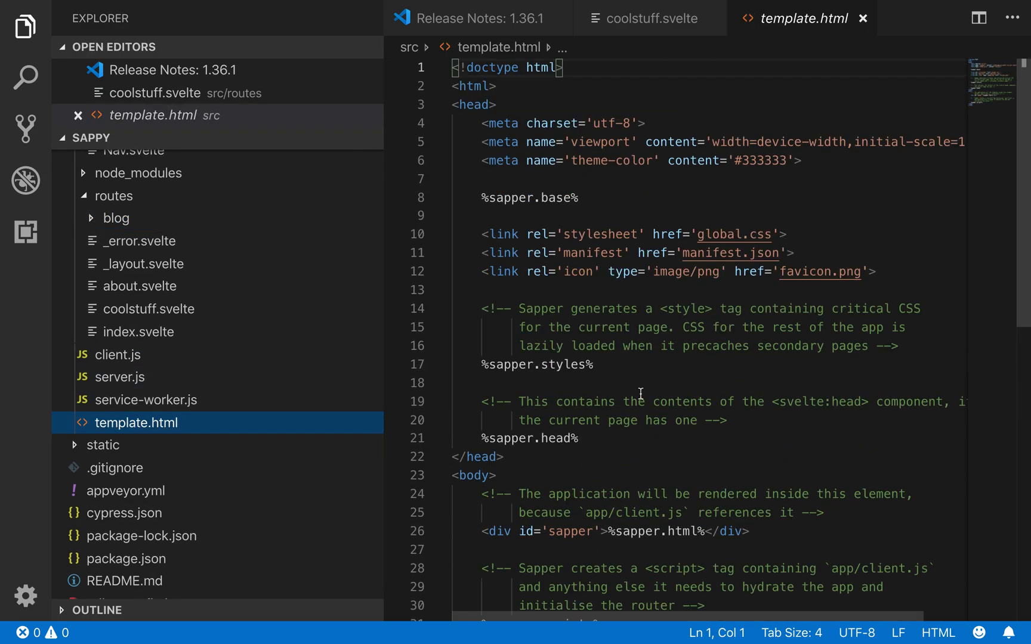
# Step: Select the %sapper.base% placeholder and review the other %sapper% placeholders in template.html
pyautogui.doubleClick(530, 198)
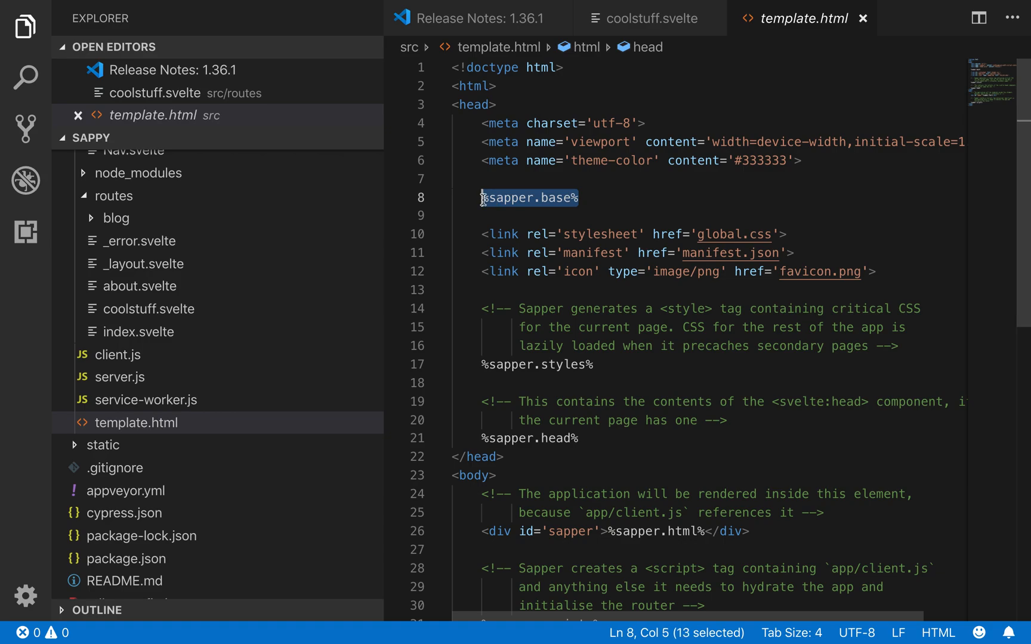
pyautogui.scroll(-3)
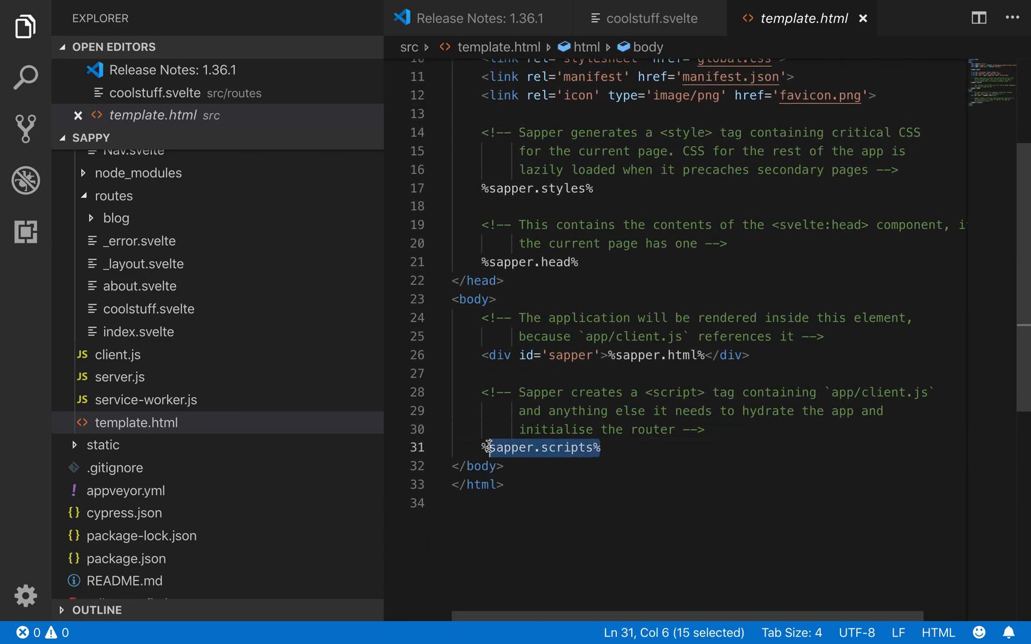
pyautogui.scroll(3)
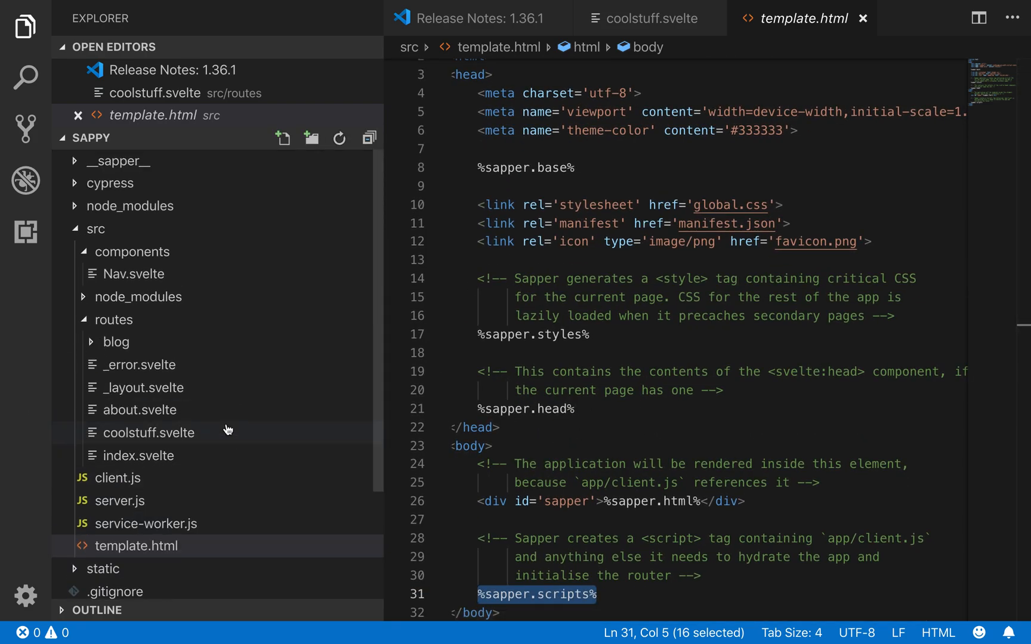
# Step: Expand the cypress folder with fixtures and support, view cypress.json's baseUrl localhost:3000, then switch to the browser
pyautogui.click(110, 183)
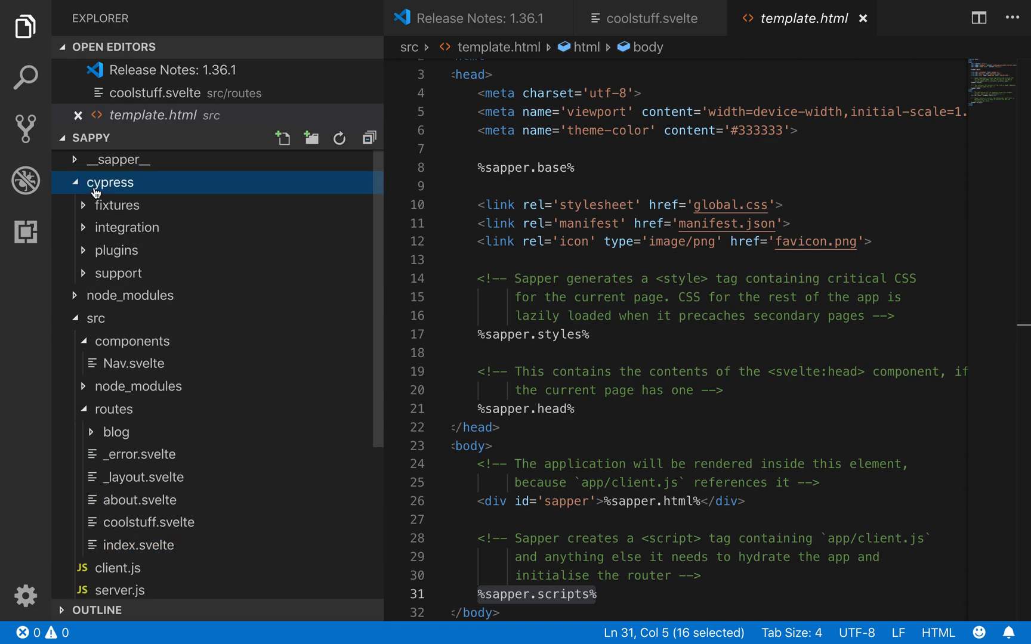
pyautogui.moveTo(132, 216)
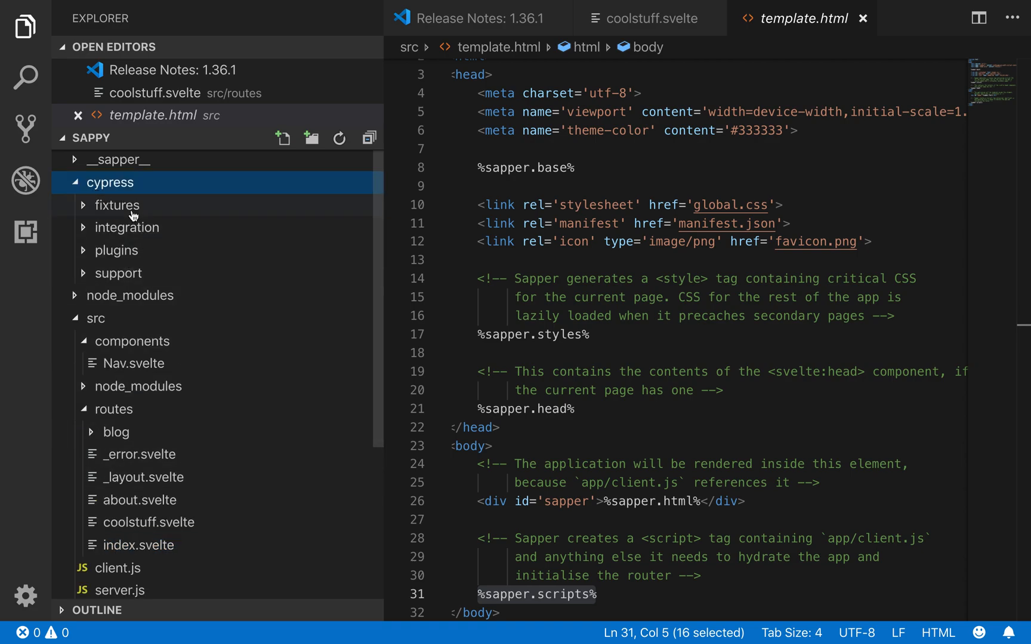
pyautogui.click(117, 204)
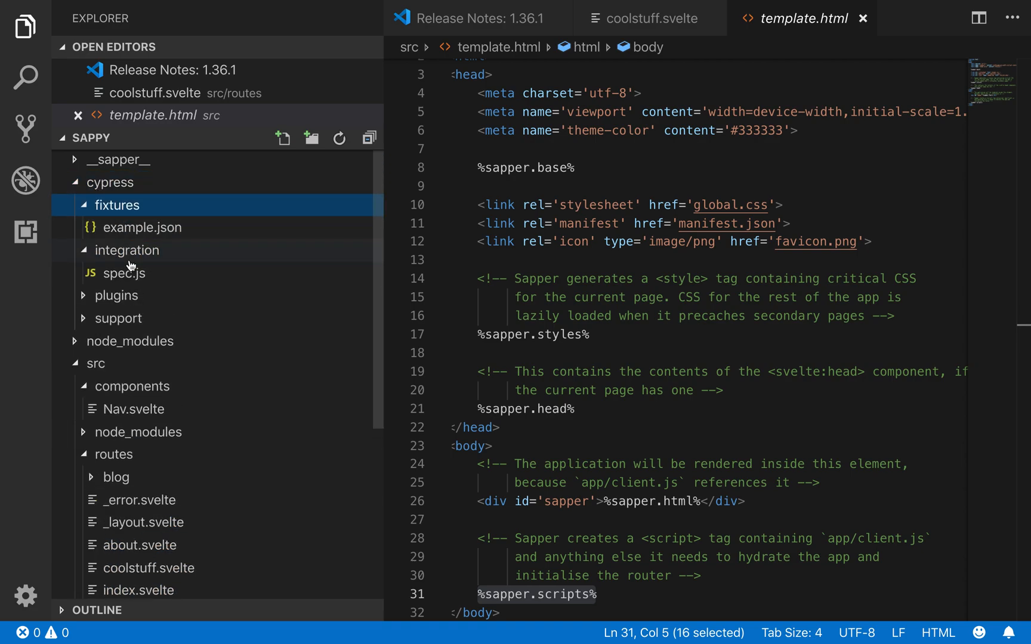
pyautogui.click(120, 318)
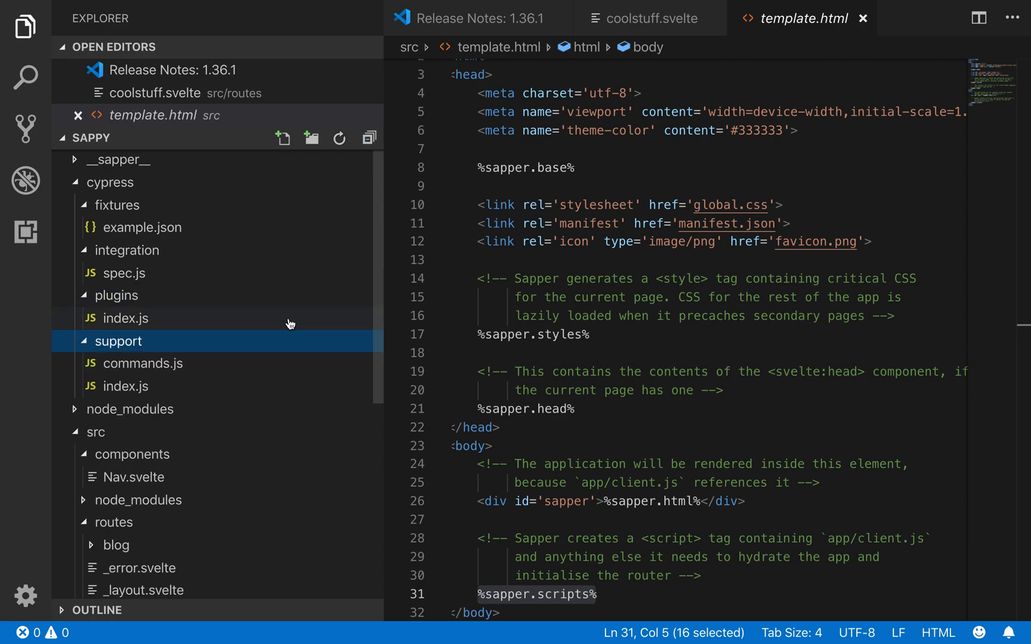
pyautogui.scroll(-3)
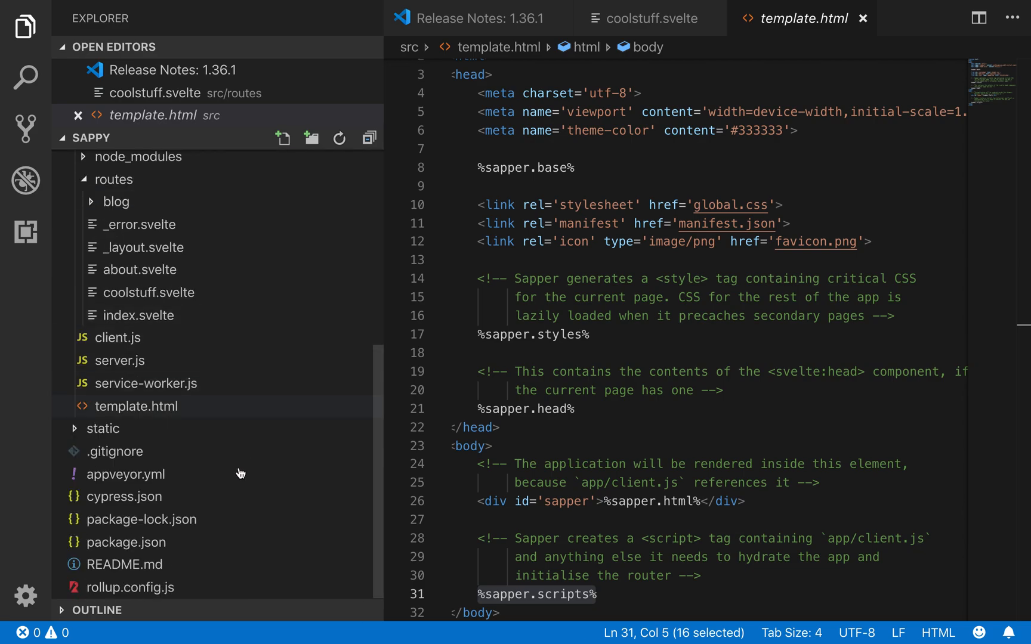
pyautogui.click(124, 496)
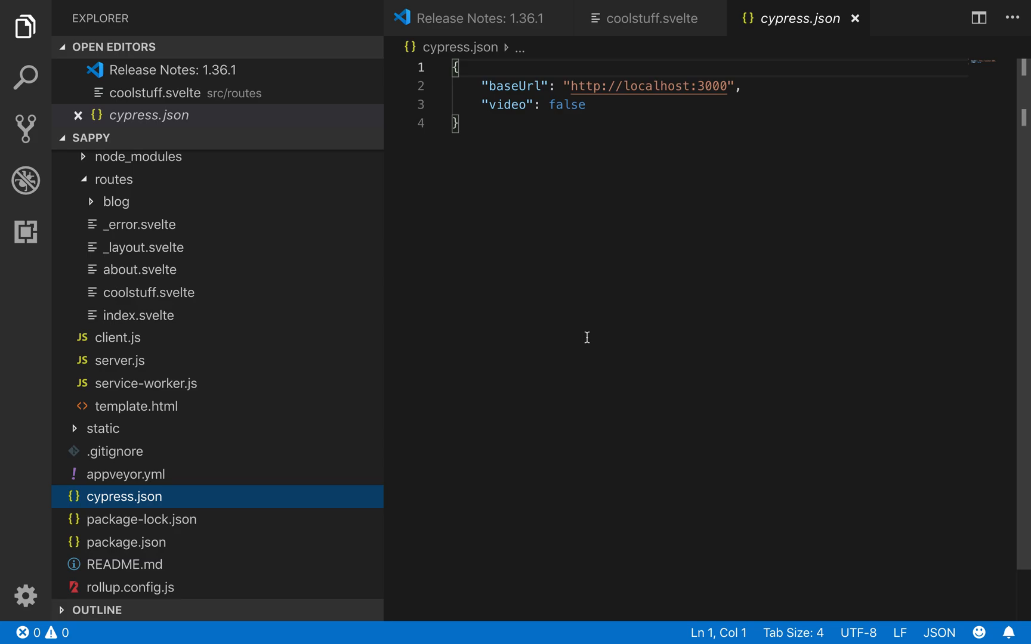
pyautogui.click(468, 613)
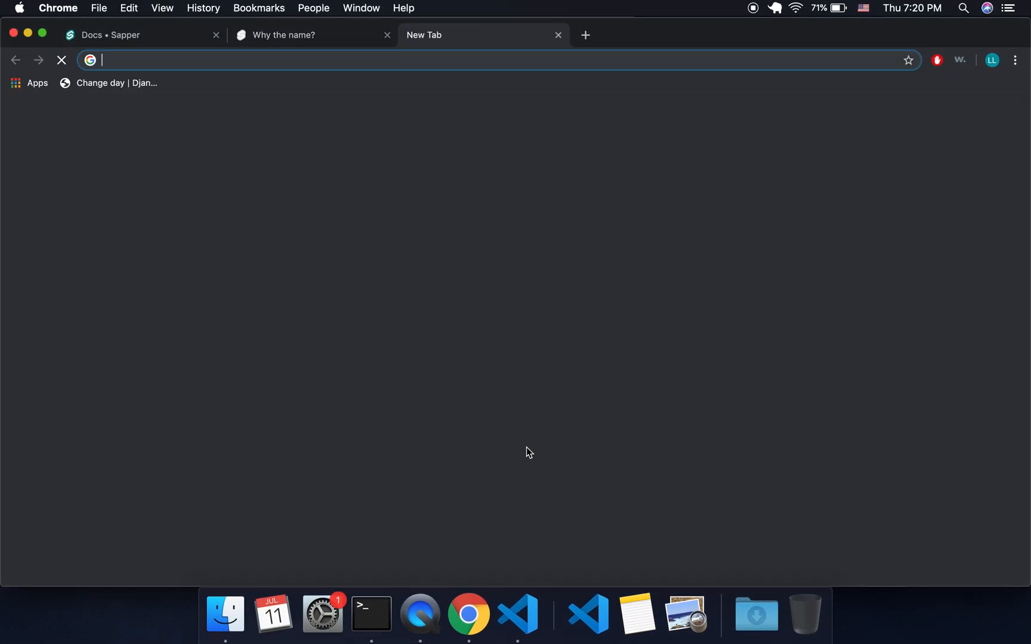
# Step: Run a Google search for cypress, then close the search results tab
pyautogui.write('cypress')
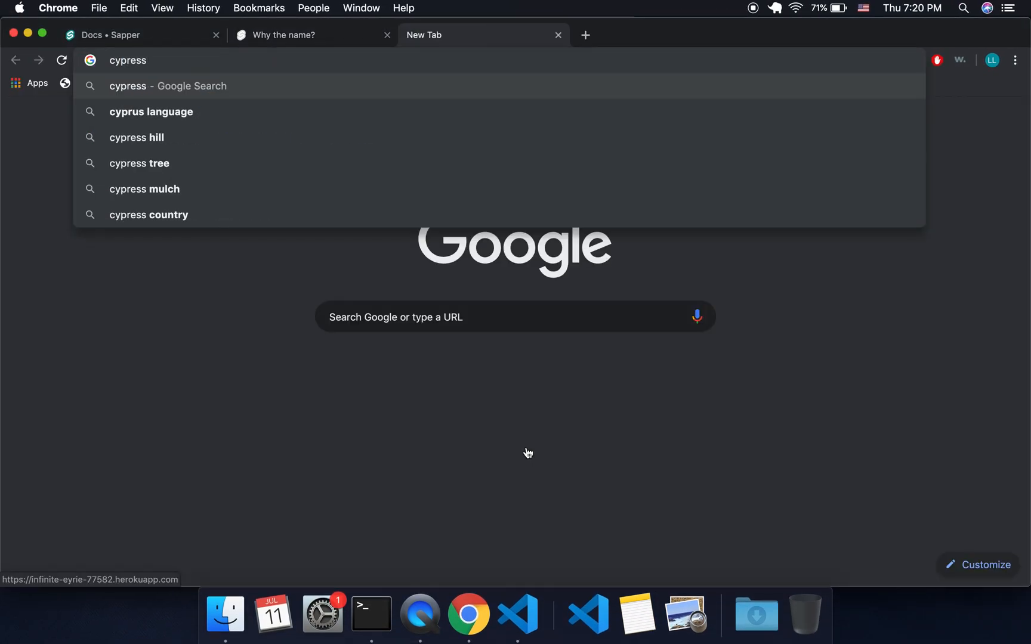
pyautogui.press('Return')
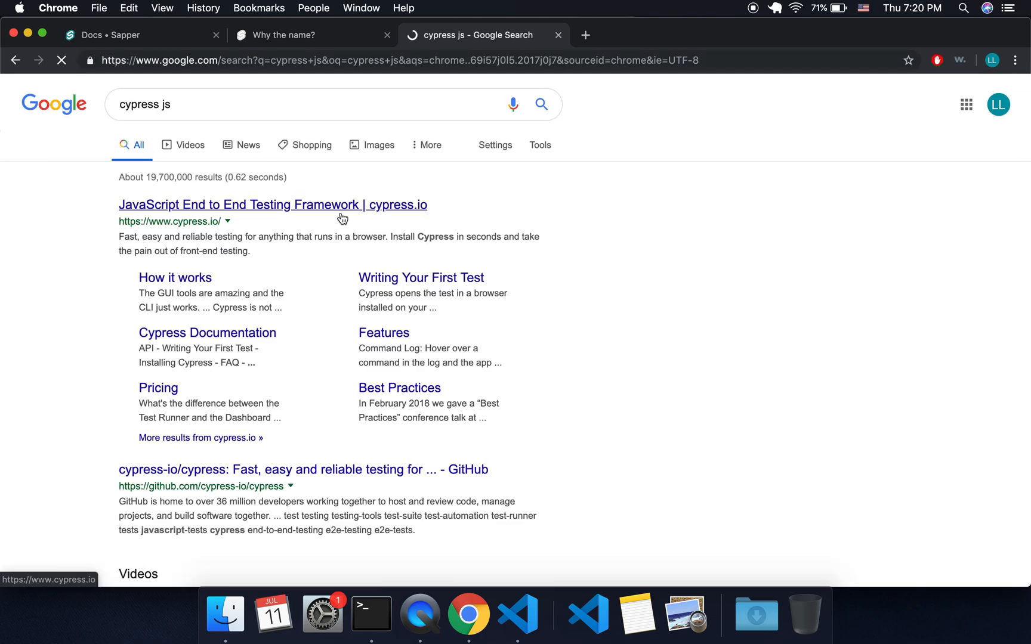
pyautogui.moveTo(558, 34)
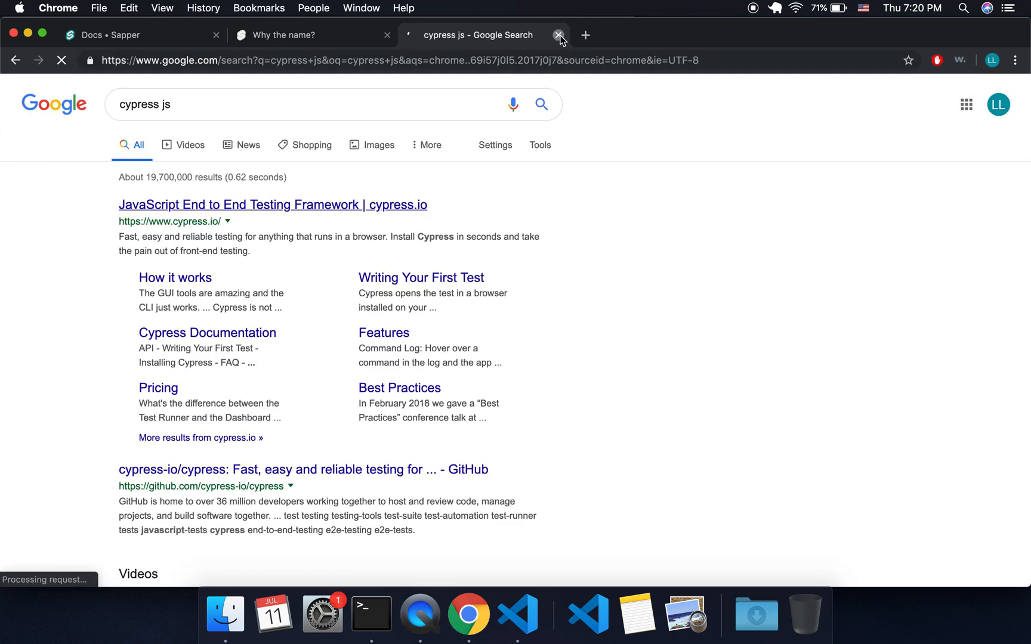
pyautogui.click(559, 34)
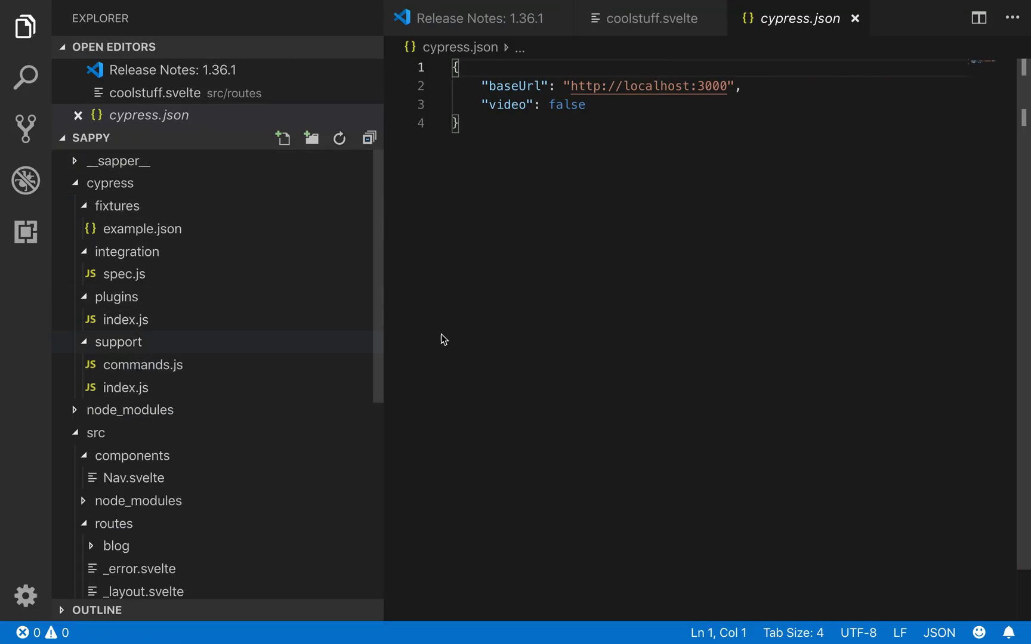
# Step: View server.js's polka middleware setup, then bring up src/client.js
pyautogui.scroll(-3)
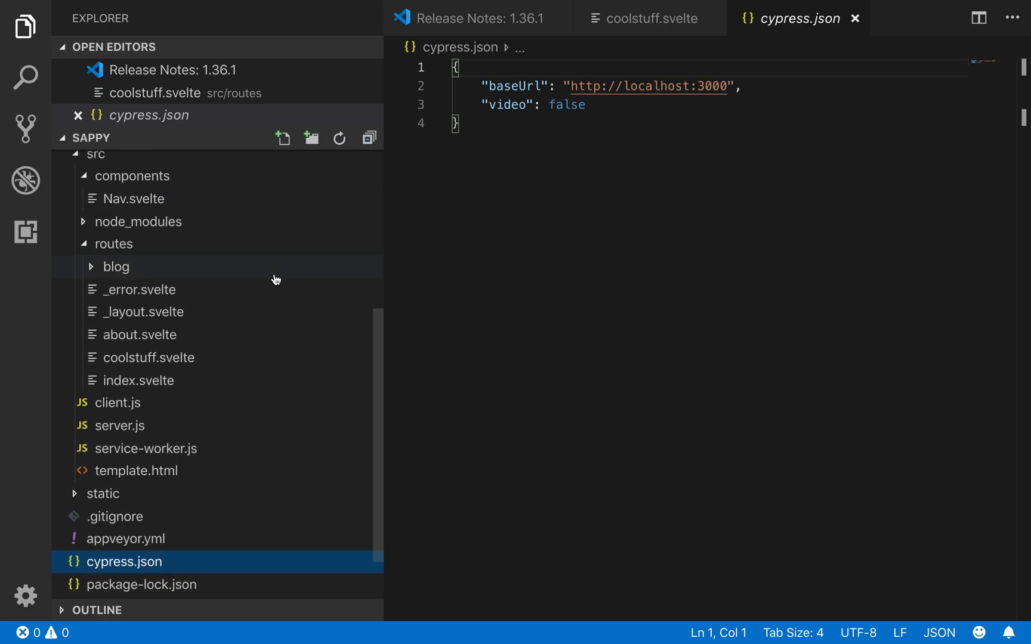
pyautogui.click(120, 426)
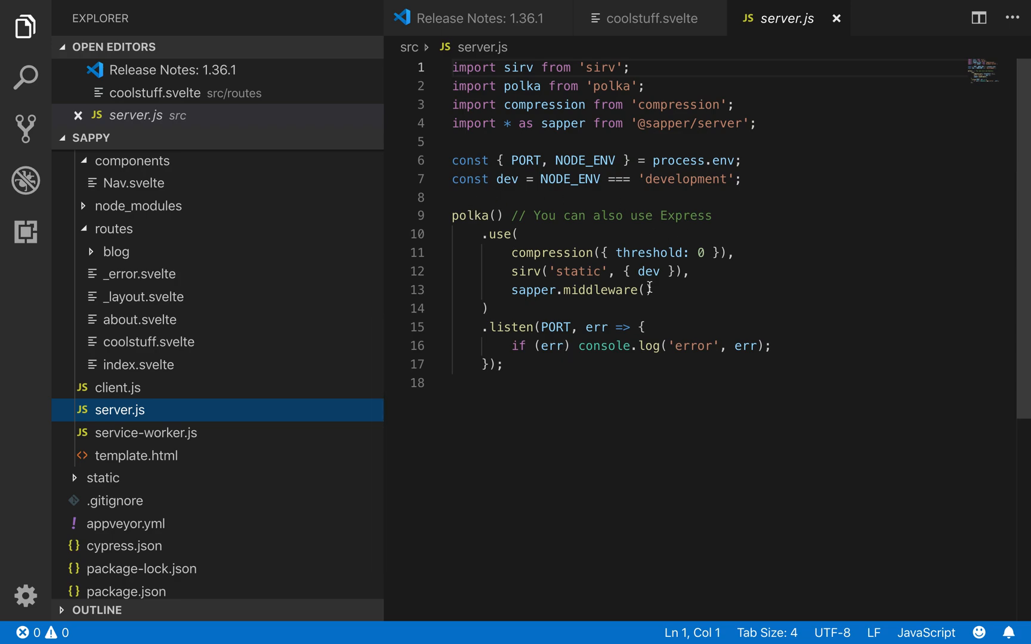
pyautogui.moveTo(569, 179)
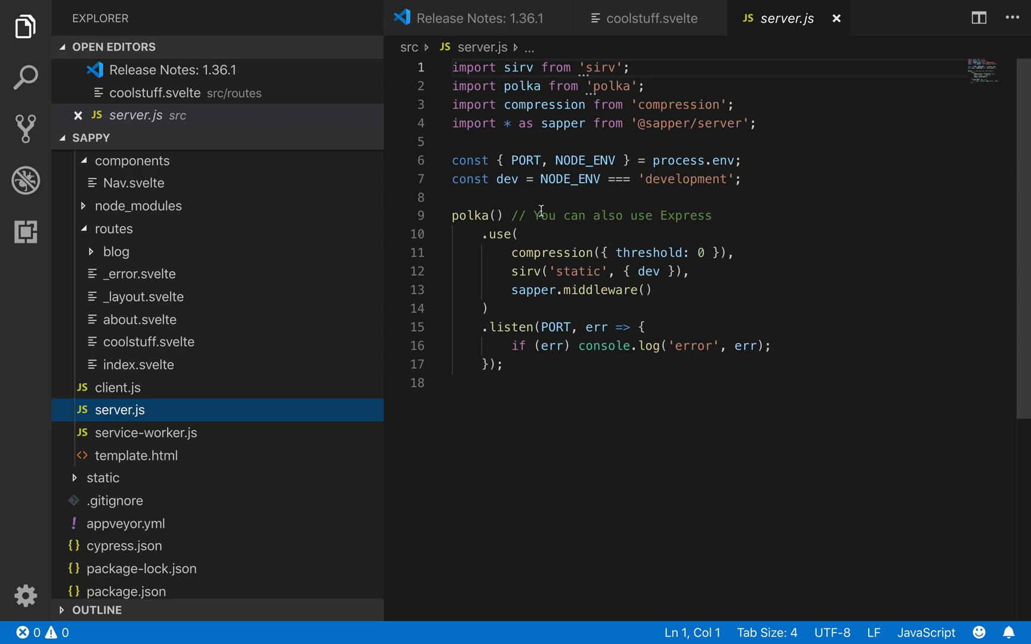
pyautogui.click(118, 388)
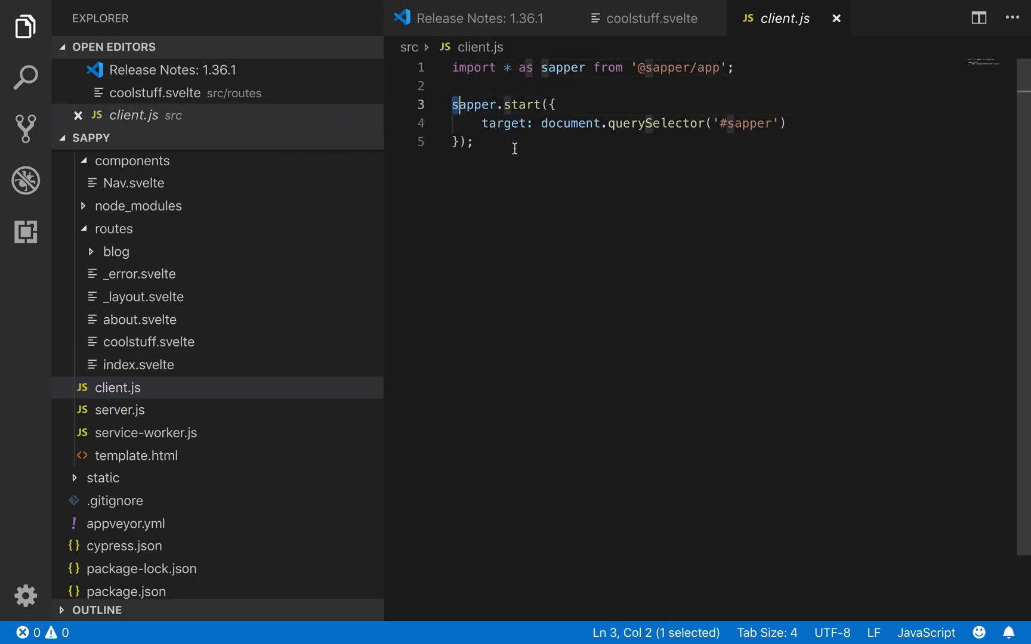
# Step: Read through client.js and its sapper.start call on the #sapper element
pyautogui.click(471, 141)
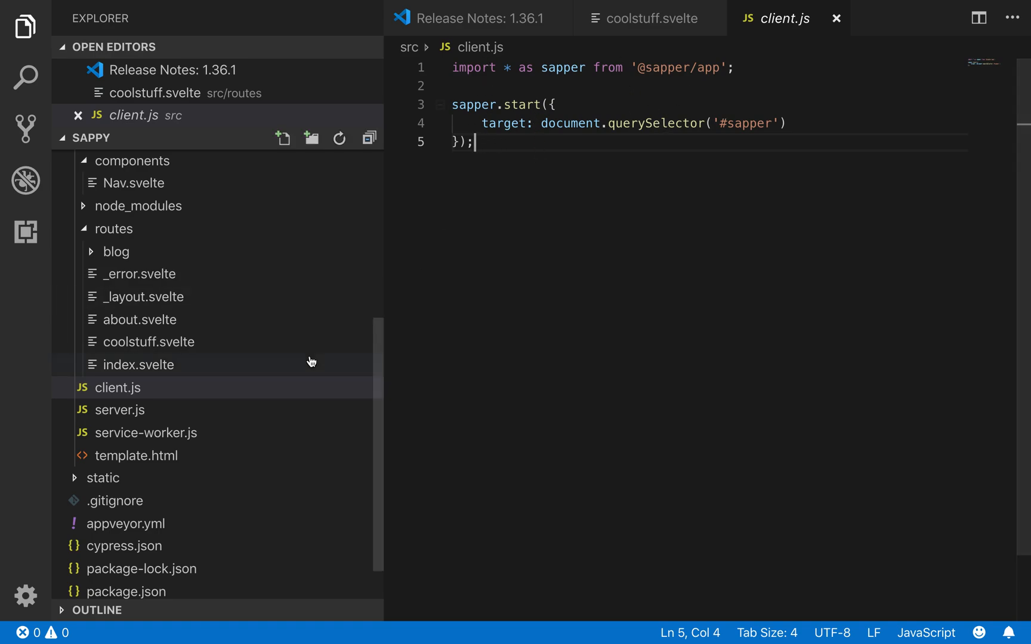
pyautogui.scroll(-3)
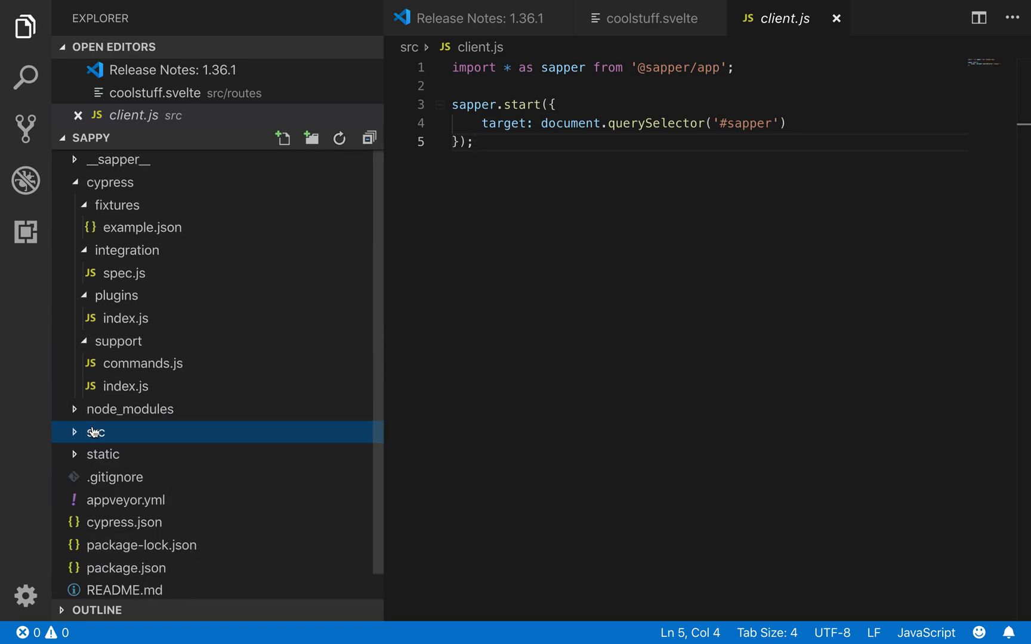
pyautogui.click(130, 409)
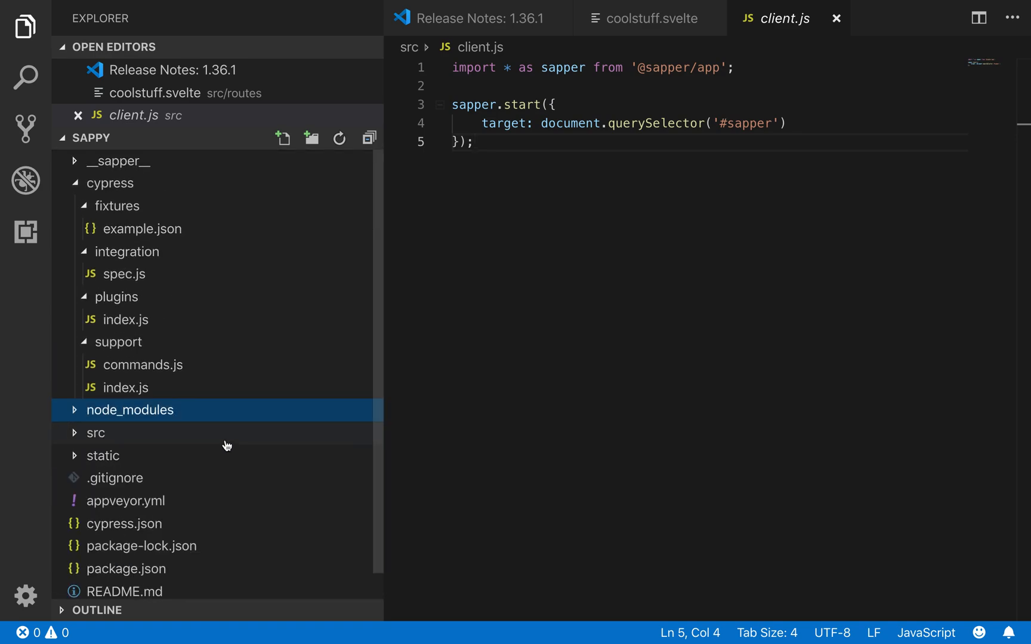
pyautogui.moveTo(587, 390)
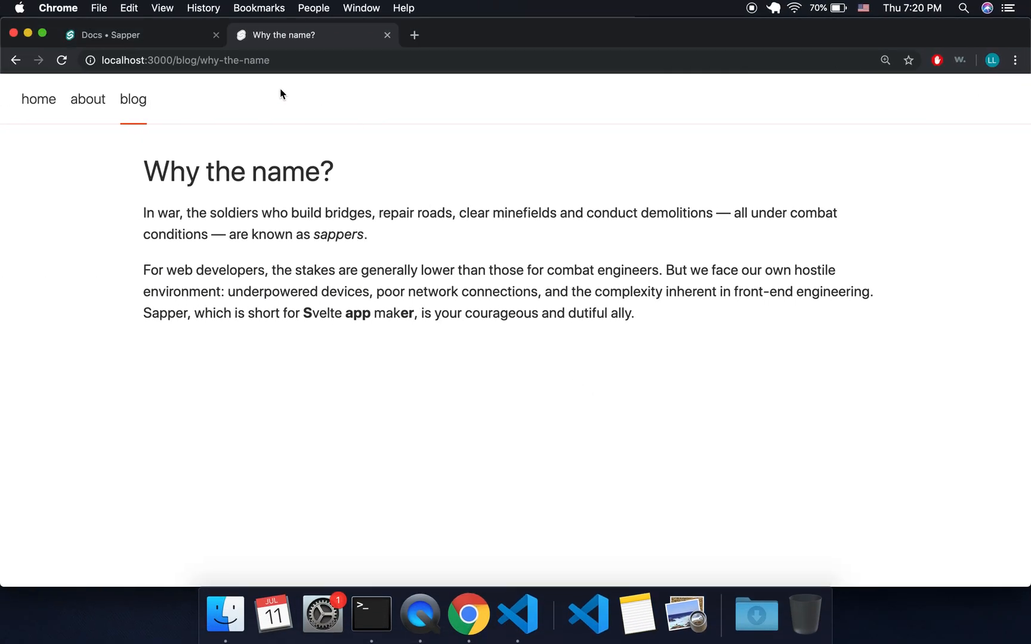
# Step: Return to the Sapper docs tab and scroll up to the Introduction's Before we begin section
pyautogui.click(139, 35)
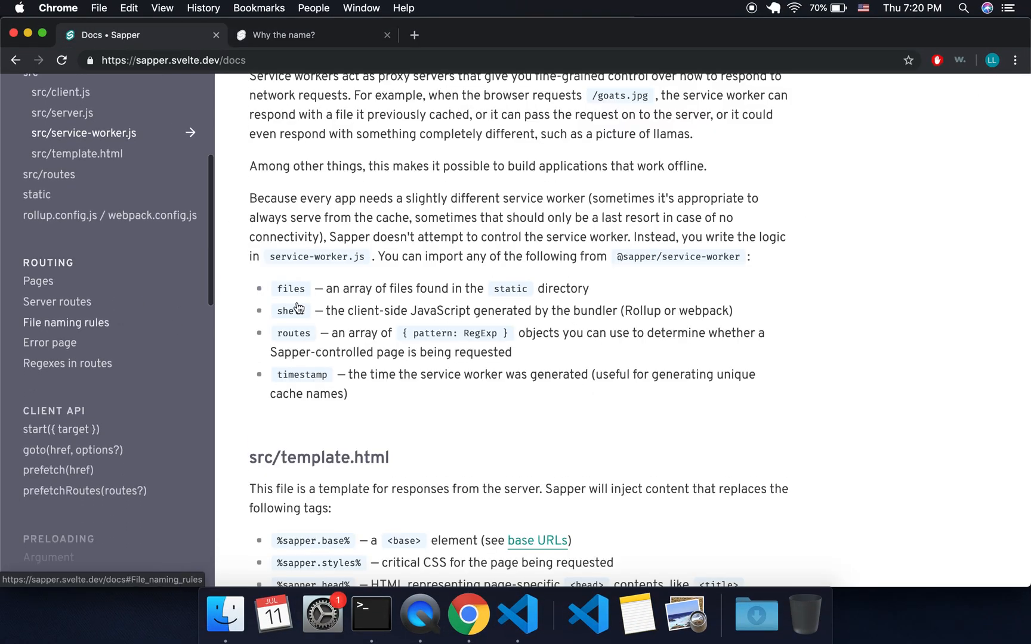
pyautogui.scroll(3)
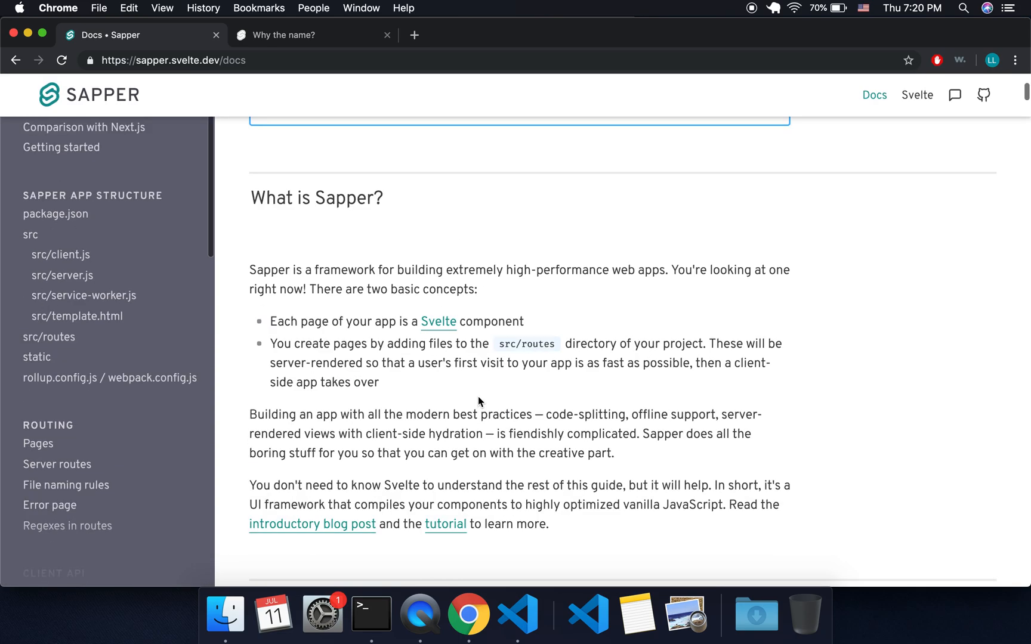
pyautogui.scroll(3)
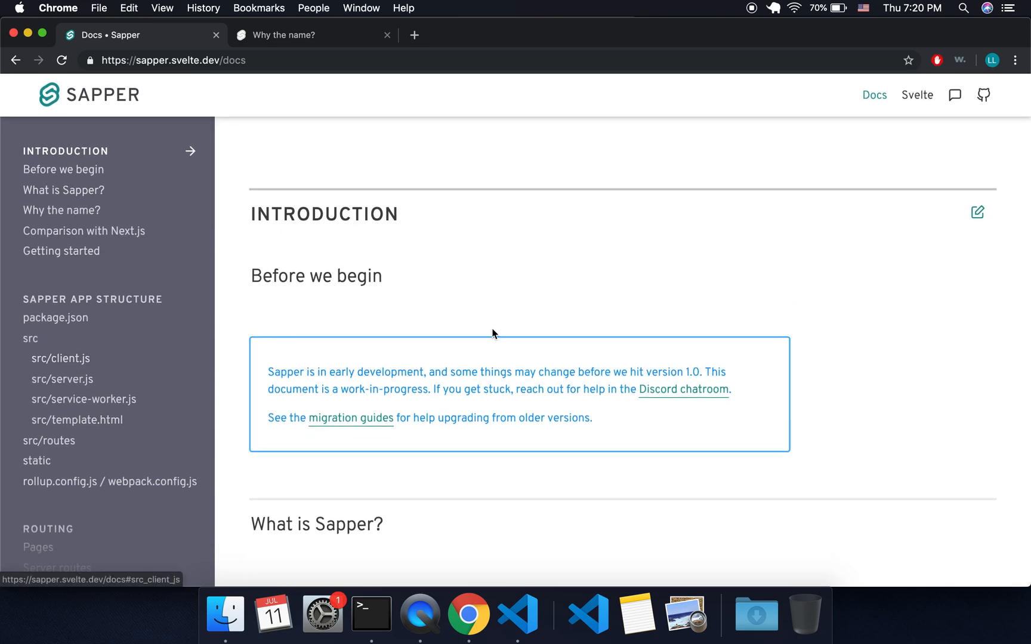